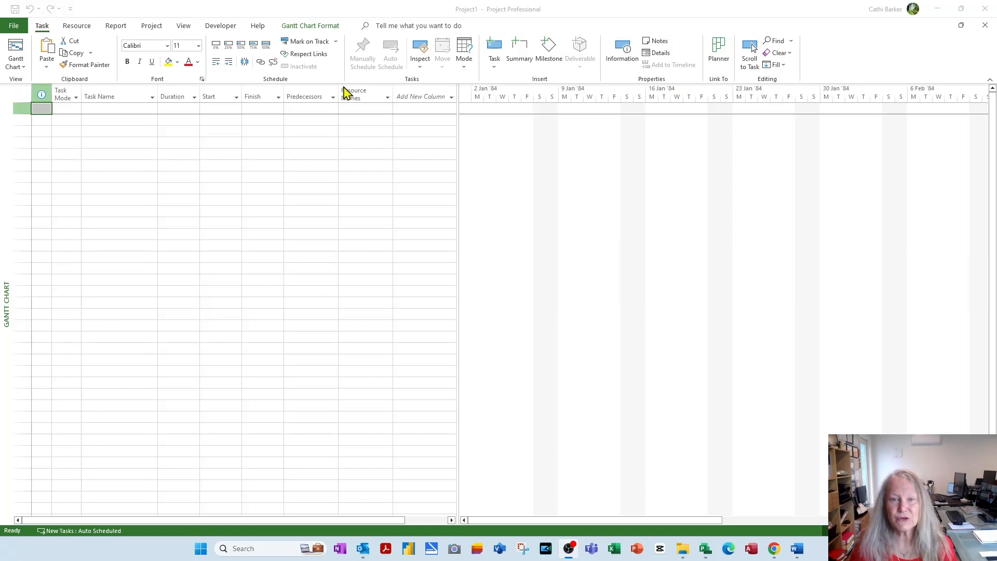
- Look at the Project Information dialog and close it without changes
left_click(152, 25)
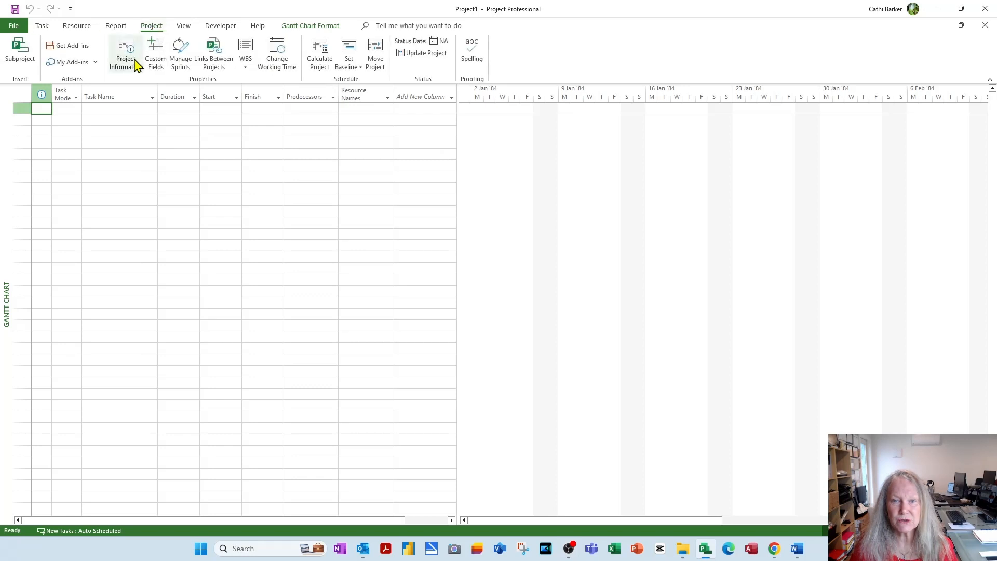
left_click(126, 54)
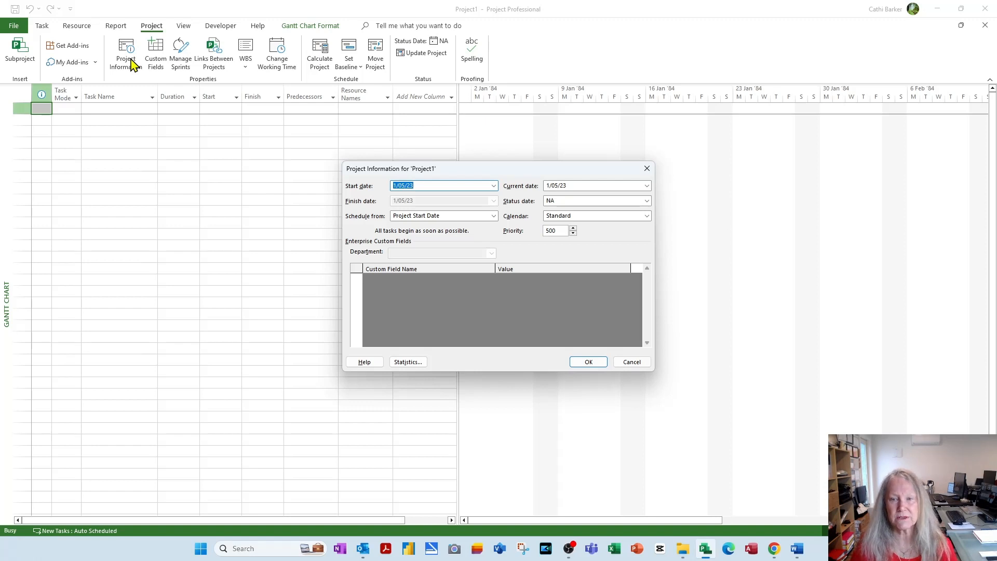
mouse_move(425, 189)
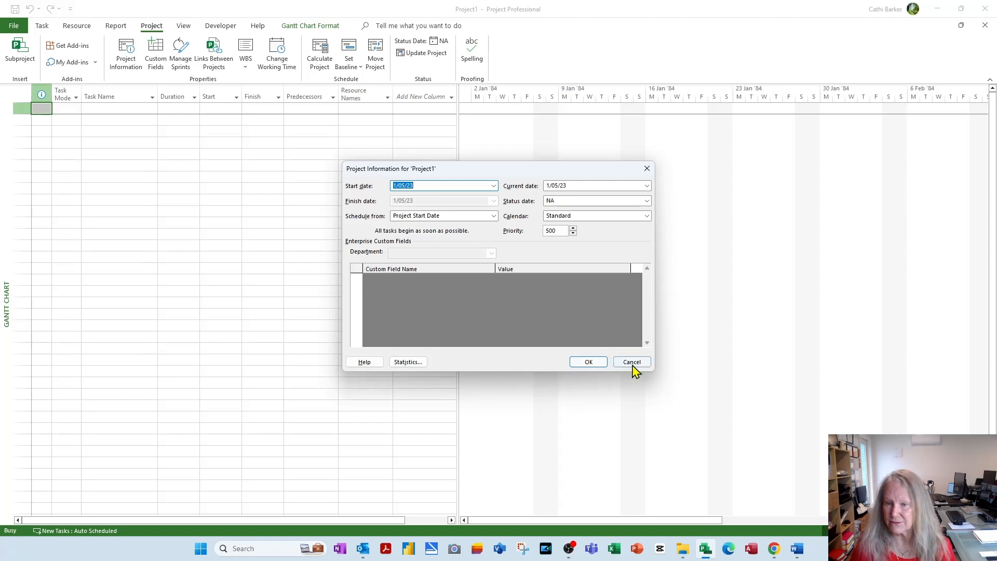
left_click(630, 362)
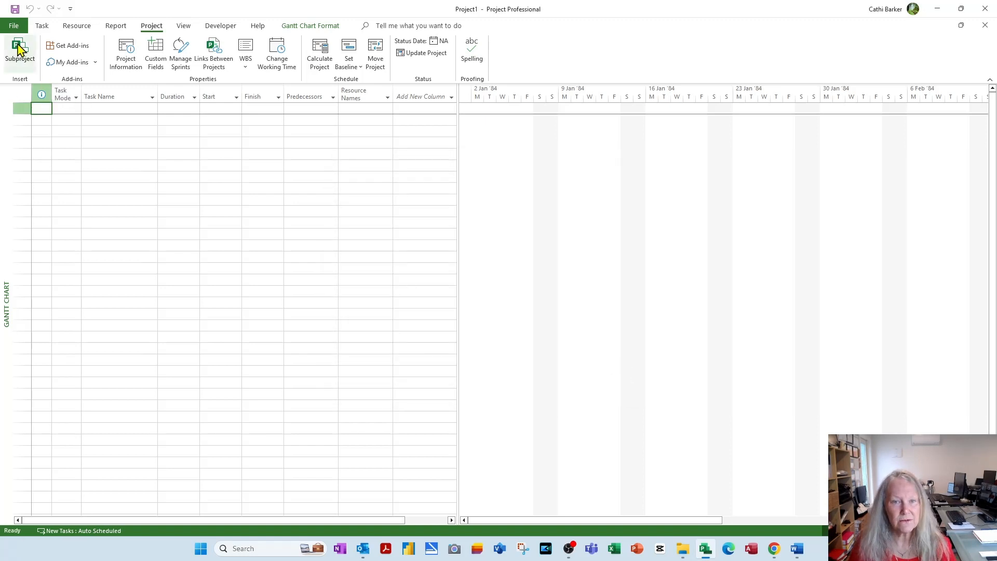
- In Options > General choose the date format that includes the time ('28/01/09 12:33 pm')
left_click(14, 24)
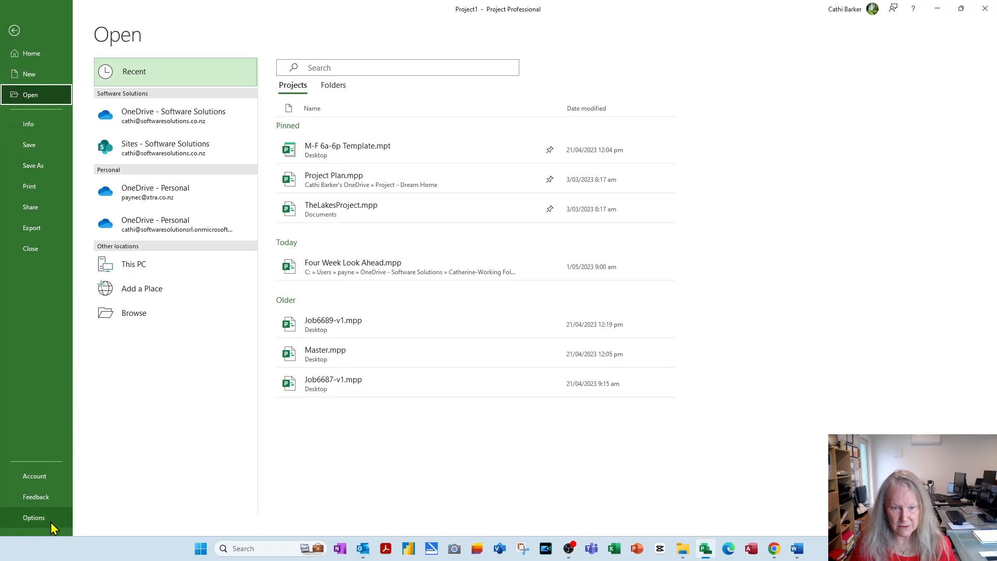
left_click(34, 517)
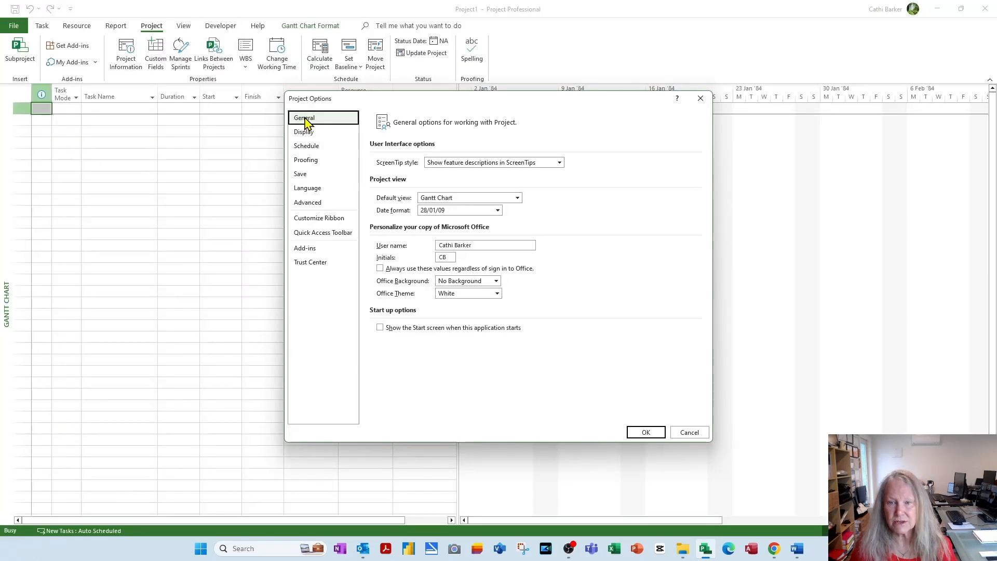
left_click(497, 210)
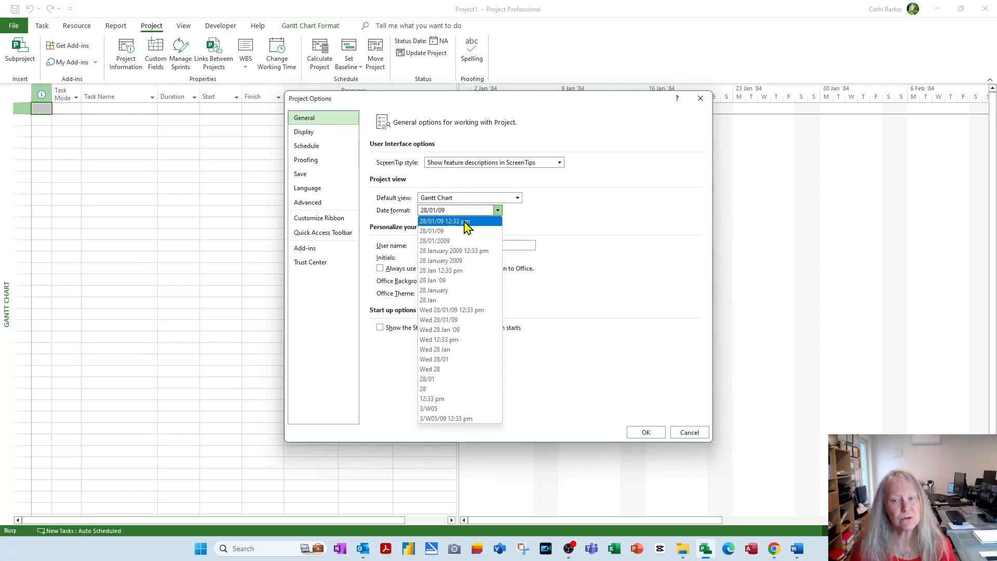
left_click(449, 220)
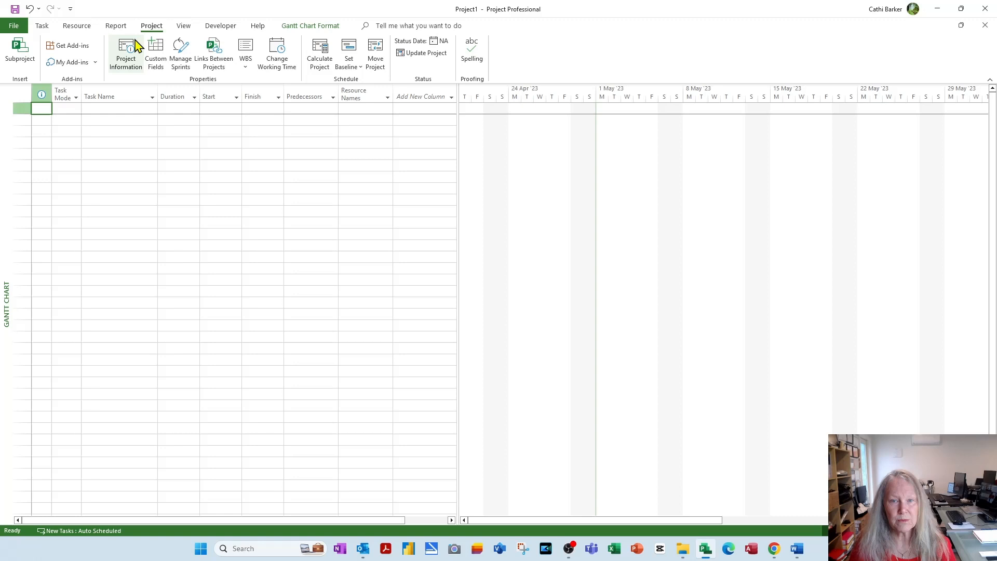
- Set the project start to 8/05/2023 7:00 am and the project calendar to 24 Hours
left_click(126, 53)
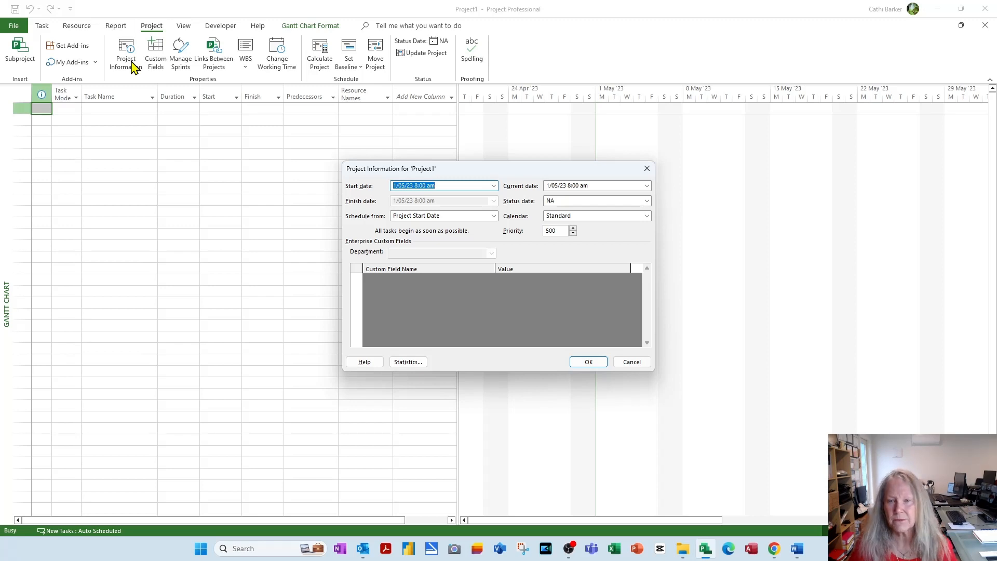
left_click(493, 185)
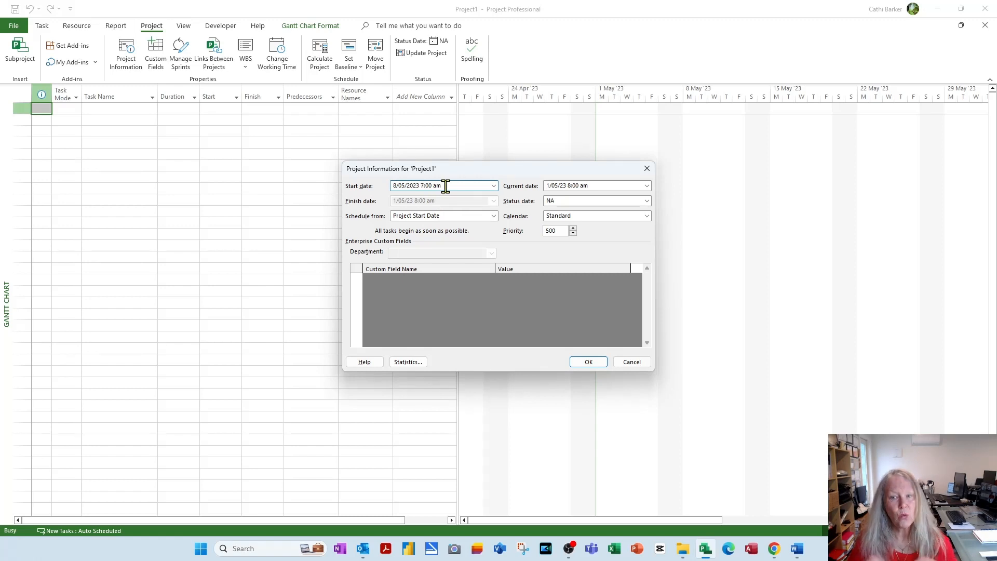
mouse_move(505, 207)
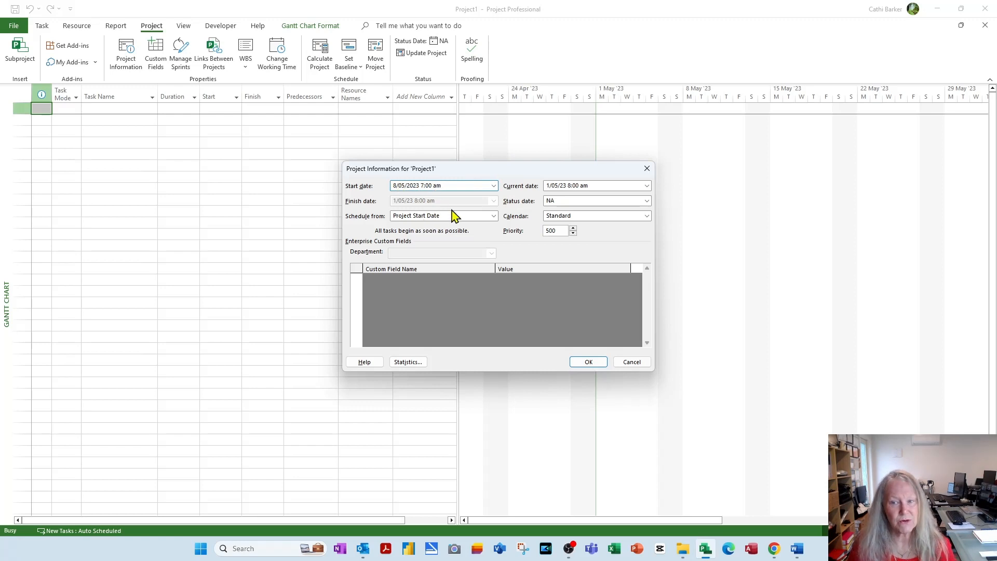
mouse_move(558, 219)
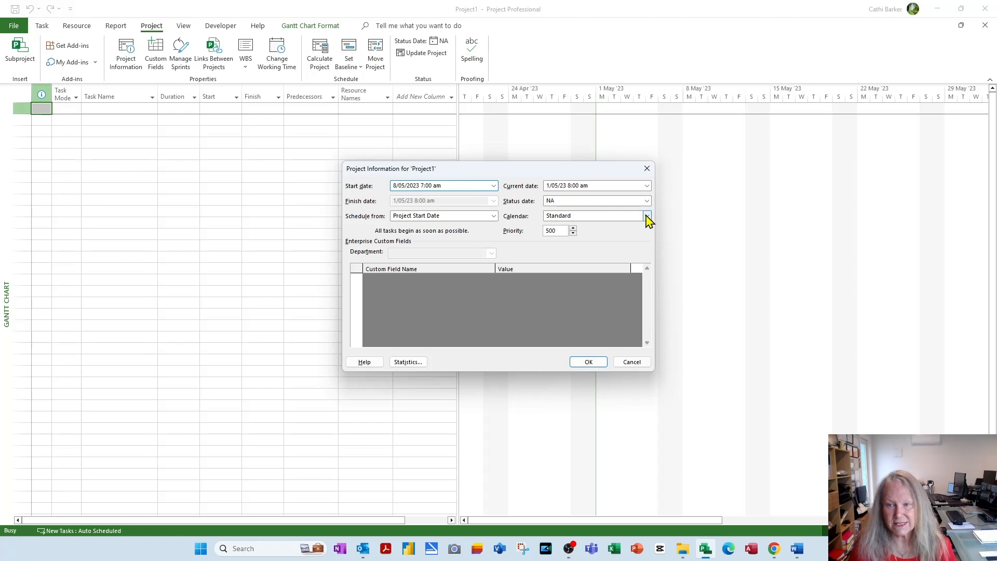
left_click(647, 216)
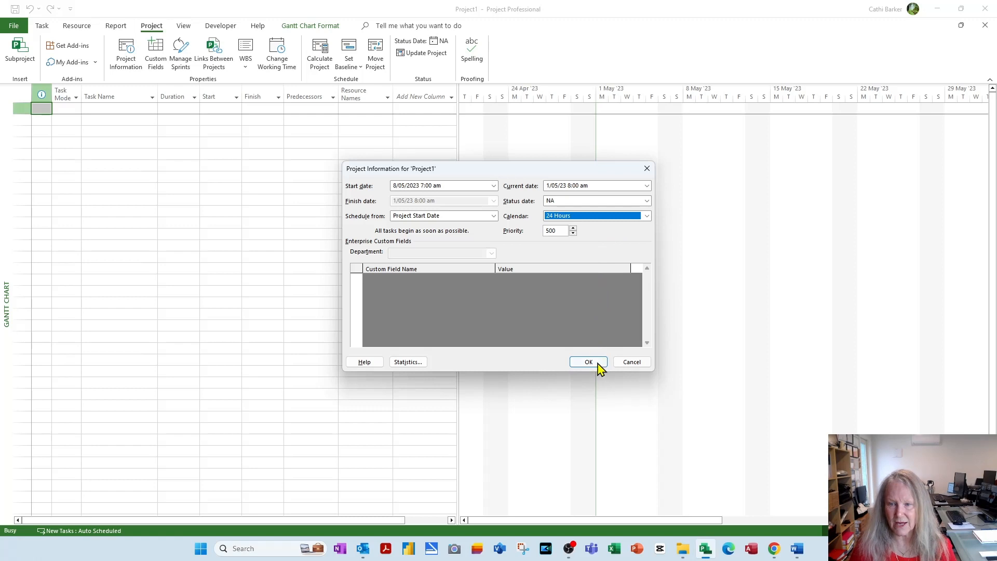
left_click(587, 361)
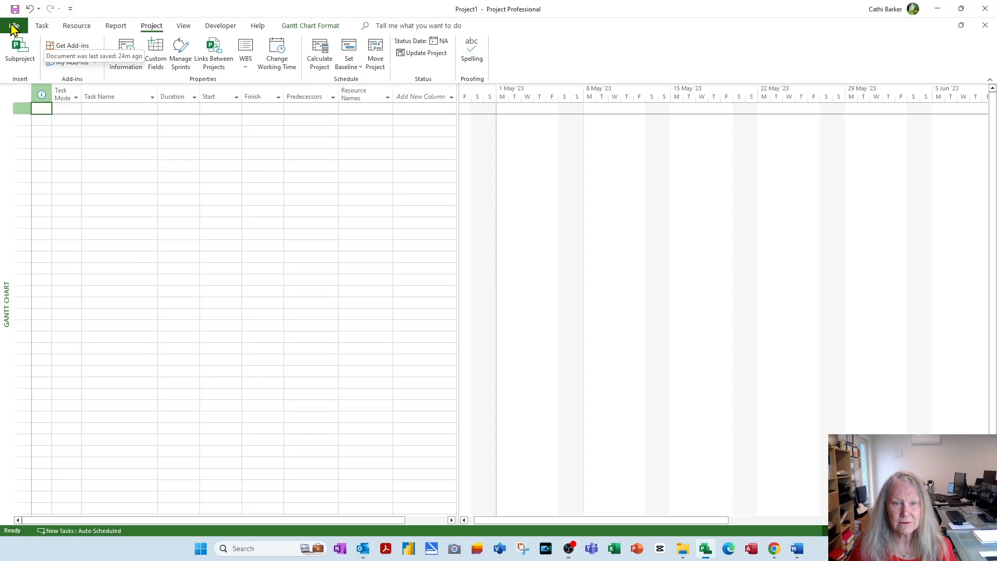
- Reach the Advanced Properties dialog from File > Info > Project Information
left_click(13, 25)
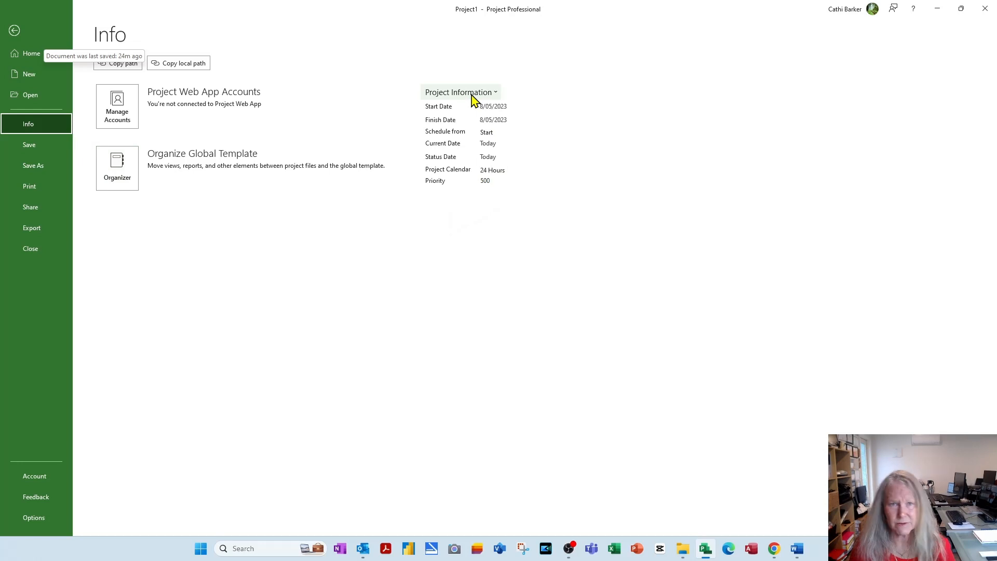
left_click(461, 92)
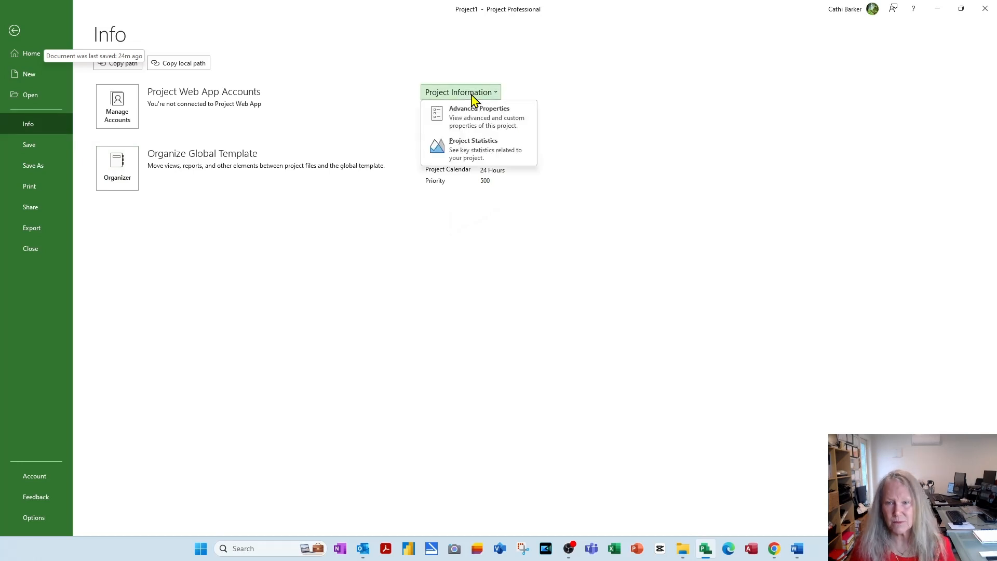
mouse_move(470, 117)
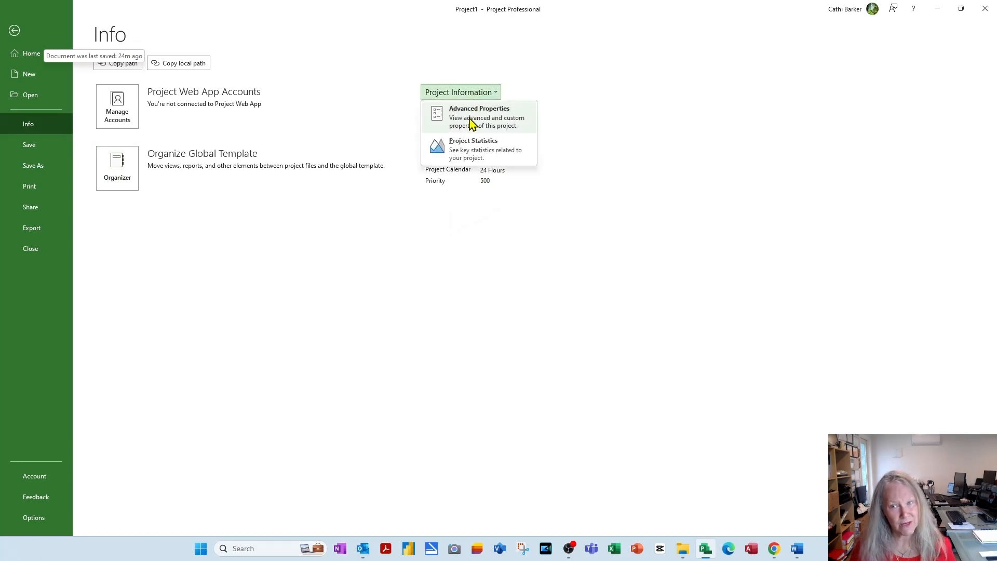
left_click(479, 117)
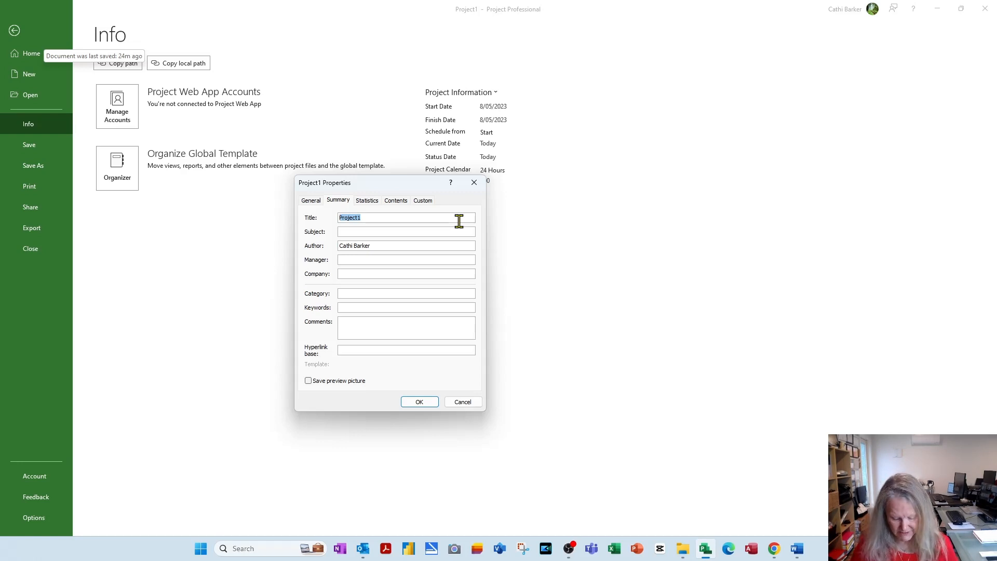
- Enter the title '24 Hour Project: Please enter Job Number here' and subject 'Shutdown'
type("24")
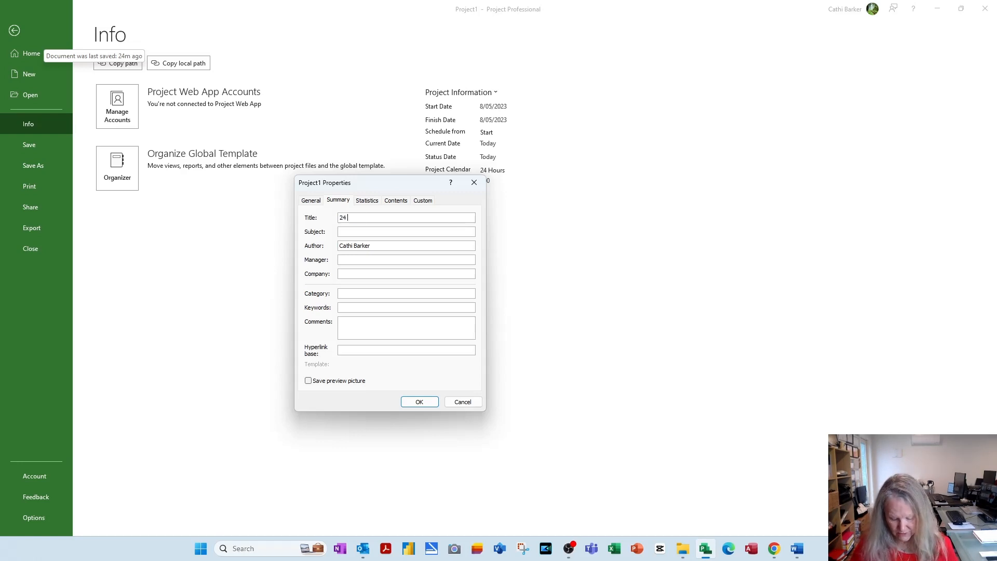
type("Hour Proje")
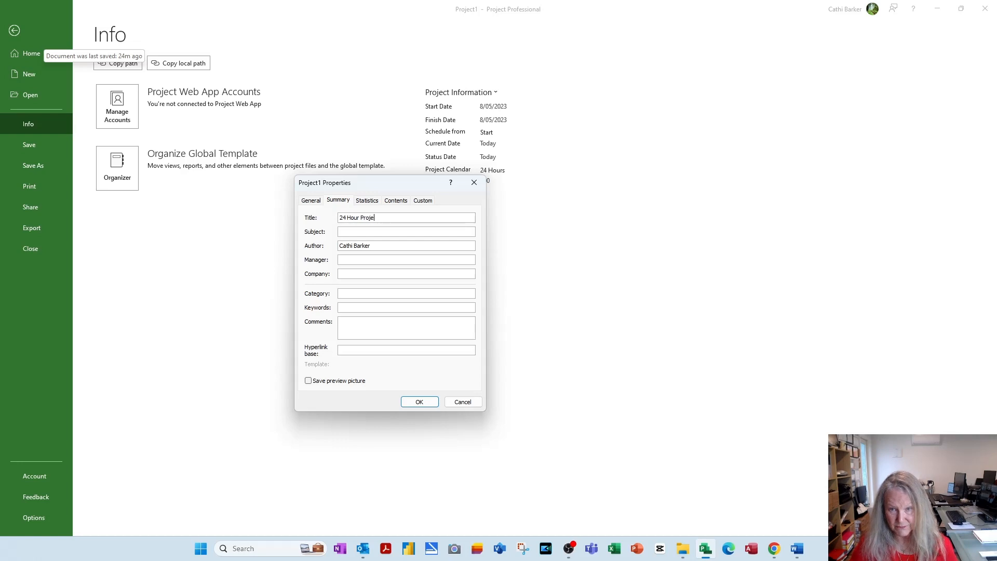
type("ct:")
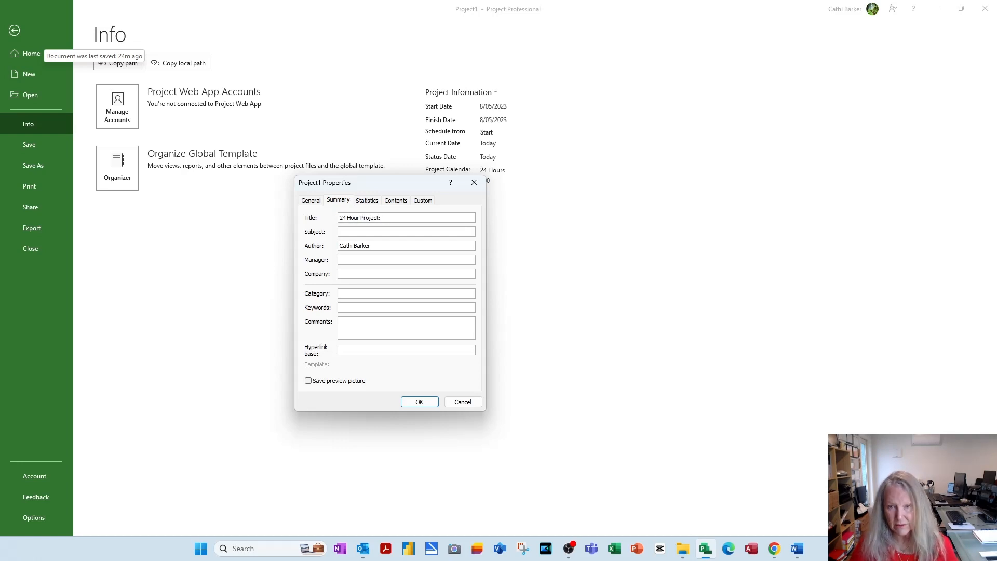
type("Please")
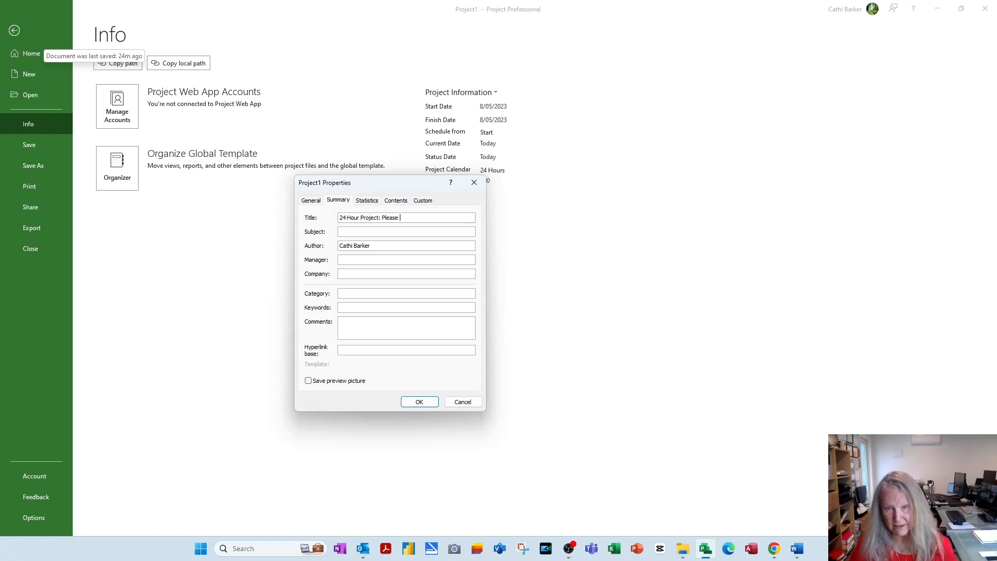
type("enter Job Num")
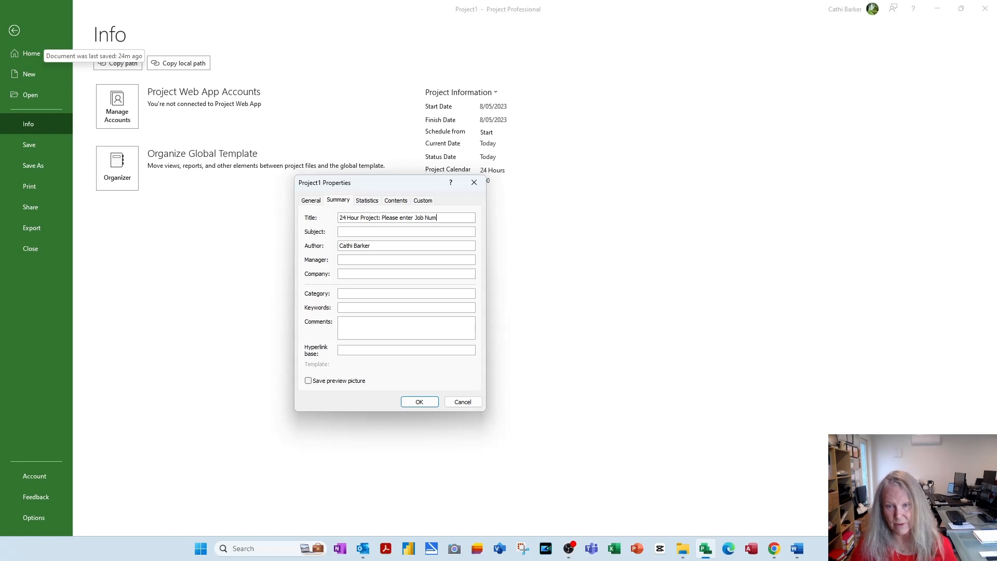
type("ber here")
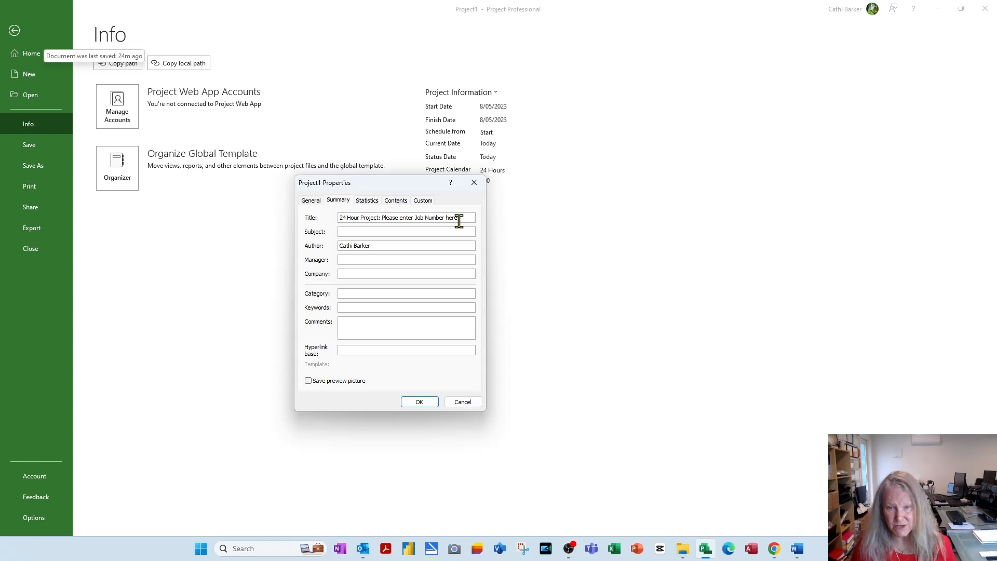
type("Shutdown")
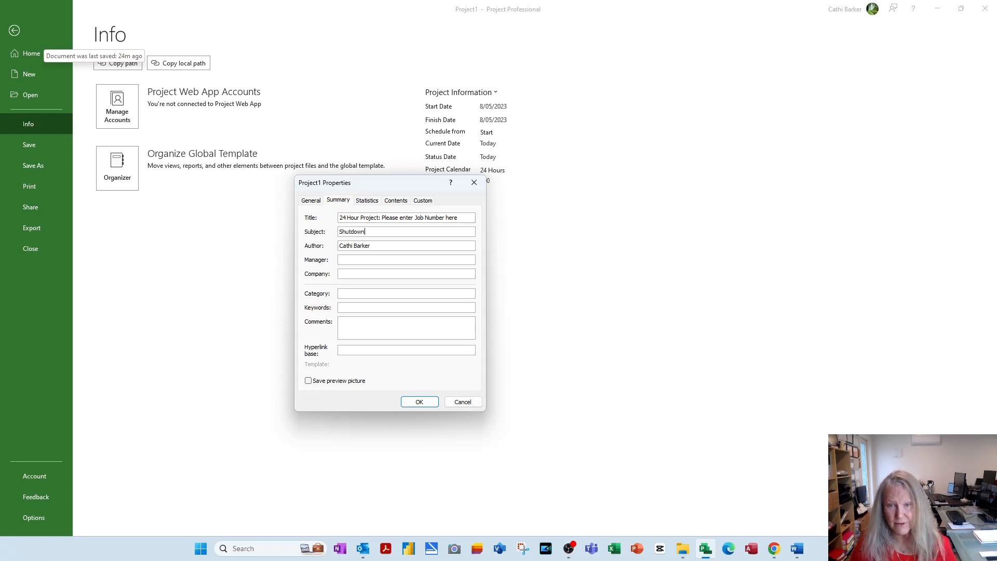
left_click(406, 259)
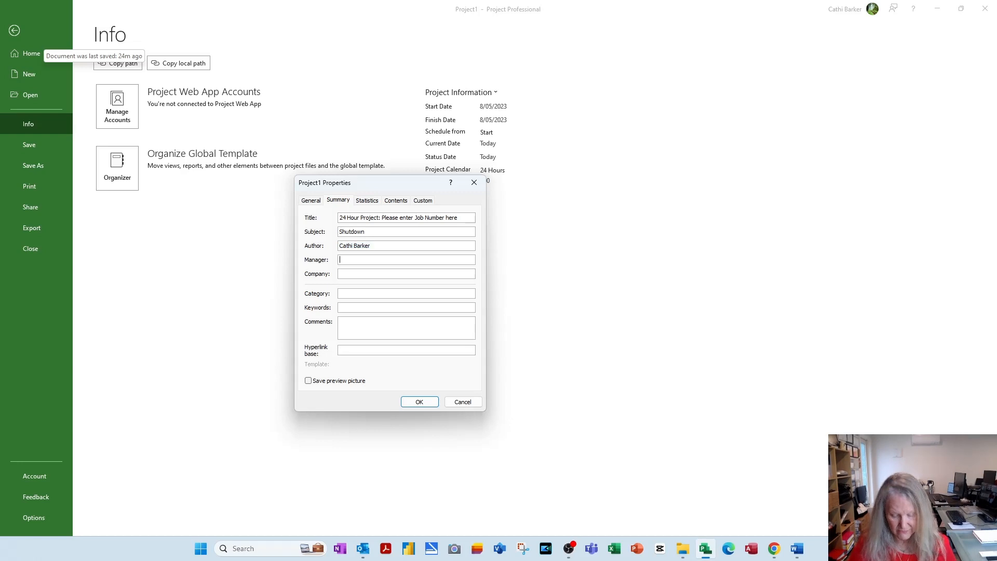
type("Cathi Barker")
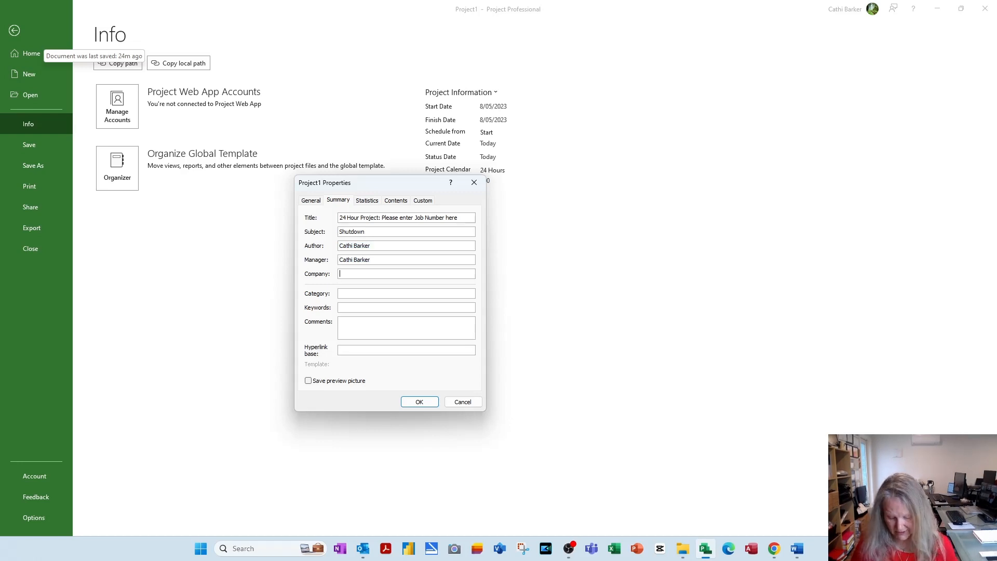
type("Software Solut")
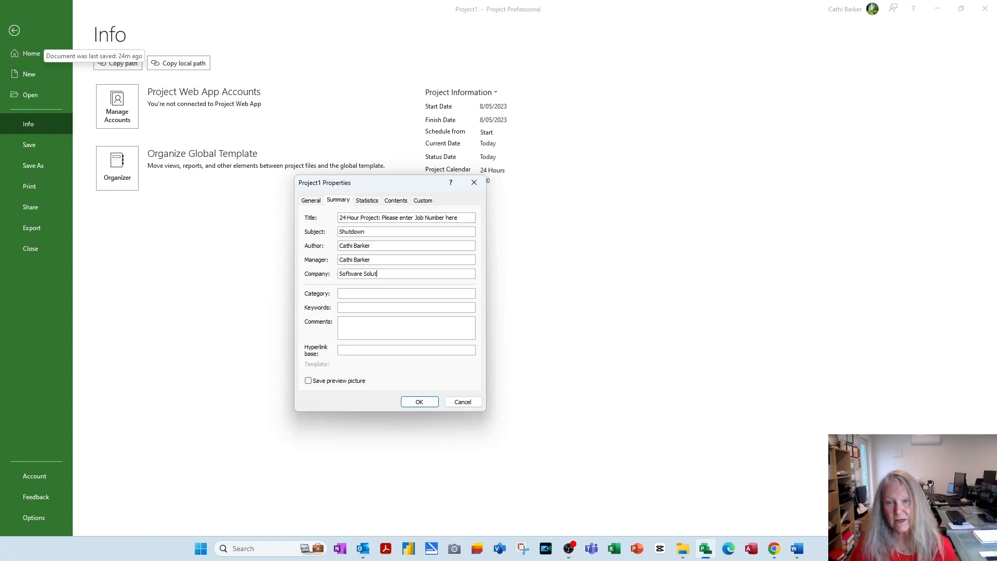
type("ons")
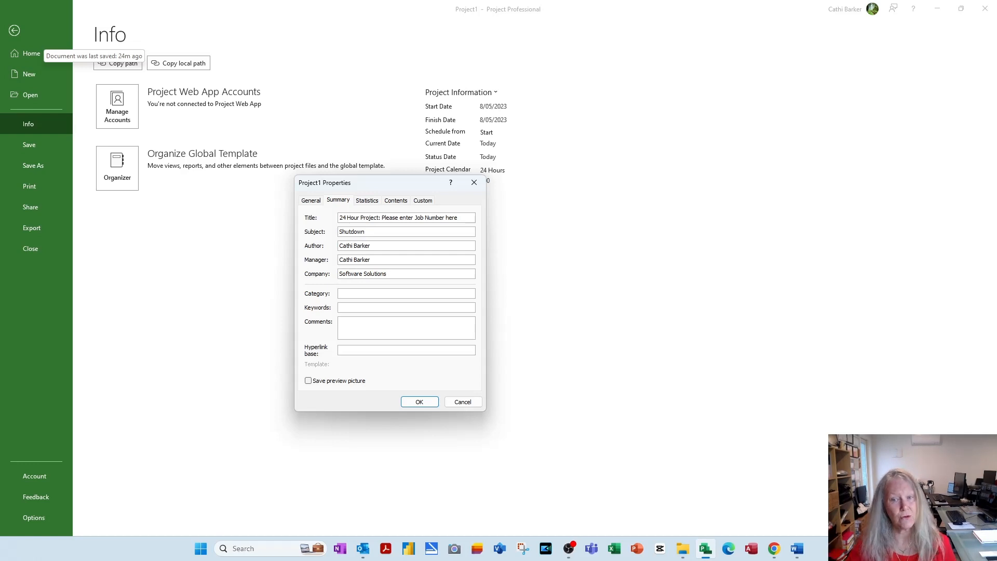
left_click(407, 273)
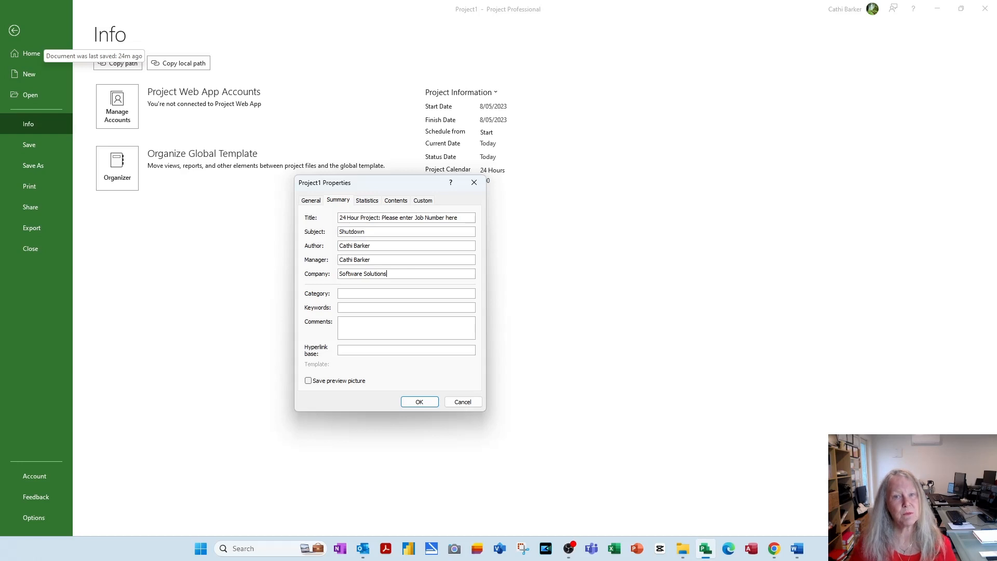
left_click(419, 401)
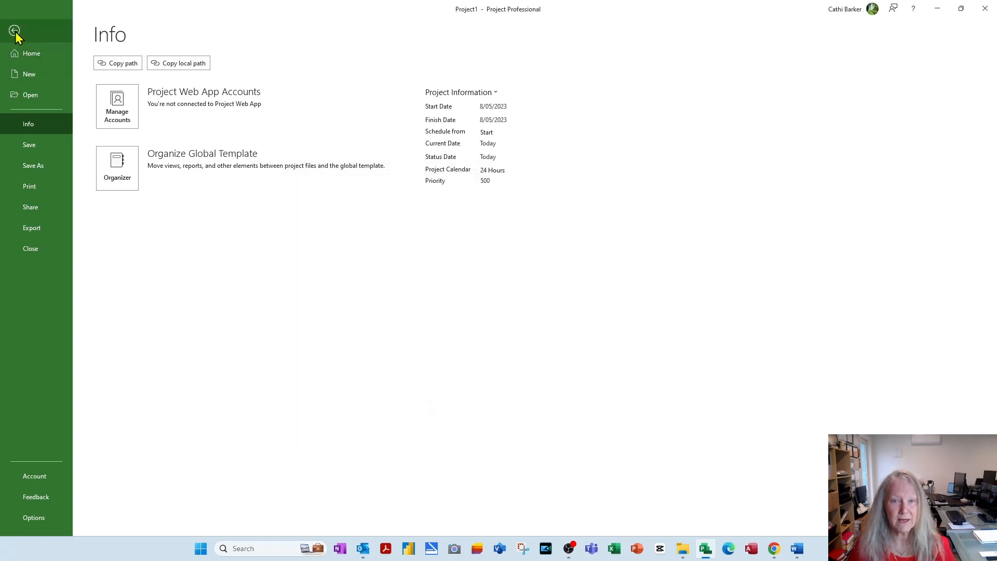
- Return to the Gantt chart and keep 24 Hours selected in Change Working Time
left_click(13, 32)
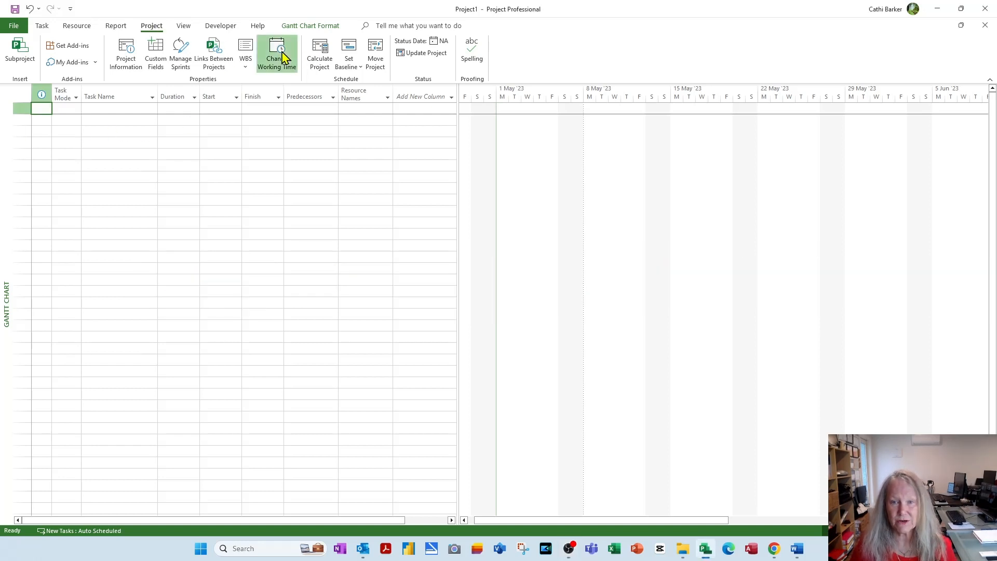
left_click(277, 53)
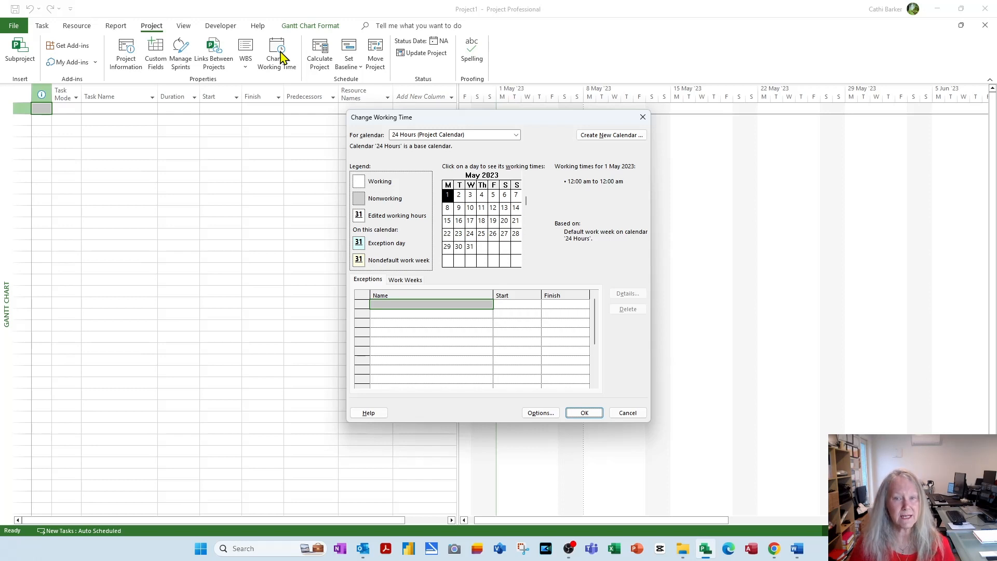
mouse_move(113, 66)
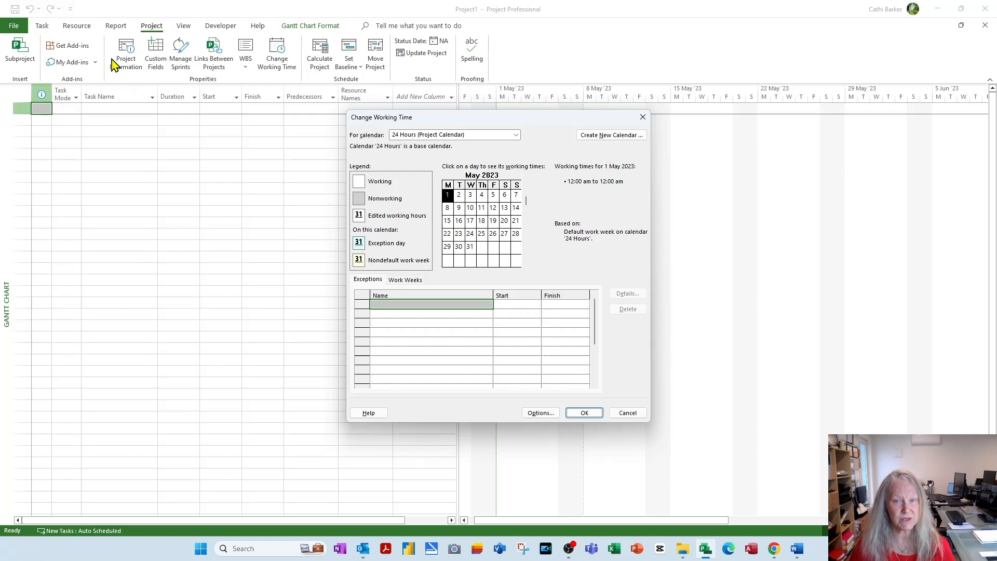
mouse_move(438, 141)
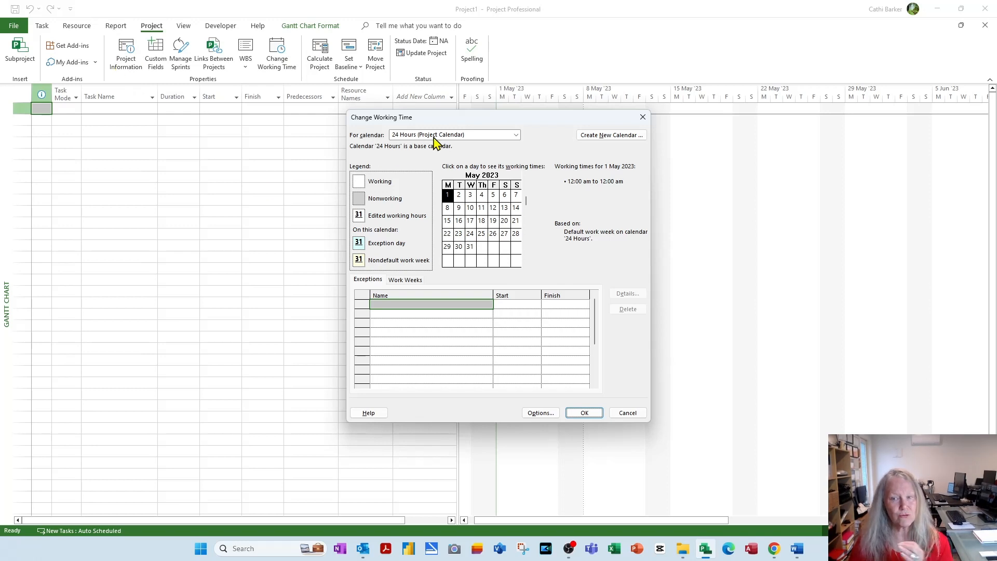
mouse_move(476, 145)
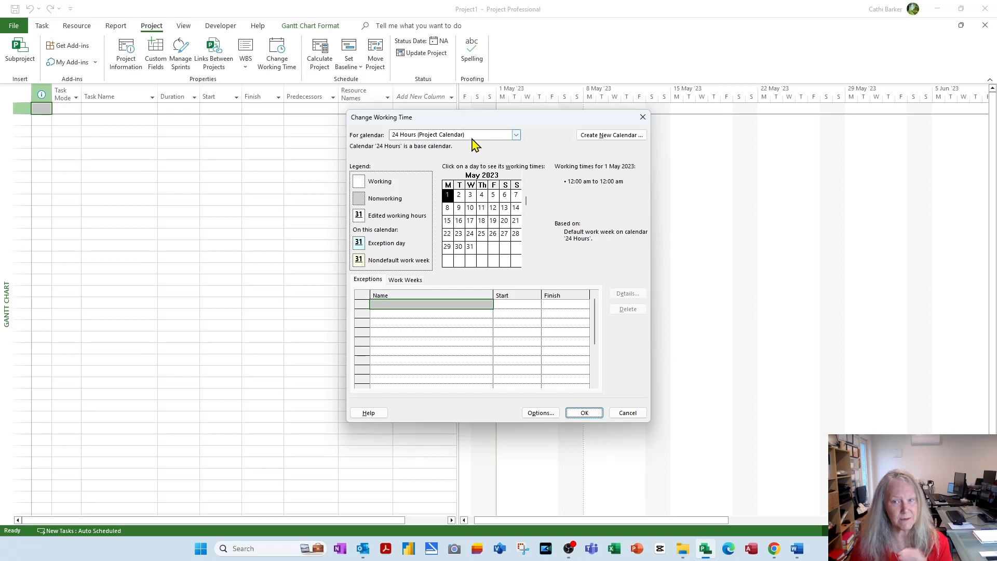
mouse_move(463, 123)
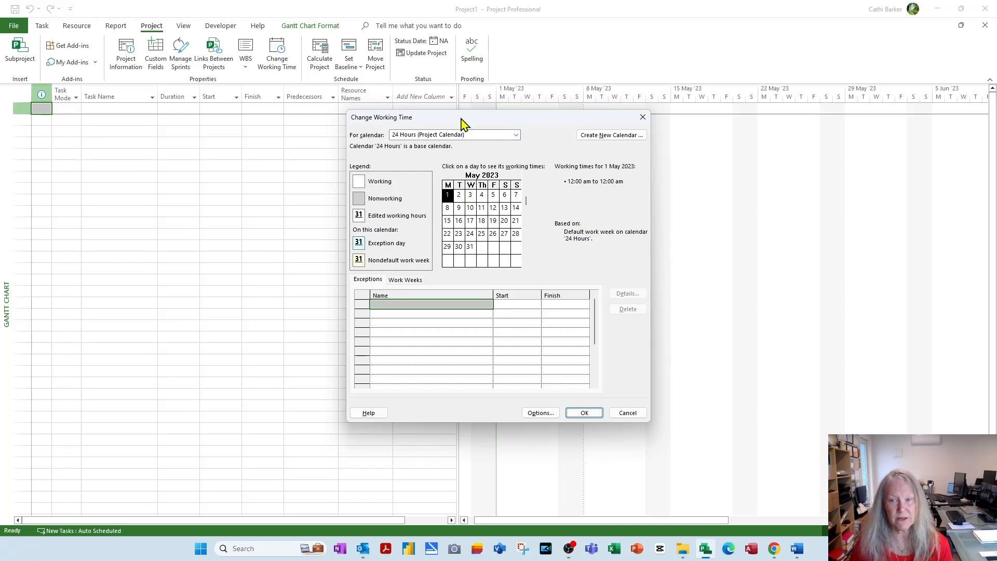
left_click(515, 135)
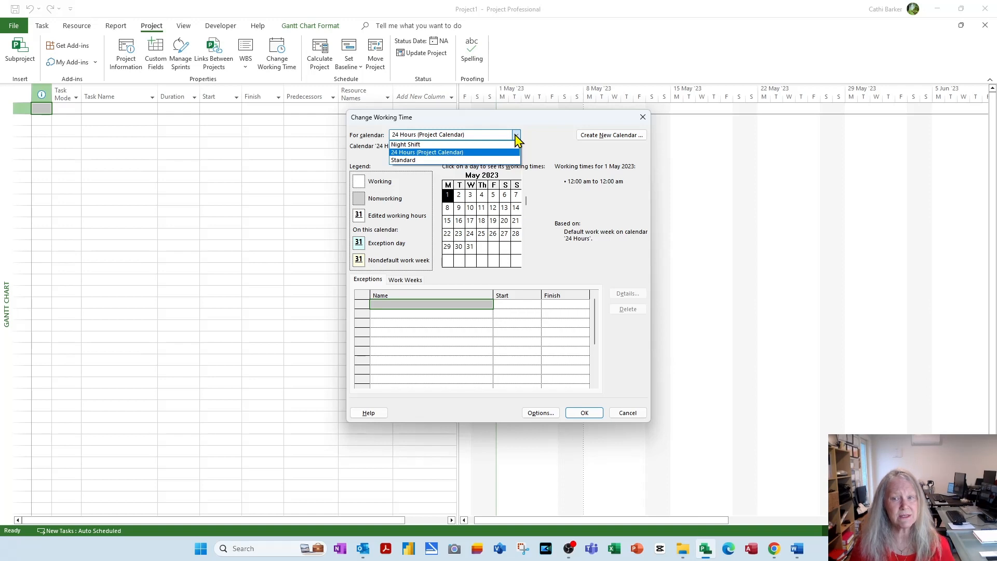
mouse_move(435, 160)
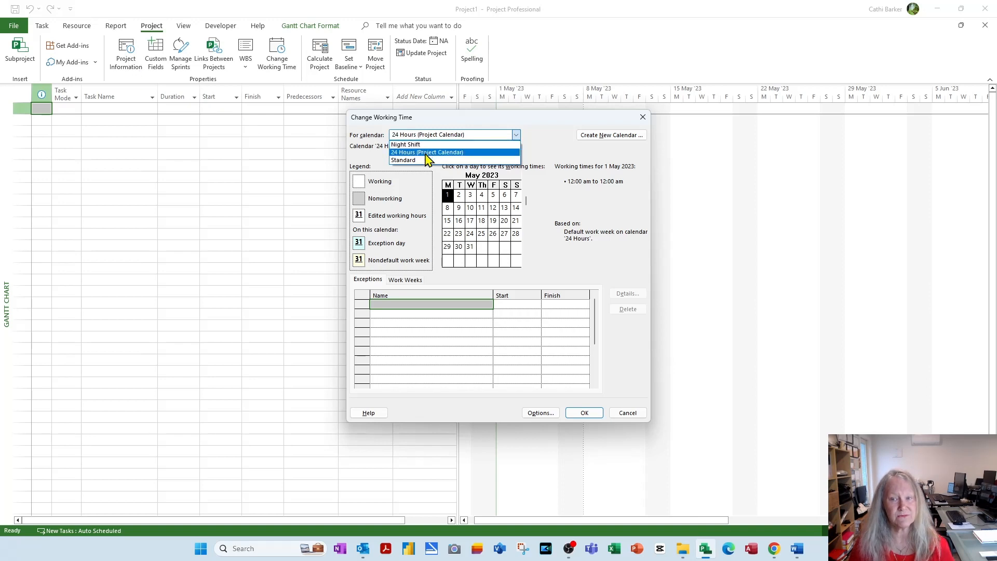
left_click(426, 152)
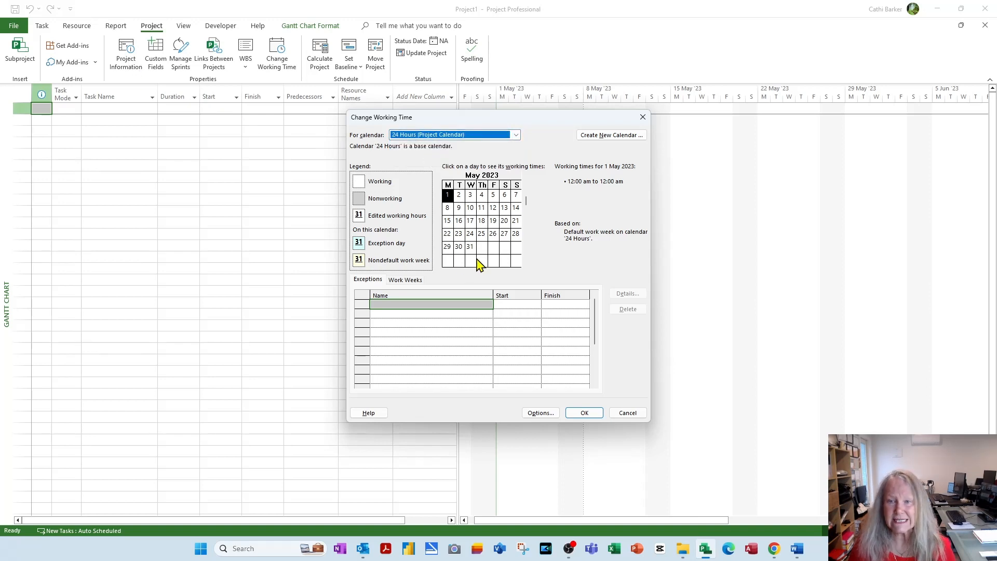
mouse_move(374, 189)
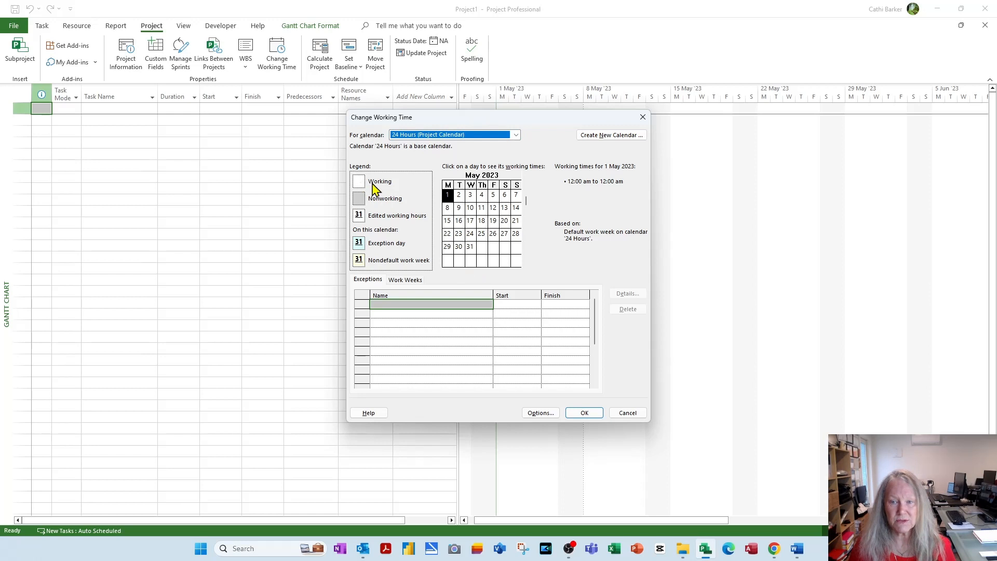
mouse_move(531, 201)
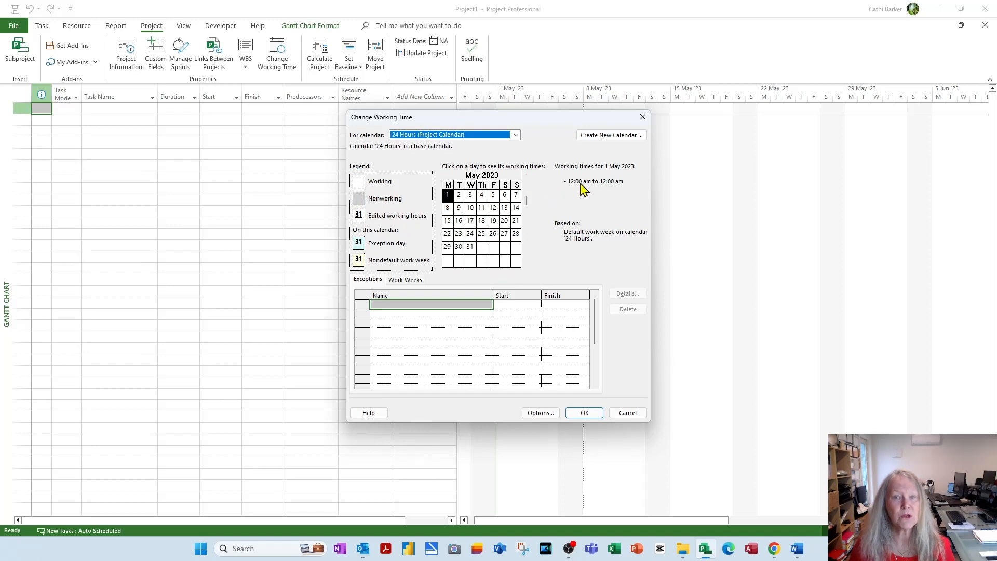
mouse_move(601, 192)
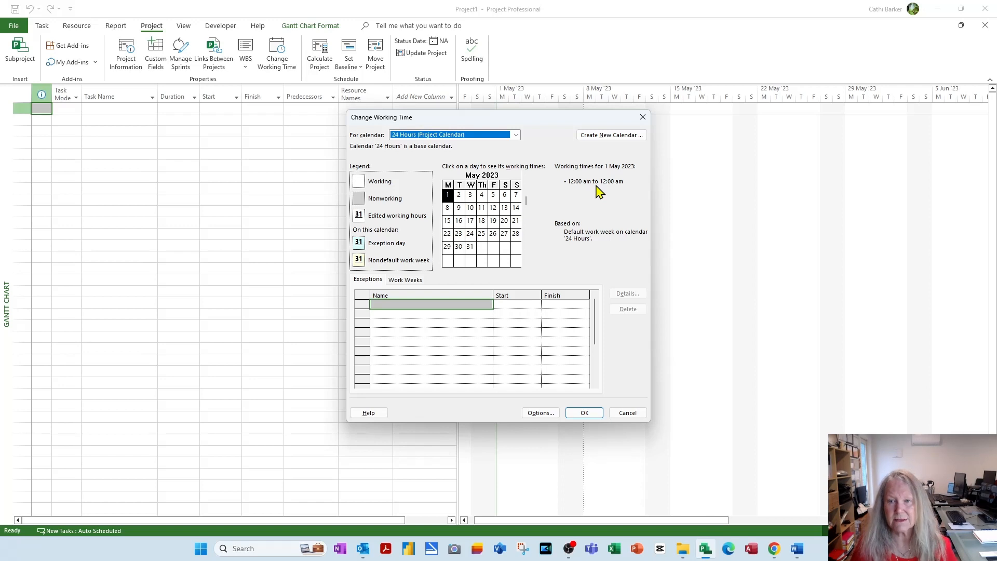
mouse_move(447, 249)
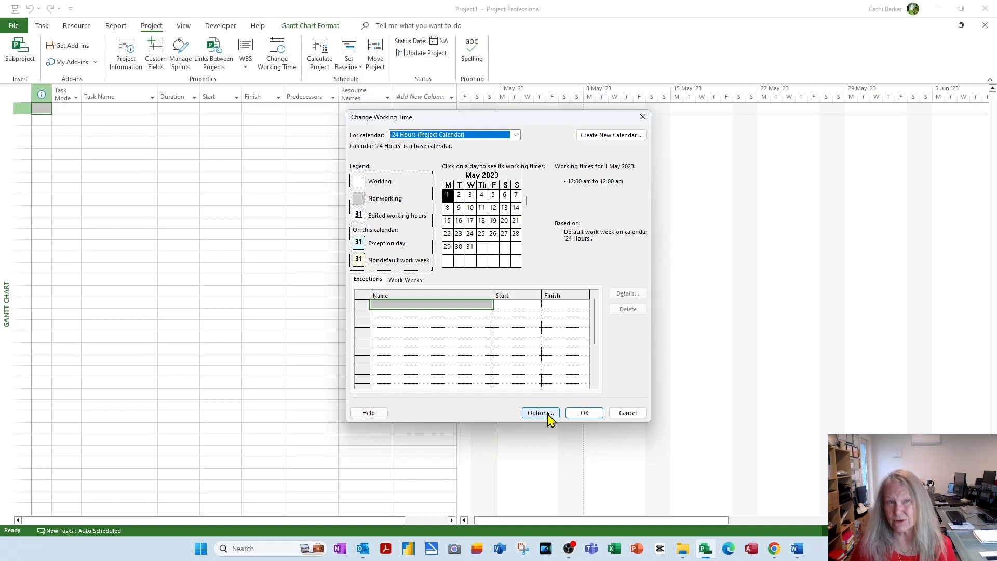
- Set scheduling defaults to 12:00 am start and end, 24 hours/day, 168 hours/week, and confirm
left_click(539, 412)
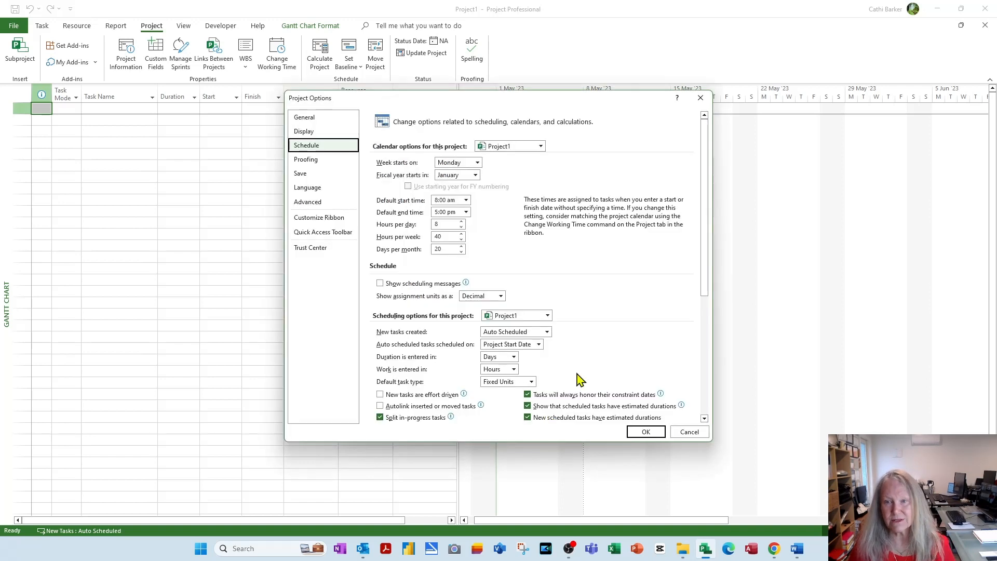
left_click(277, 52)
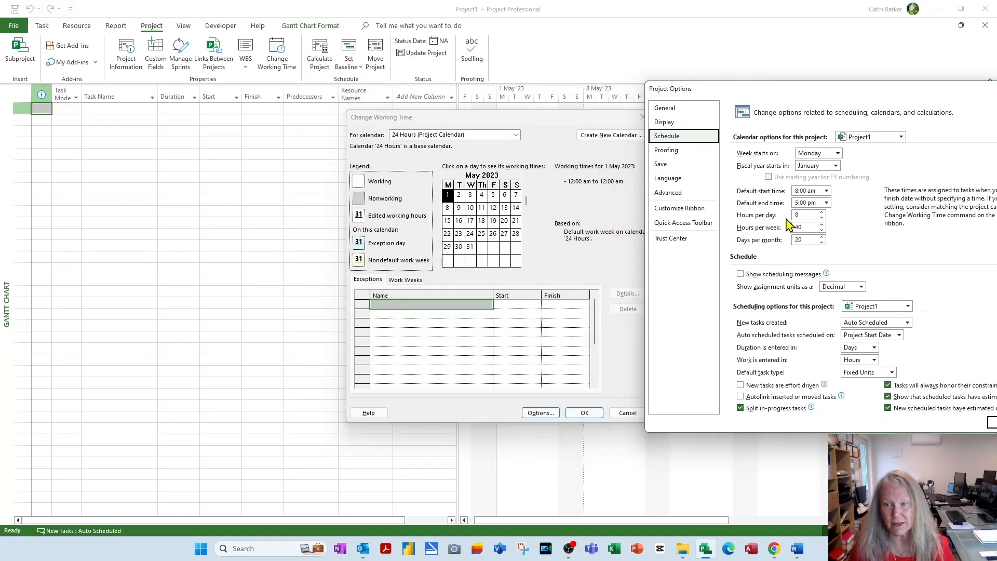
mouse_move(567, 214)
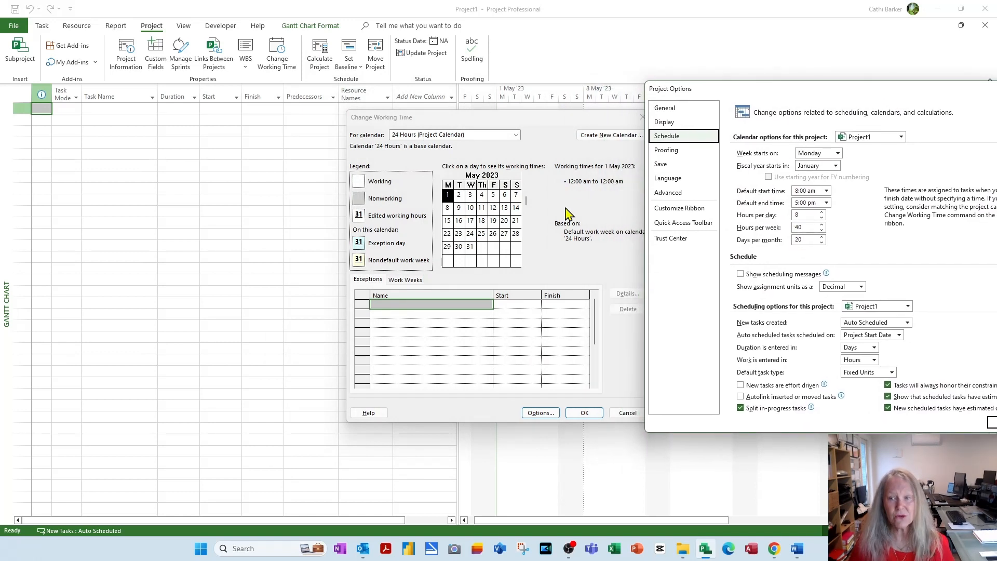
mouse_move(788, 143)
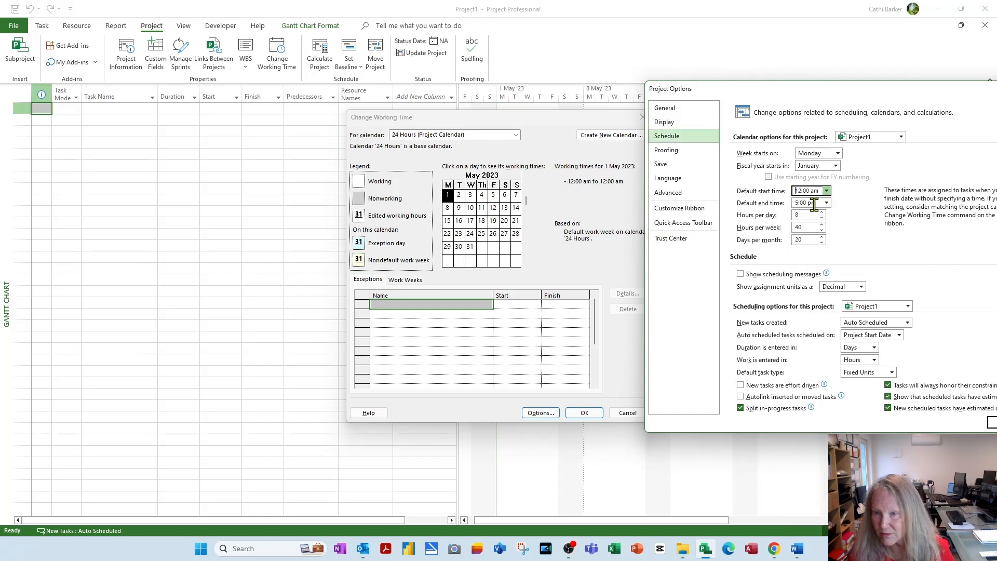
left_click(827, 202)
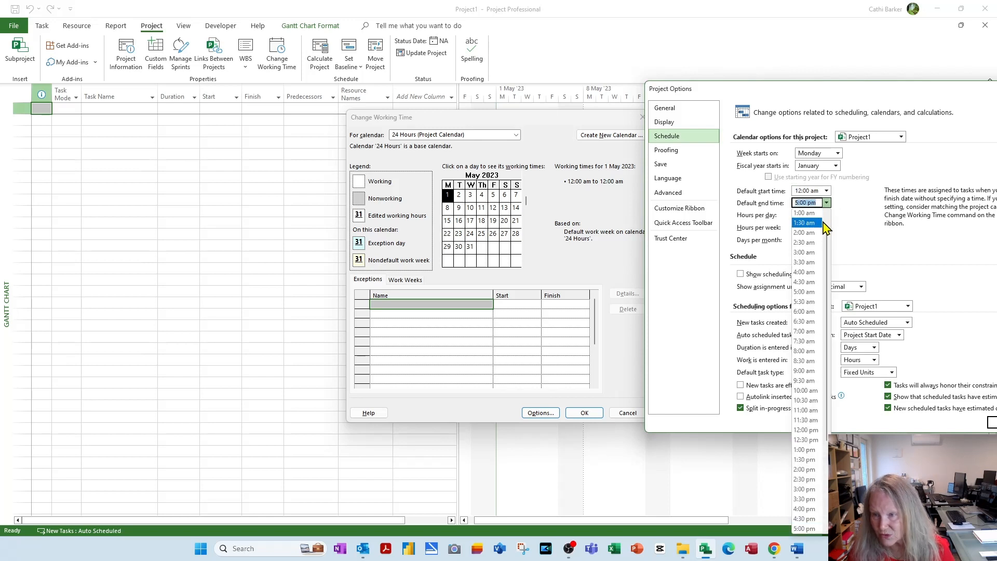
left_click(803, 212)
type("168")
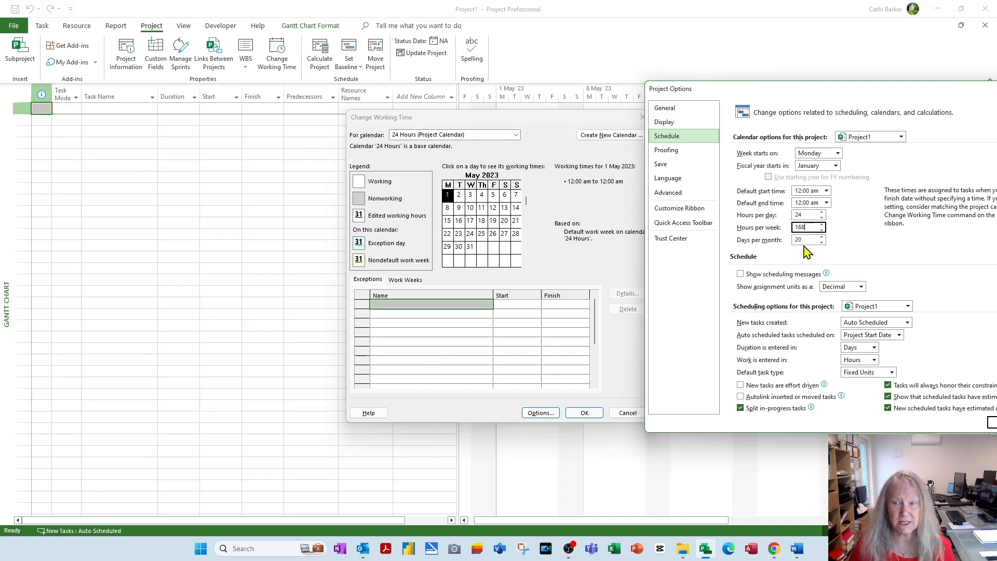
mouse_move(781, 166)
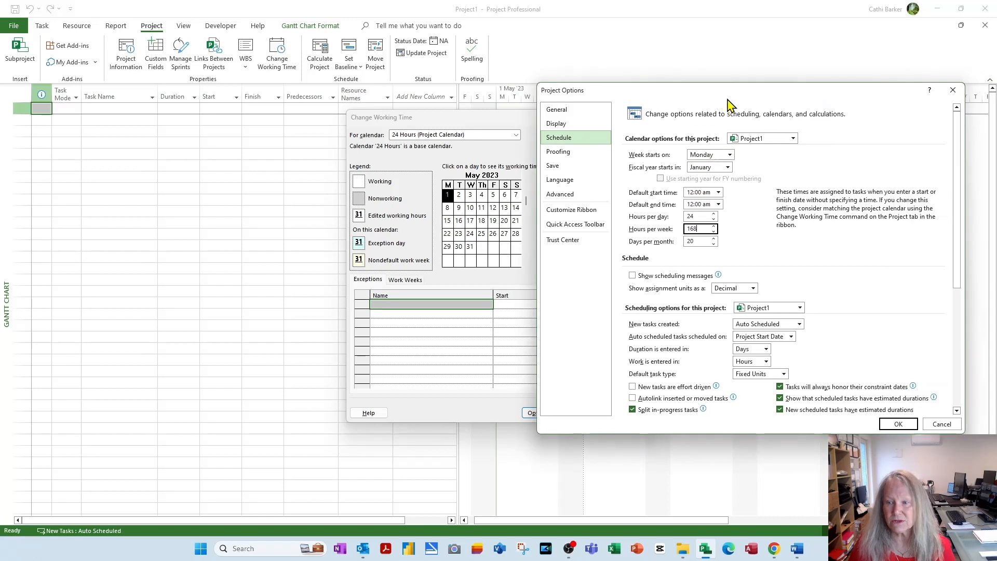
left_click(941, 423)
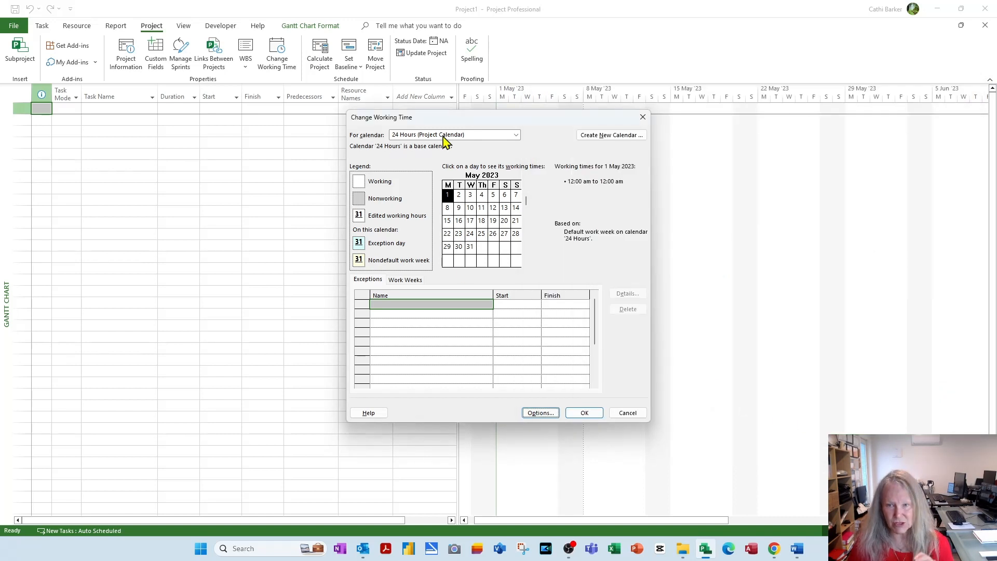
mouse_move(541, 412)
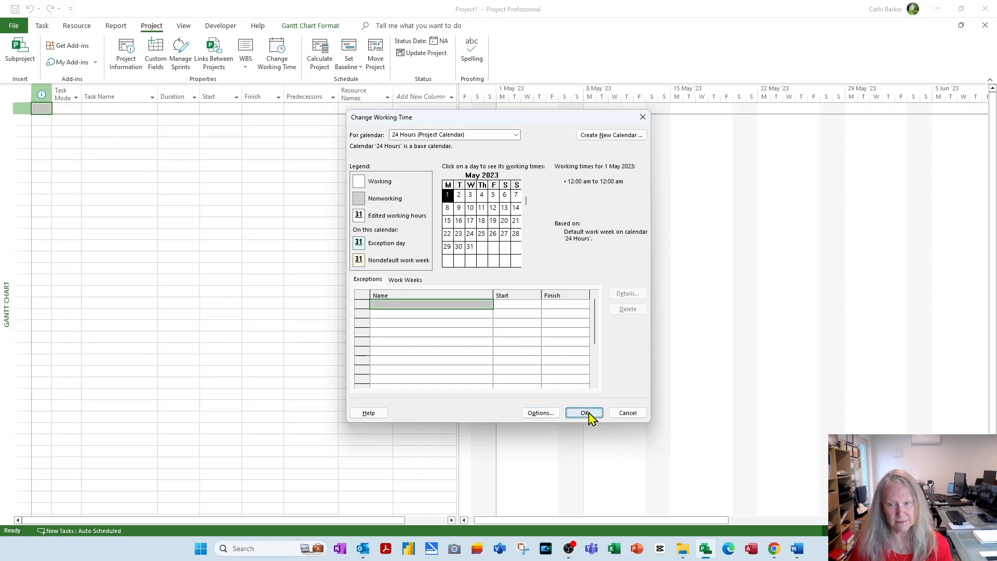
left_click(582, 412)
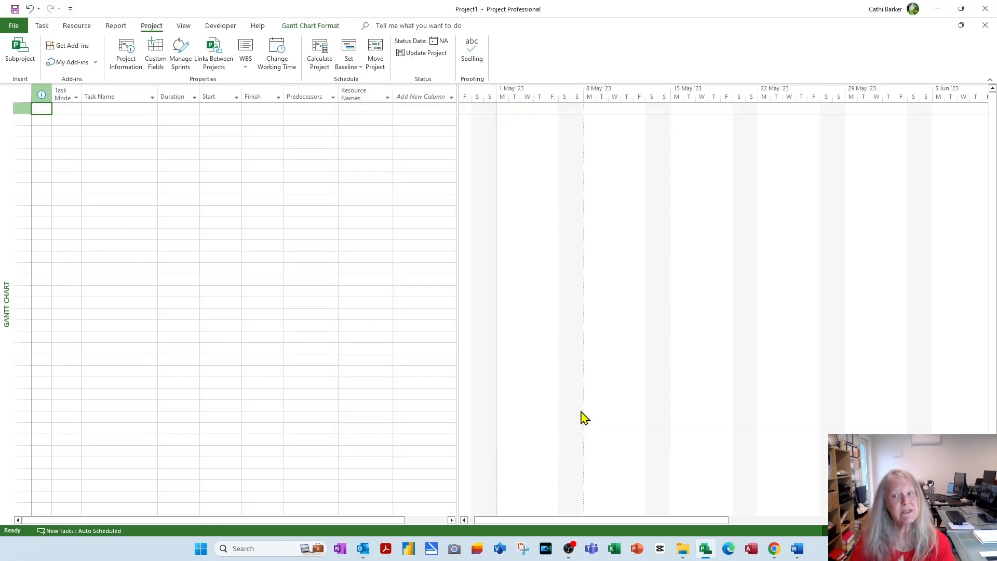
mouse_move(657, 286)
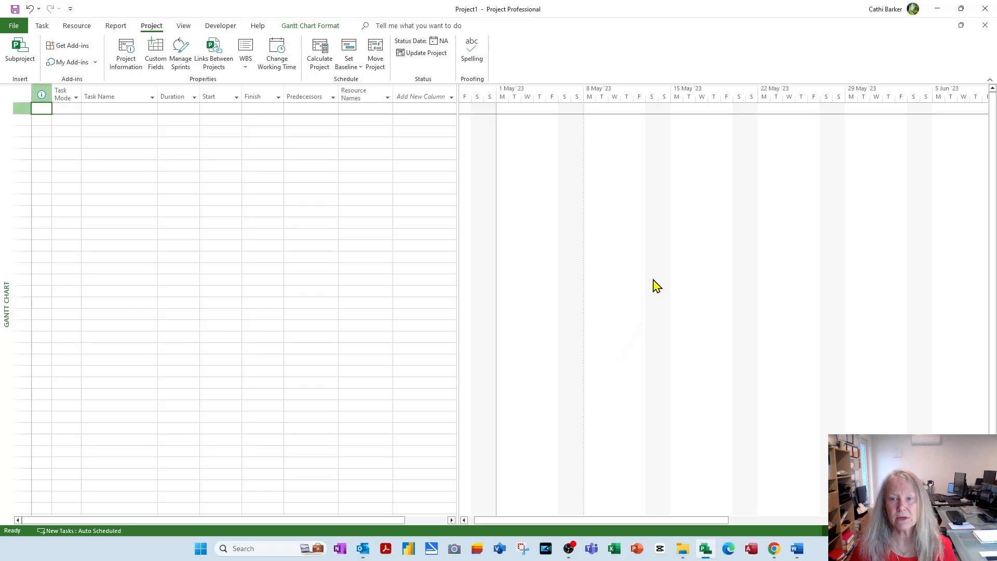
mouse_move(596, 98)
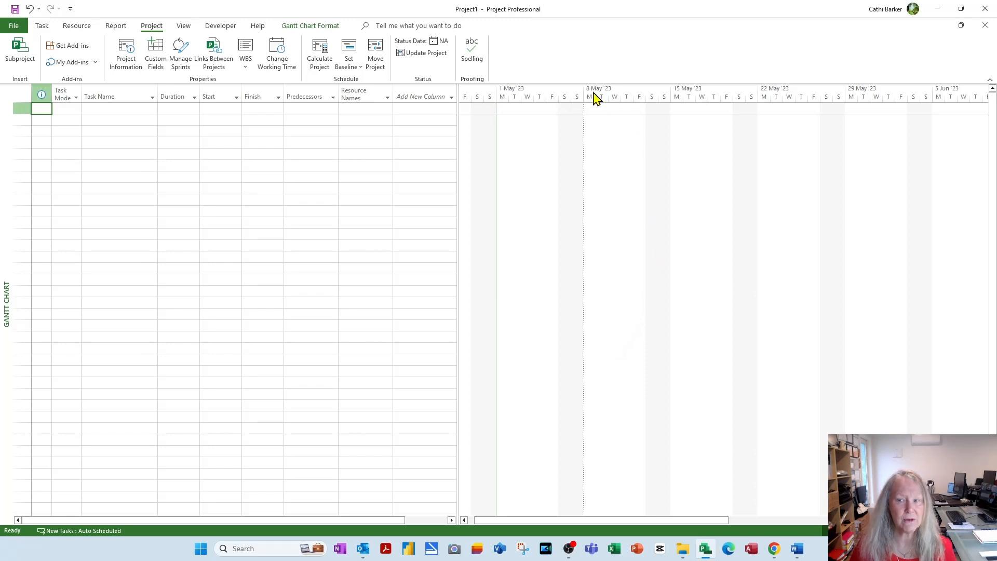
mouse_move(596, 105)
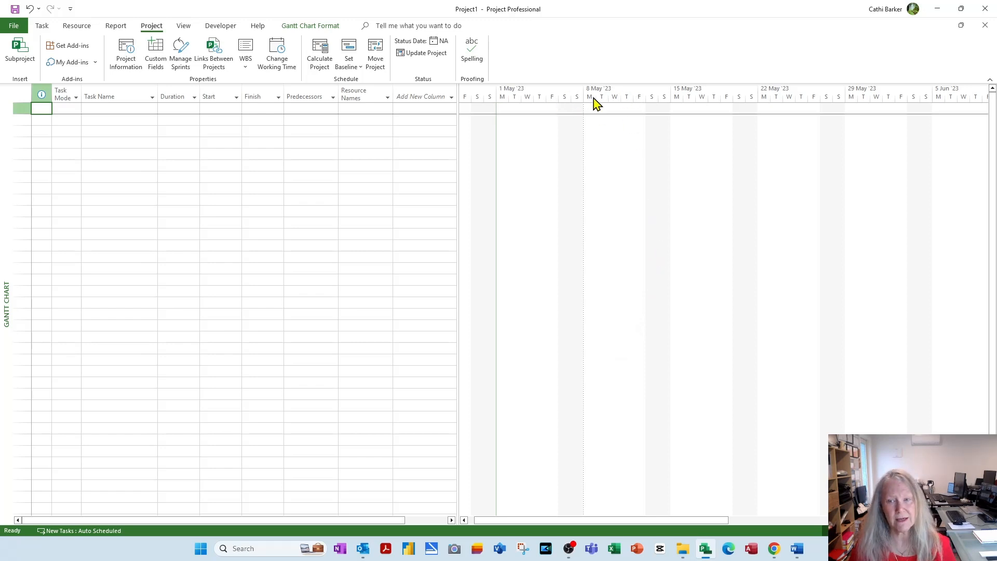
mouse_move(604, 99)
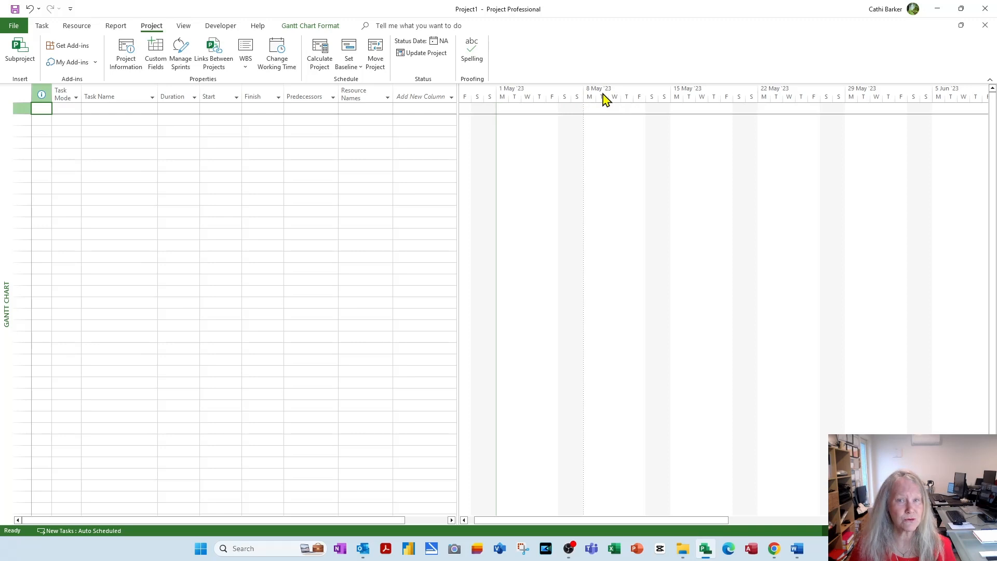
mouse_move(601, 379)
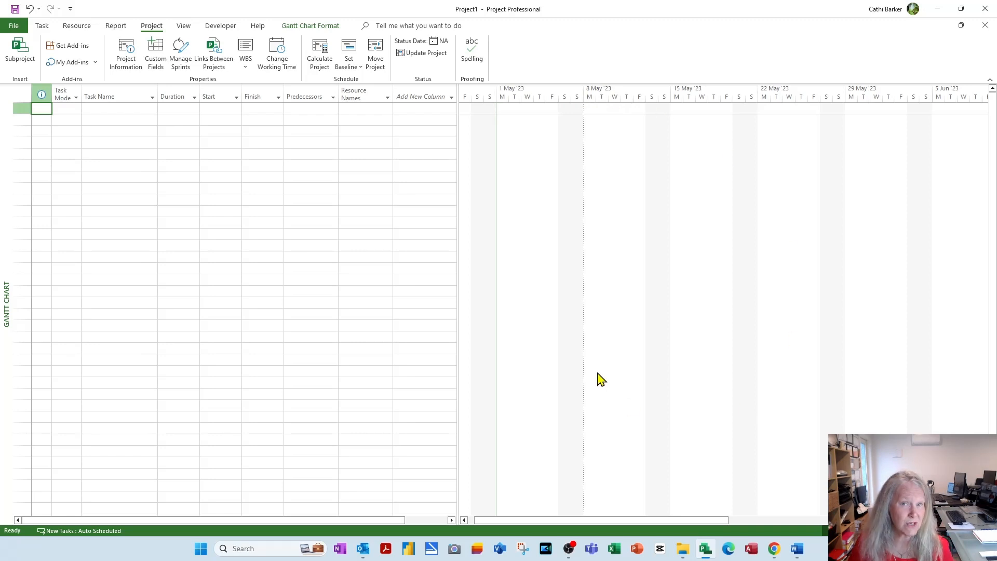
mouse_move(593, 100)
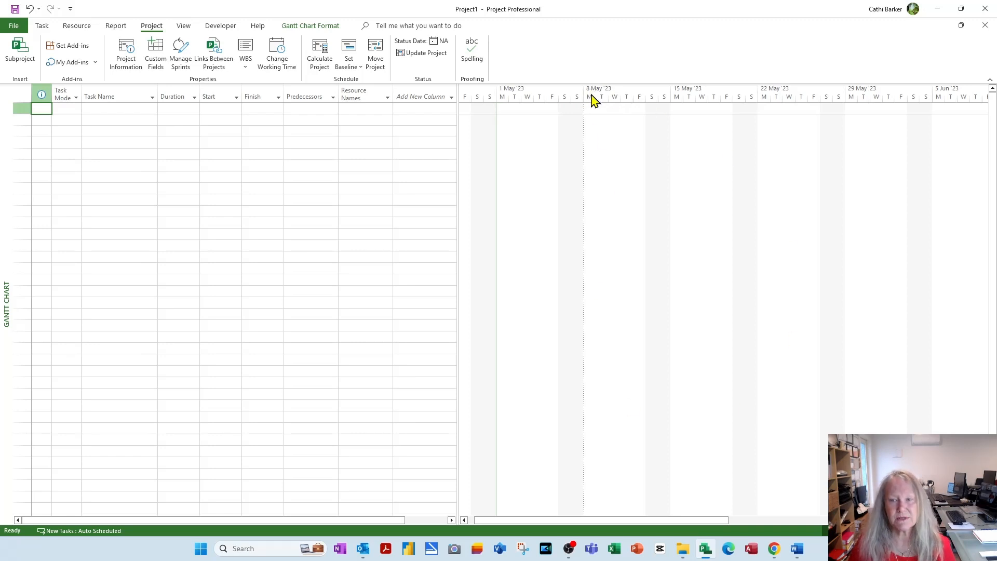
- In the Timescale dialog's Non-working time tab choose Do not draw
double_click(598, 96)
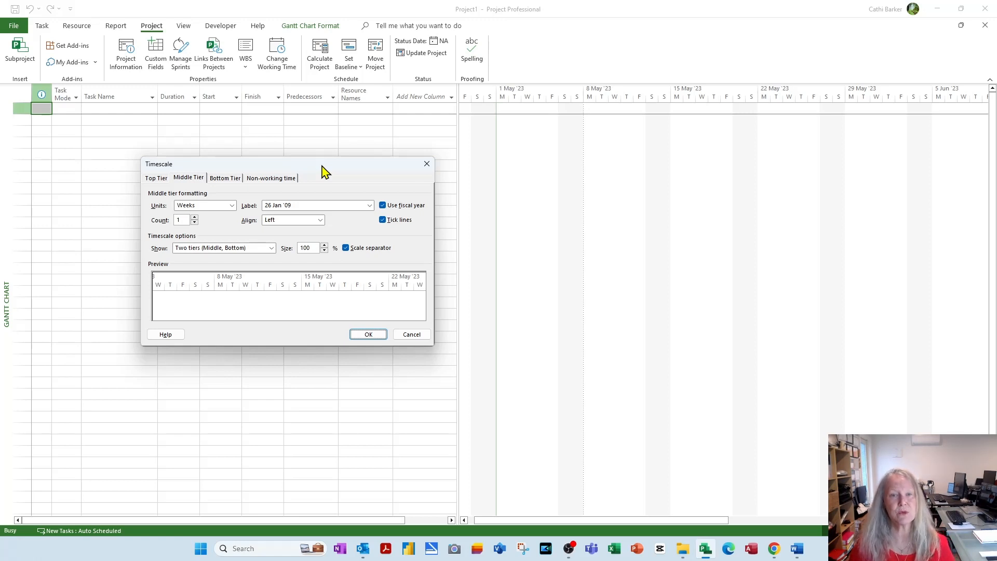
mouse_move(638, 182)
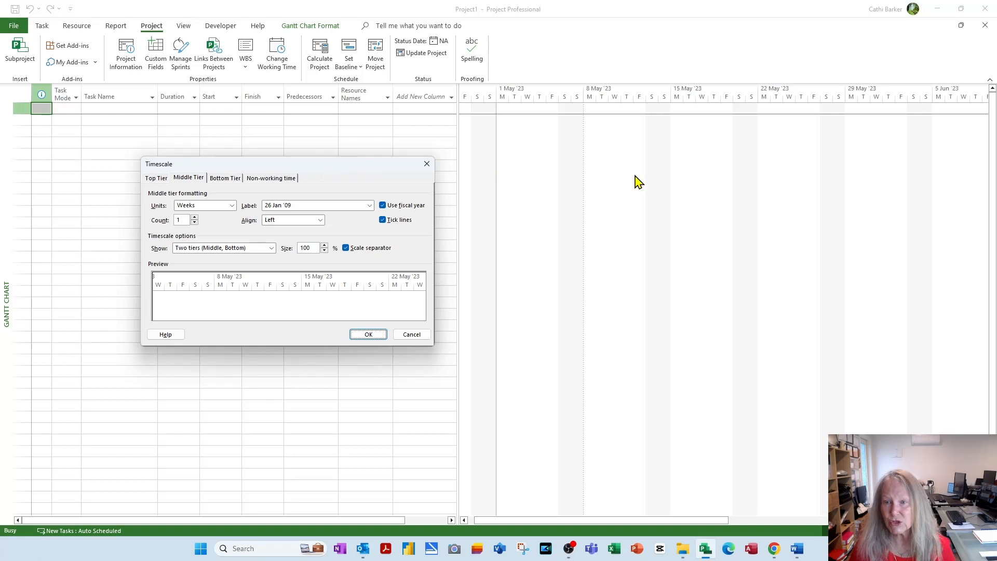
mouse_move(659, 196)
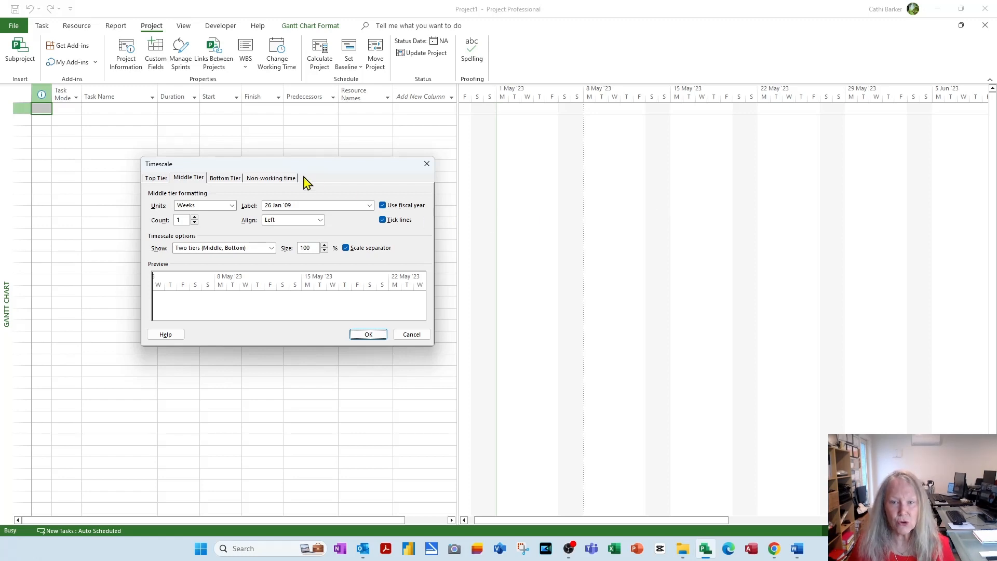
left_click(271, 178)
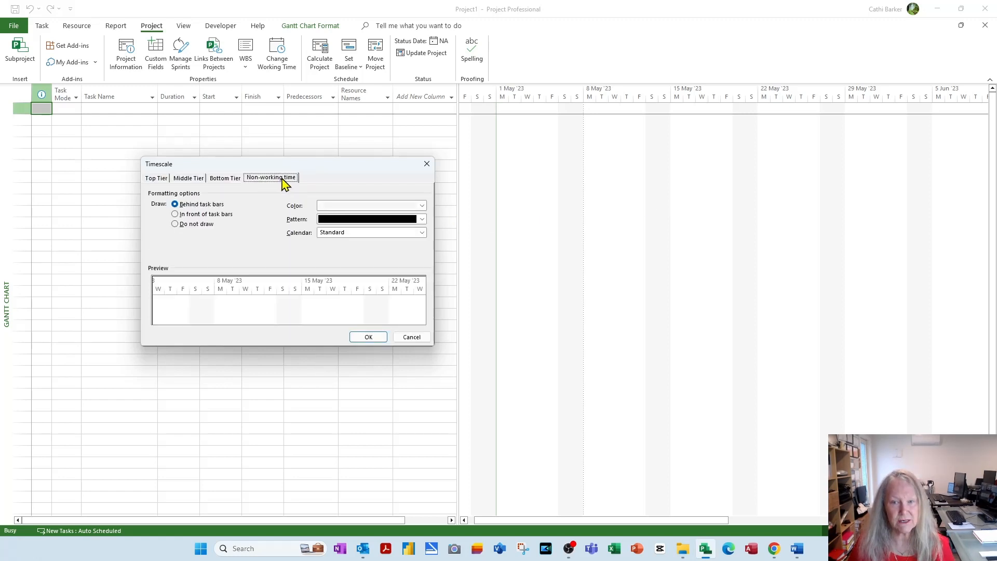
mouse_move(207, 232)
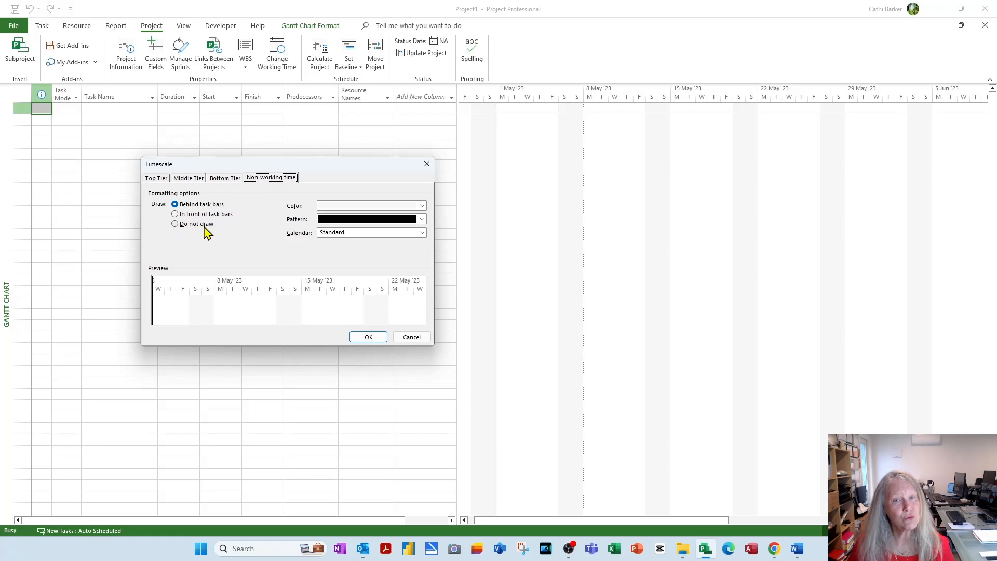
mouse_move(655, 214)
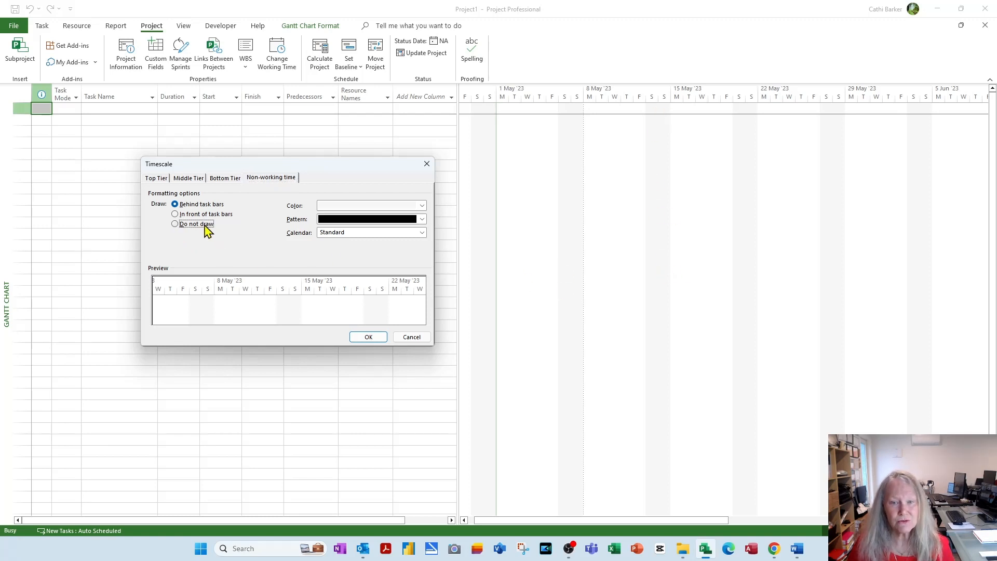
left_click(368, 336)
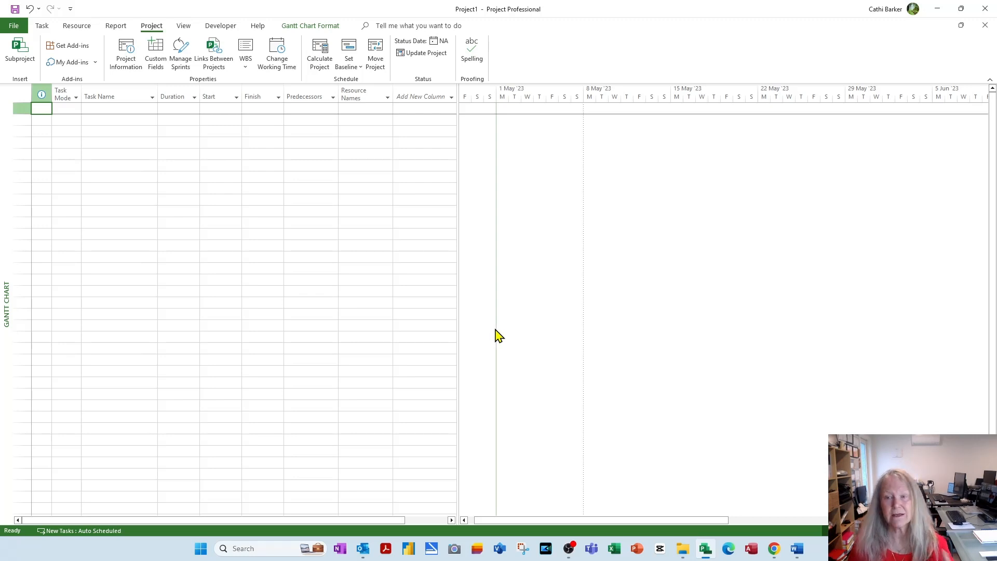
mouse_move(532, 333)
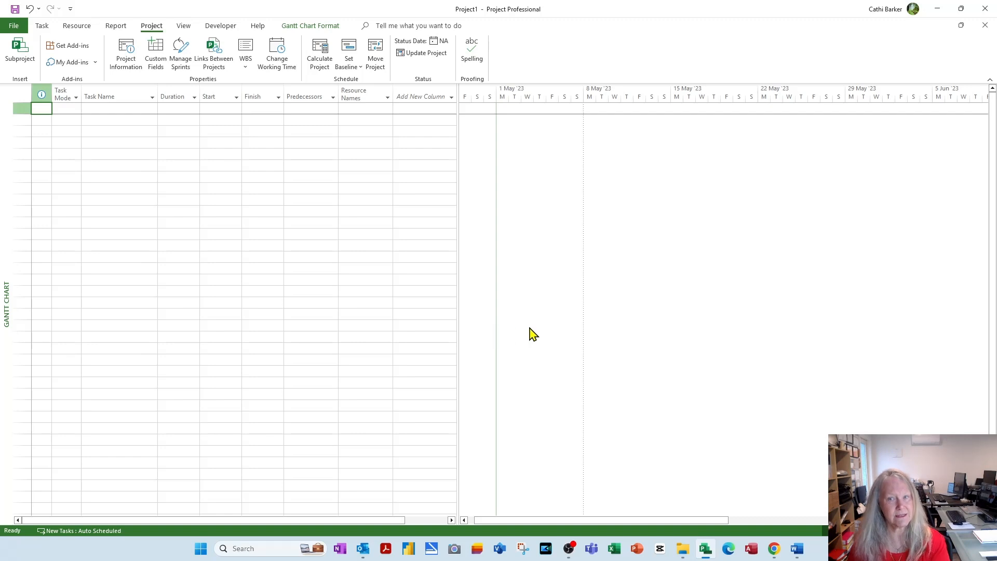
mouse_move(632, 330)
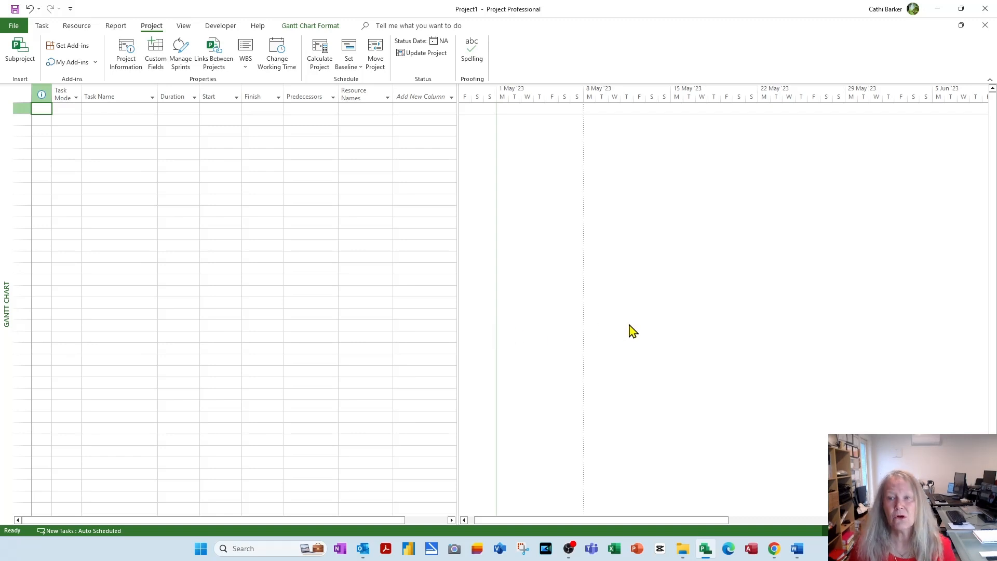
mouse_move(636, 104)
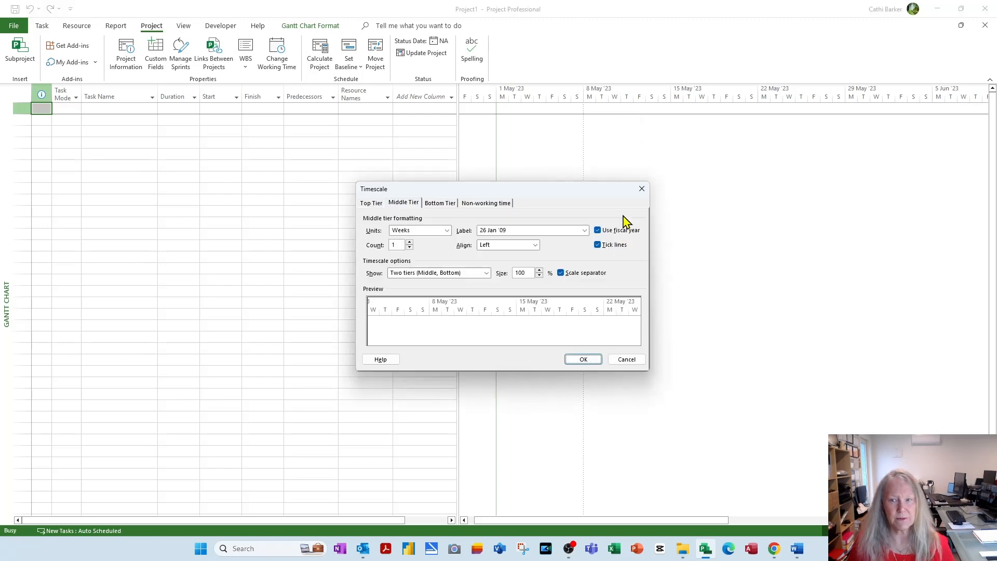
- Set the bottom tier to centred labels at 50% size and apply the timescale
left_click(485, 202)
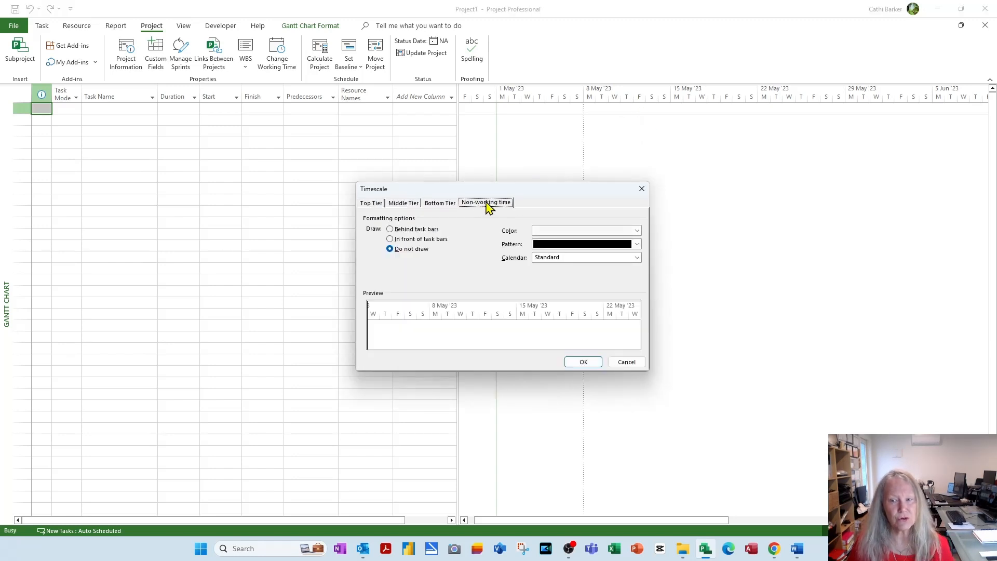
mouse_move(415, 257)
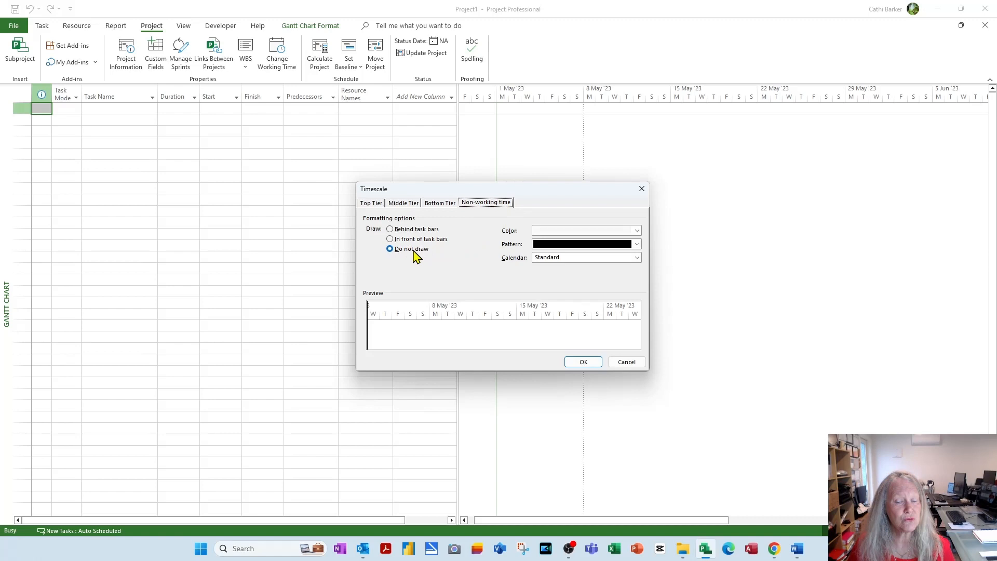
mouse_move(471, 225)
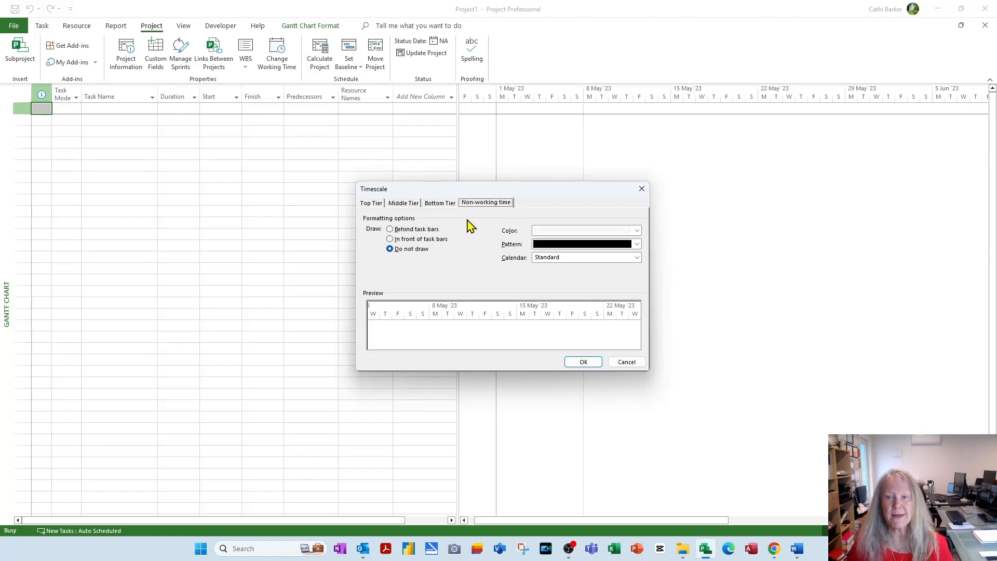
mouse_move(445, 210)
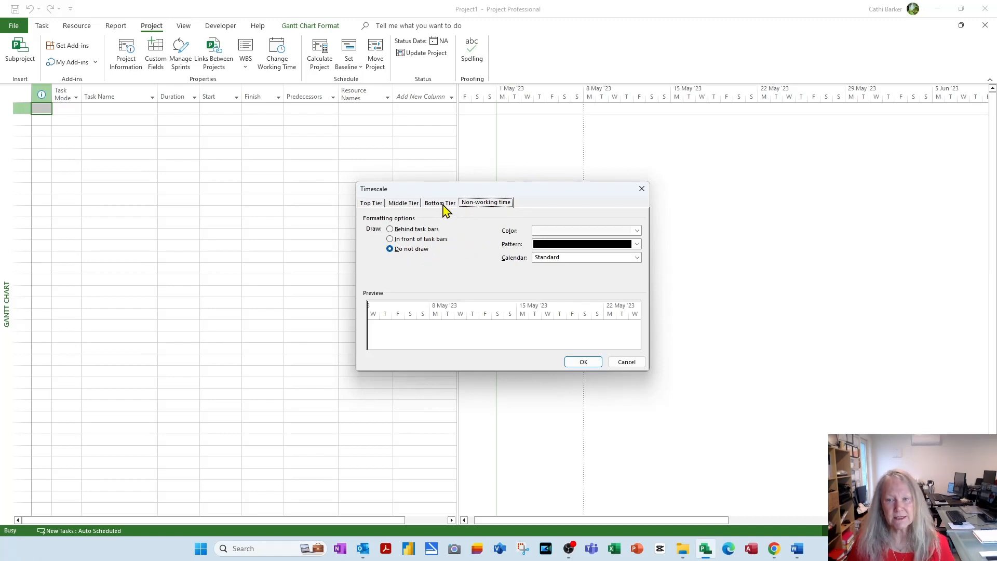
left_click(403, 203)
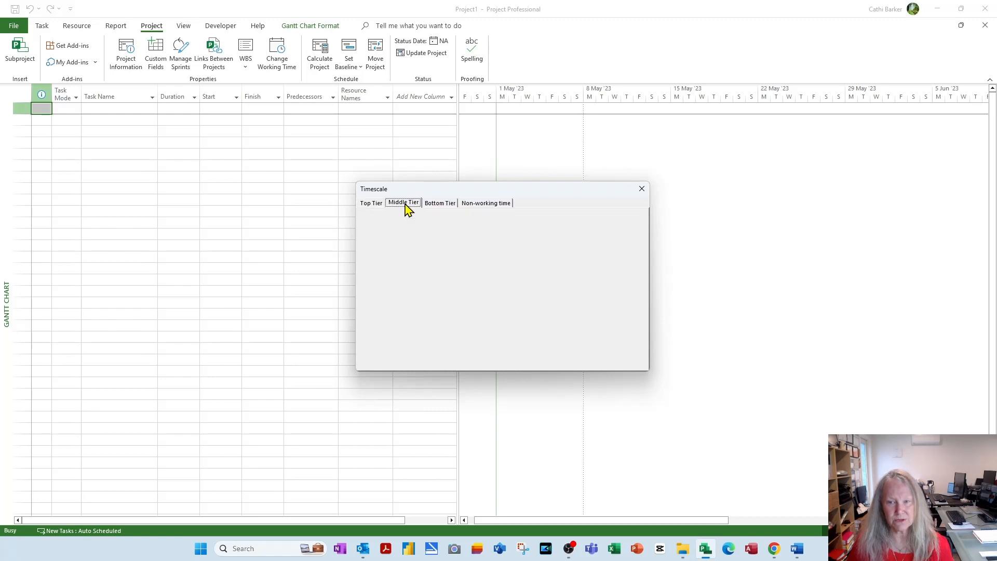
left_click(403, 202)
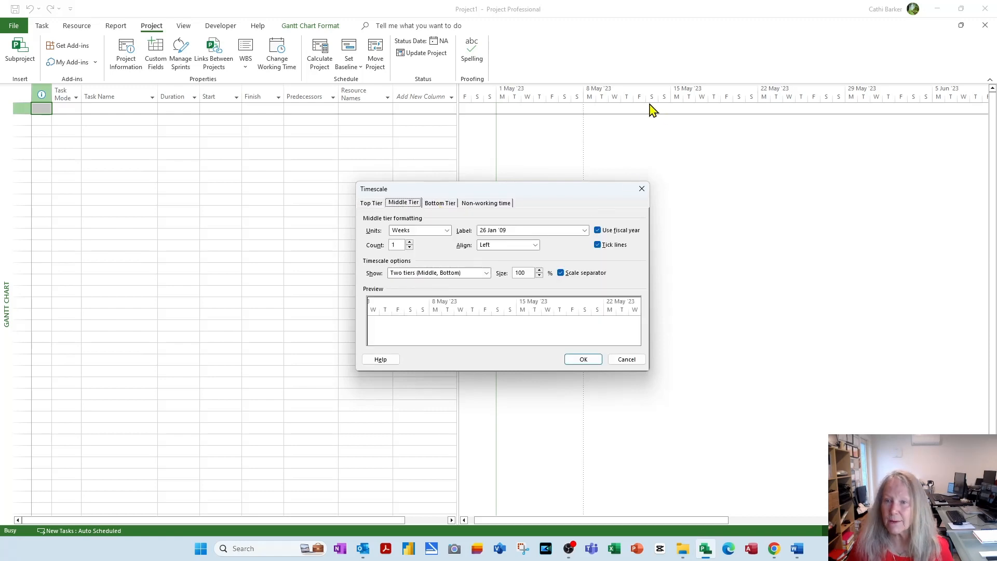
mouse_move(618, 104)
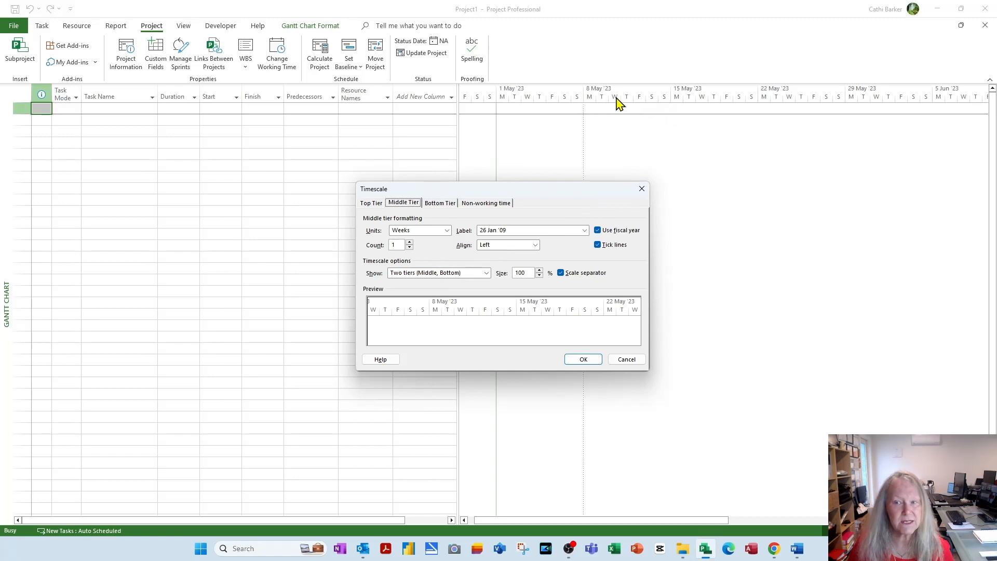
mouse_move(602, 102)
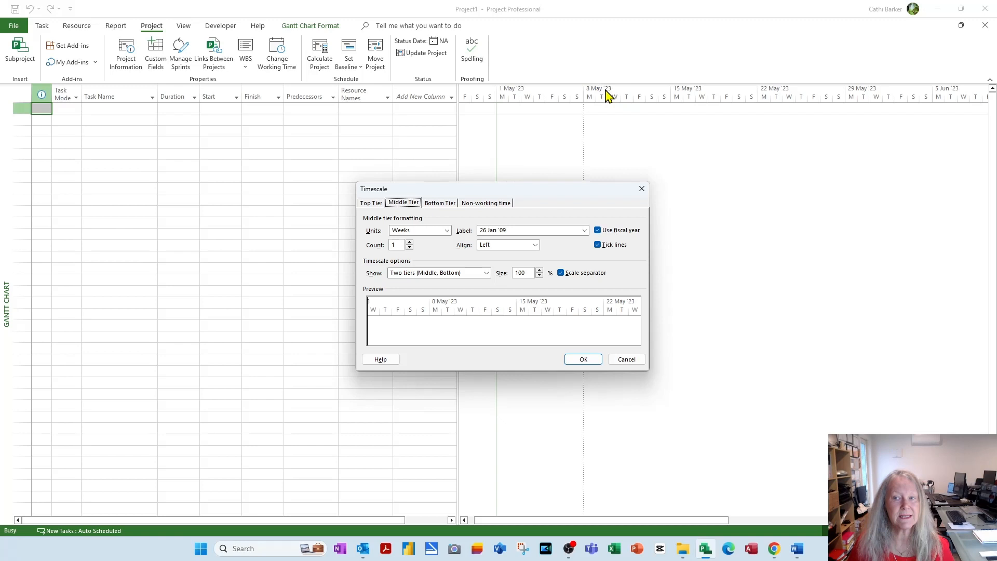
mouse_move(767, 118)
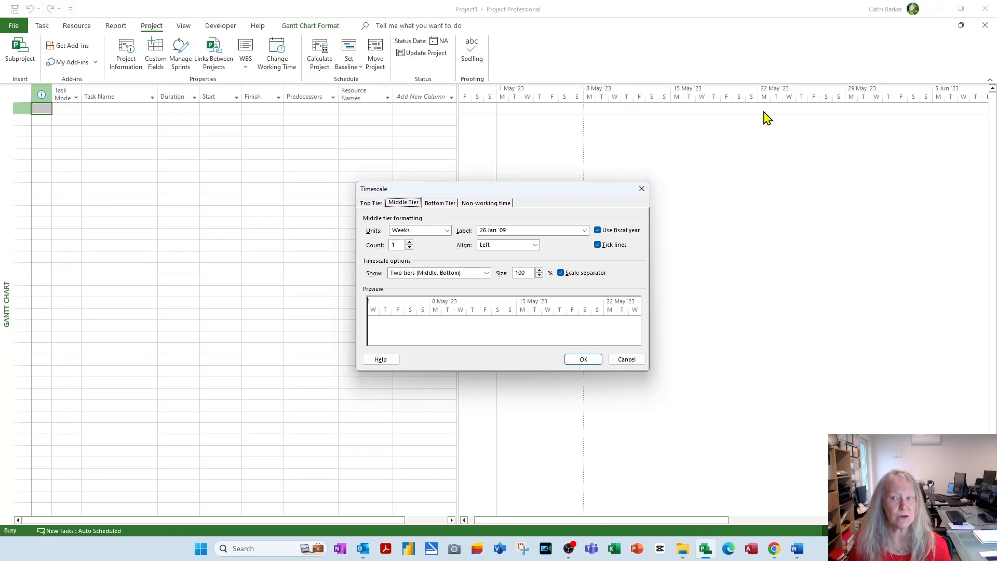
mouse_move(474, 220)
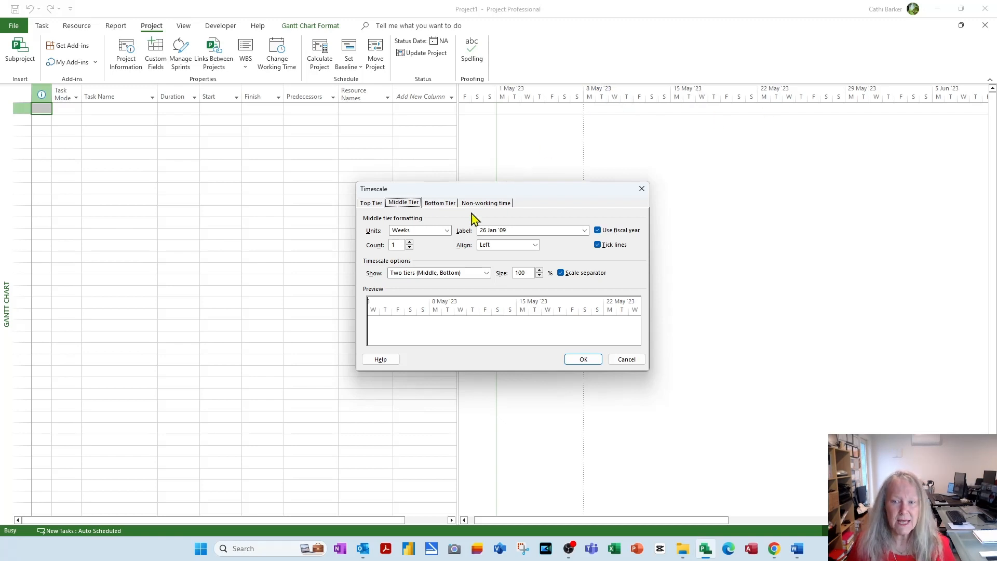
left_click(438, 202)
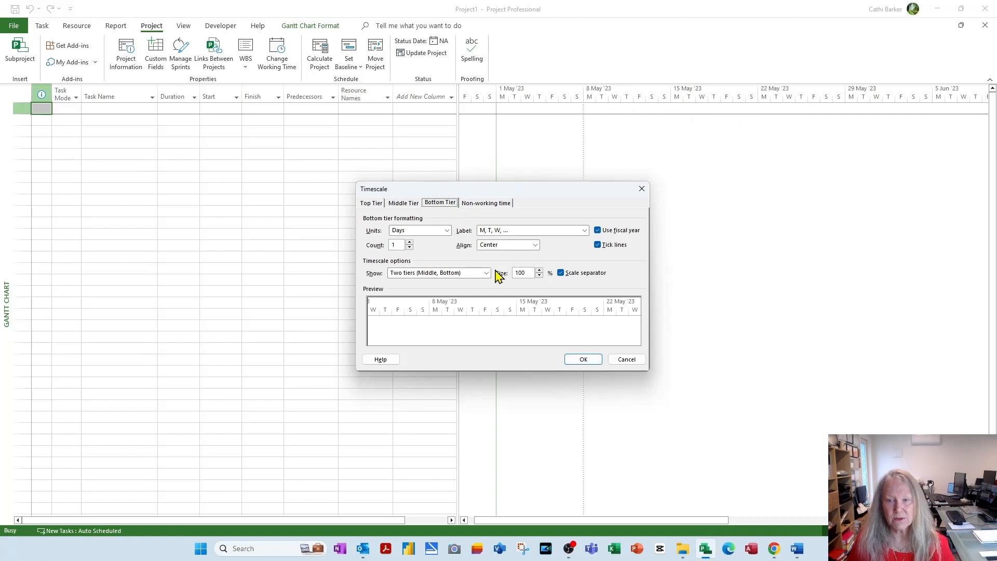
mouse_move(701, 103)
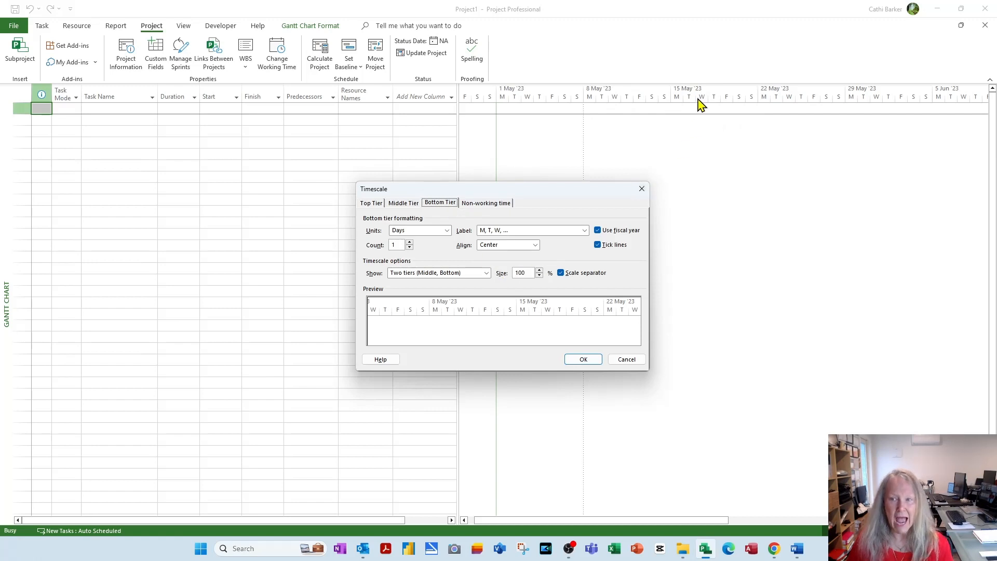
mouse_move(718, 100)
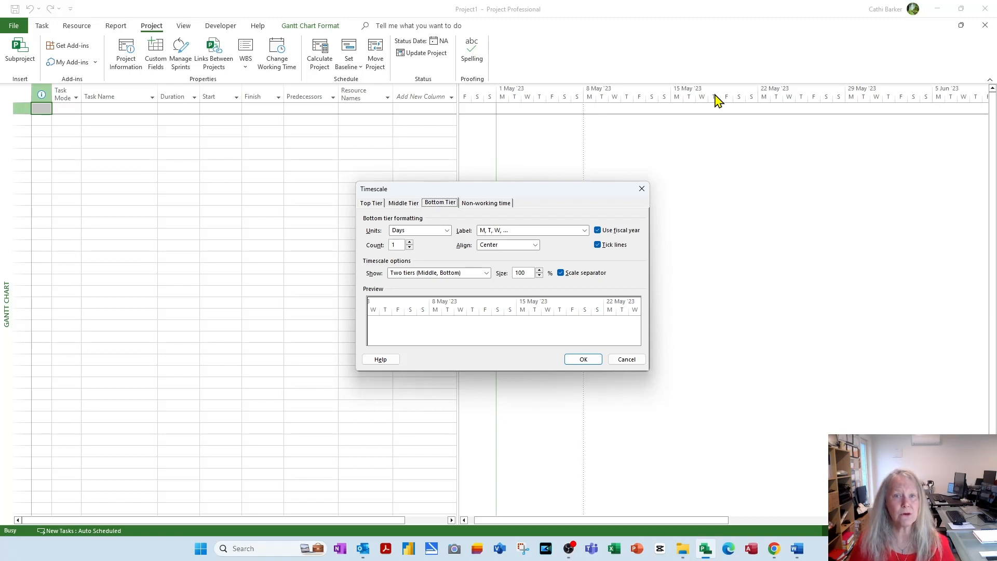
mouse_move(570, 281)
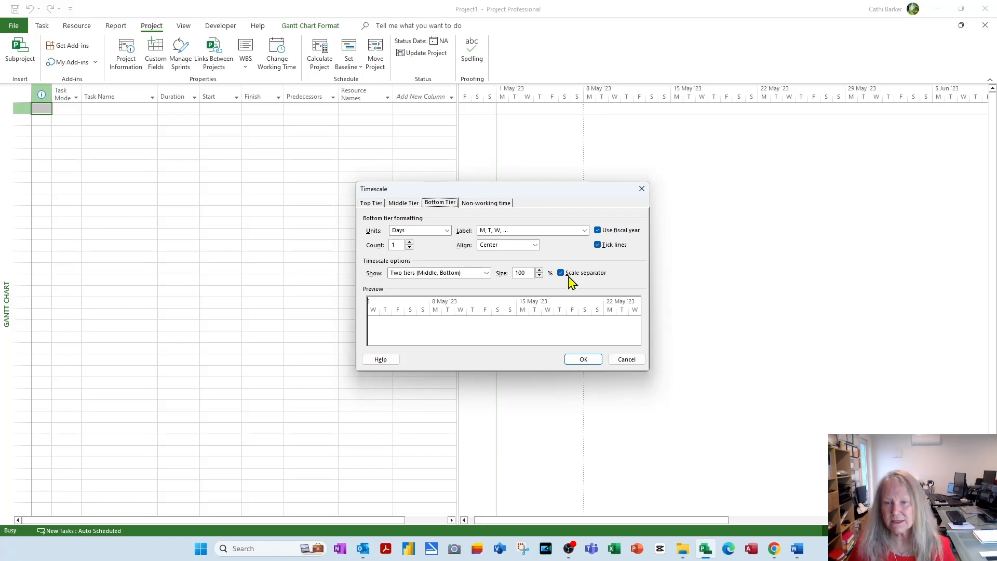
left_click(540, 274)
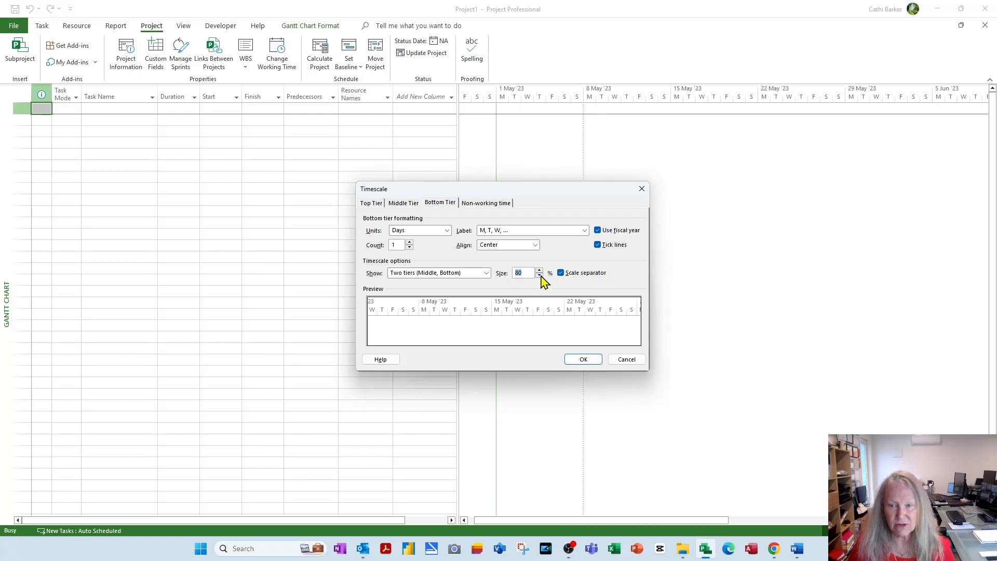
left_click(539, 274)
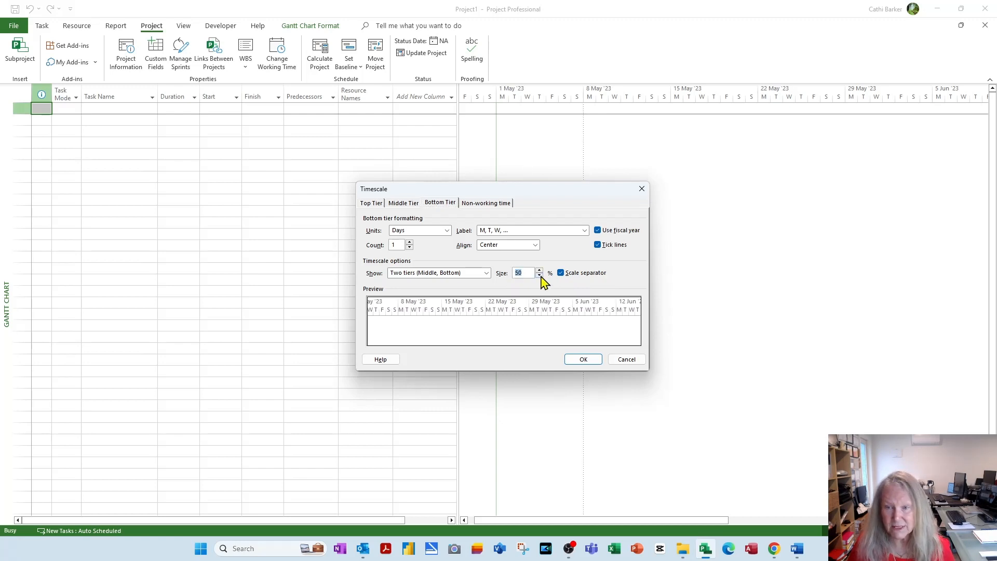
mouse_move(496, 317)
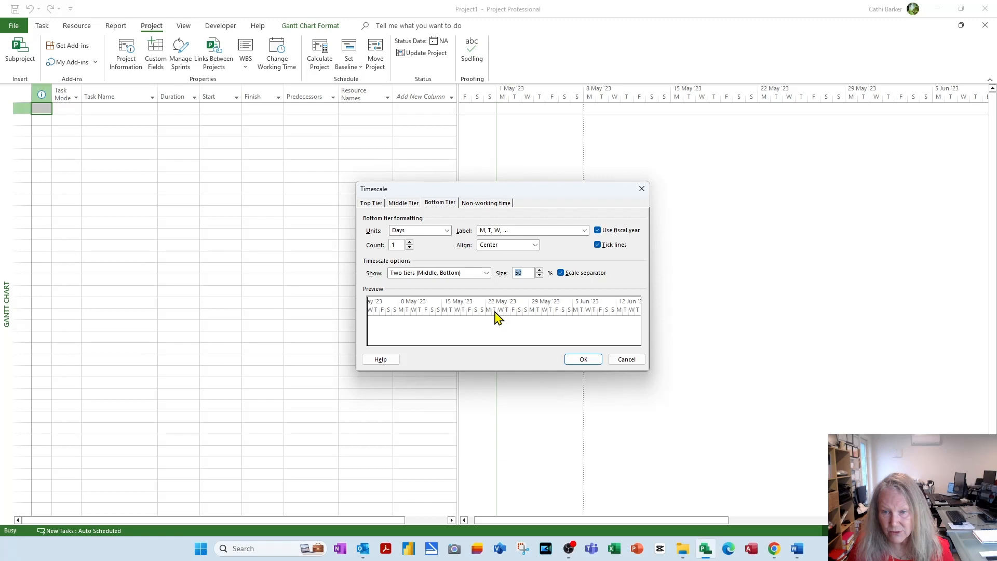
mouse_move(543, 317)
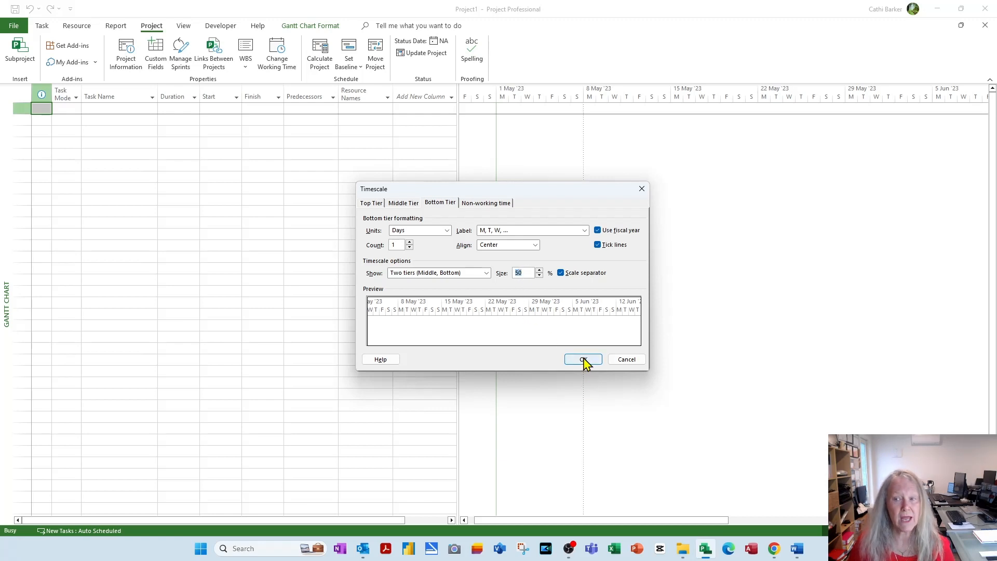
left_click(582, 360)
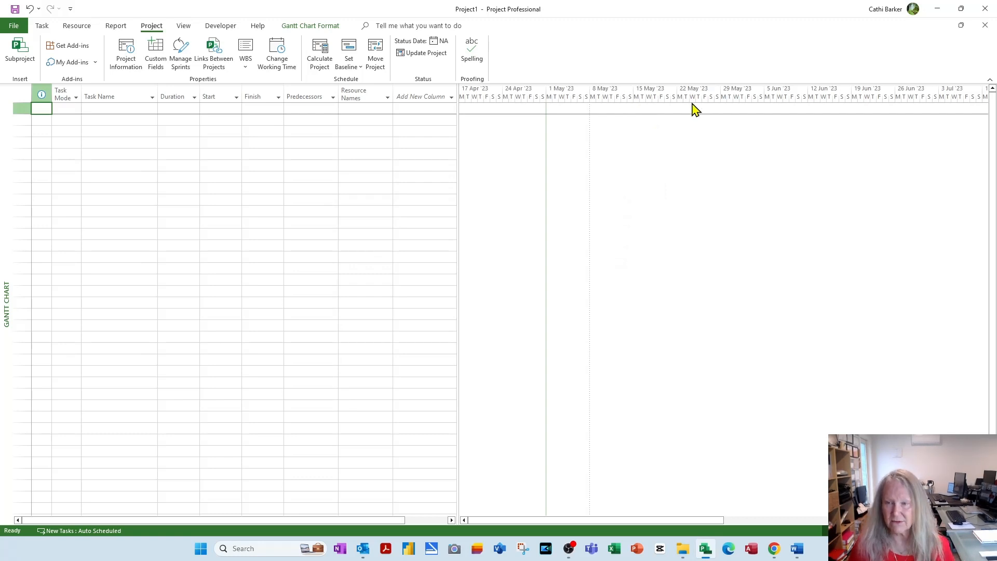
mouse_move(641, 103)
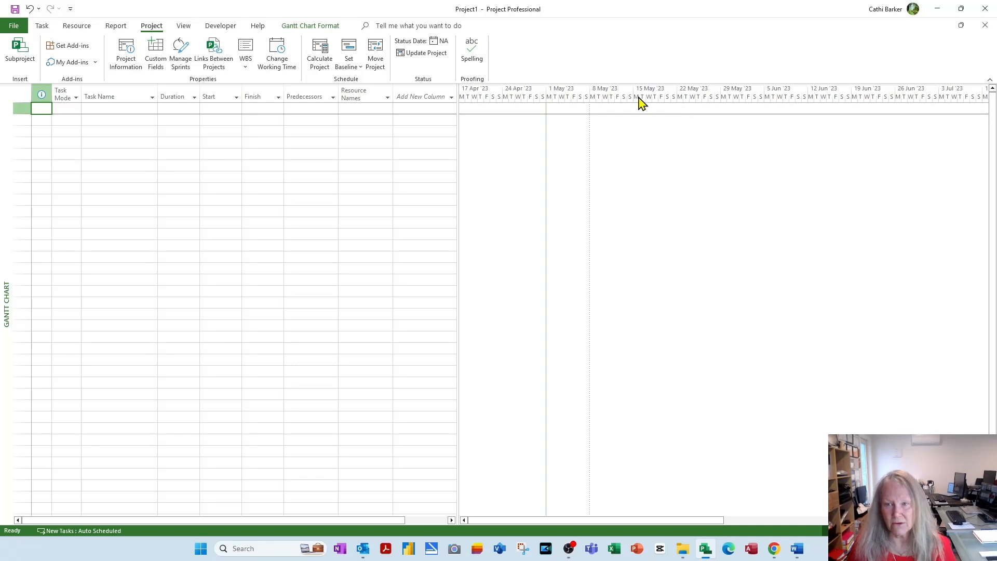
- Reopen the Timescale dialog and set the middle tier's week labels to Center alignment
double_click(648, 88)
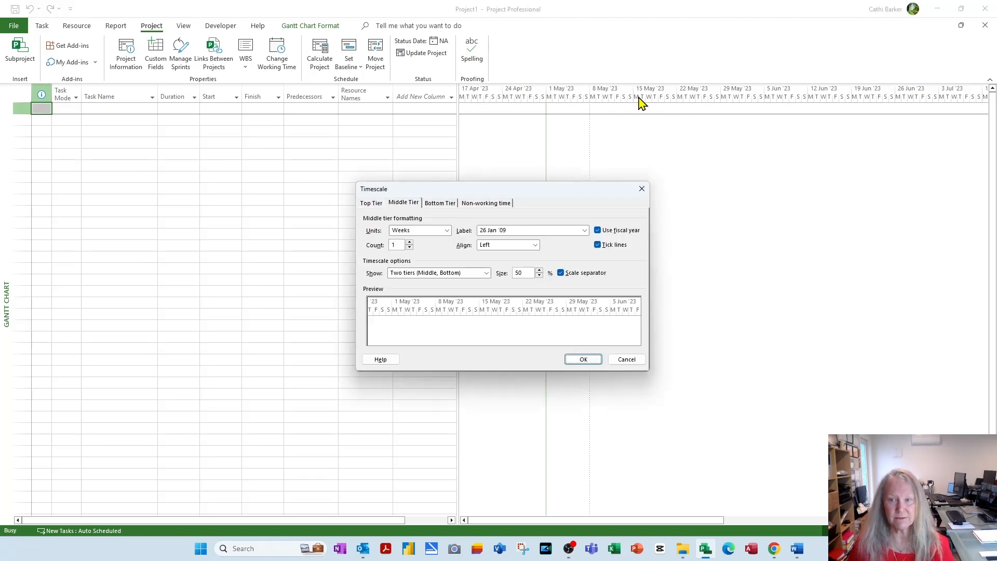
left_click(485, 203)
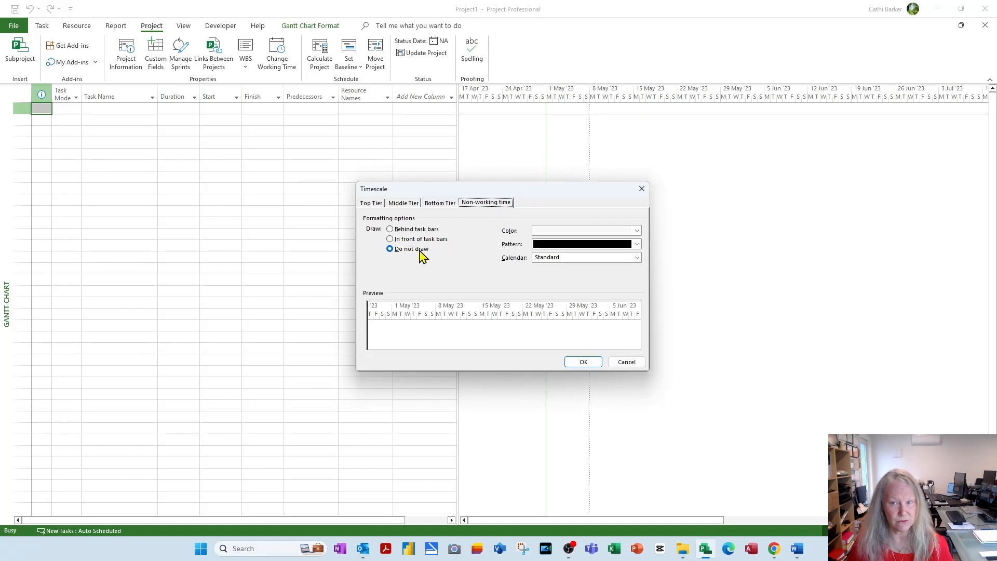
mouse_move(699, 236)
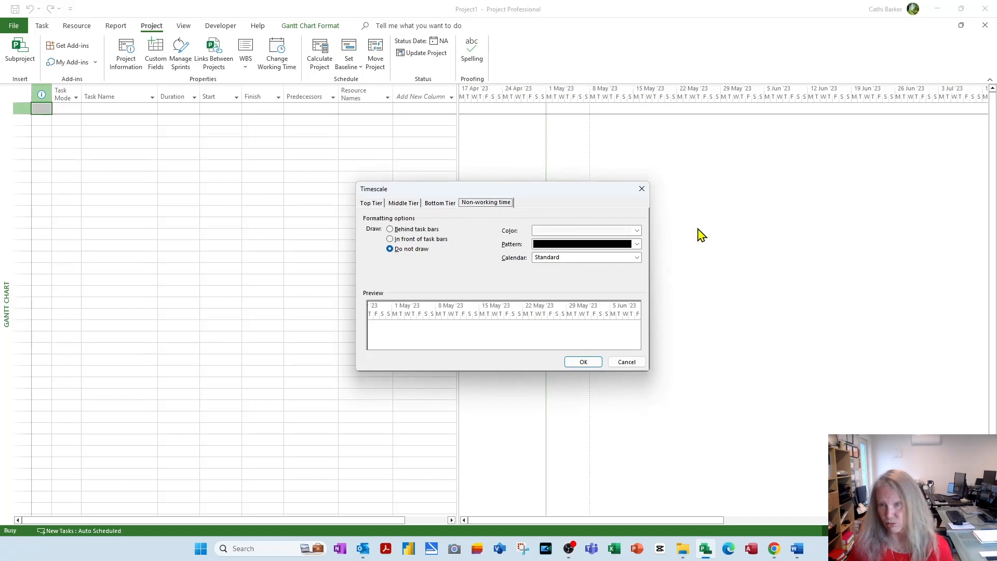
mouse_move(407, 197)
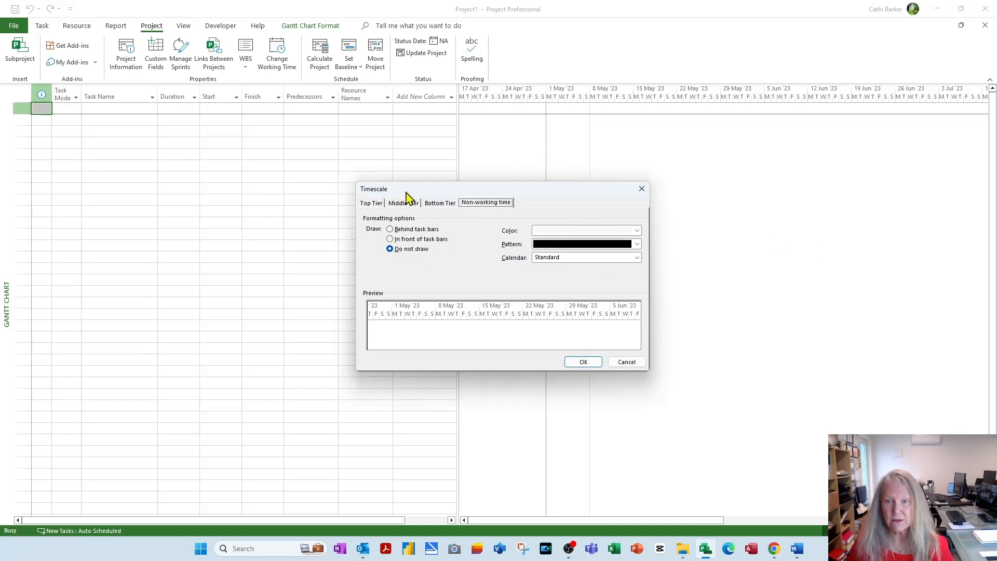
left_click(439, 203)
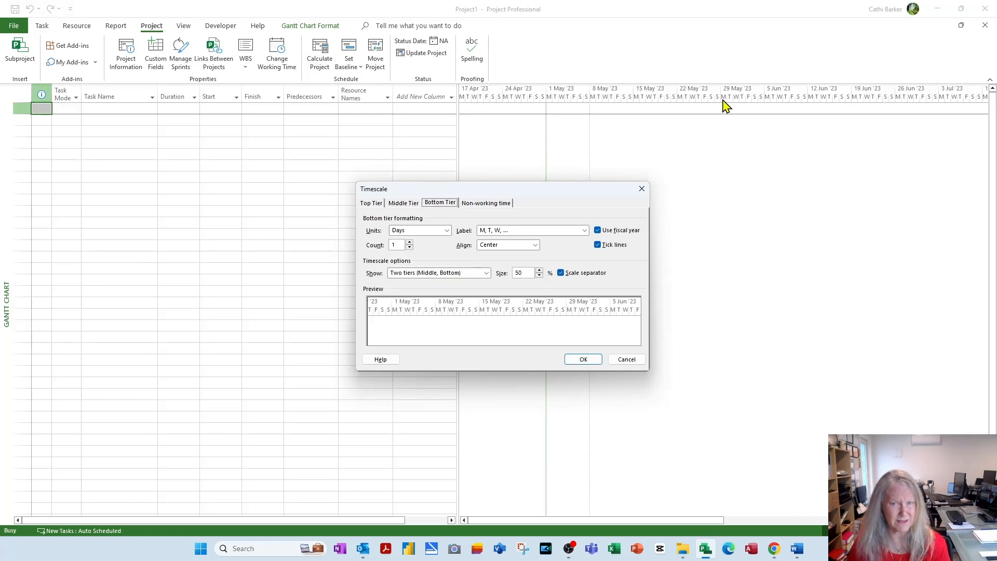
mouse_move(711, 102)
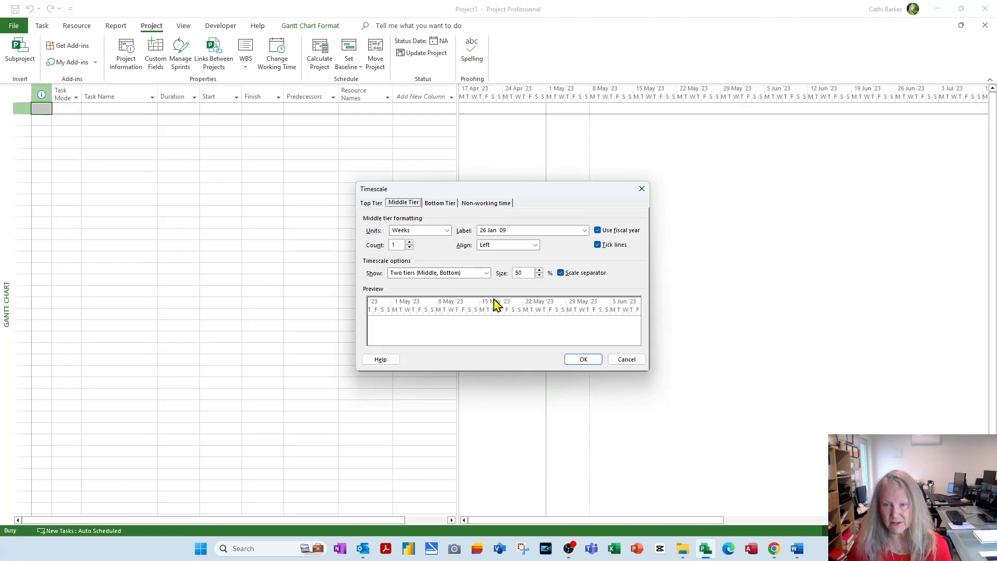
mouse_move(546, 306)
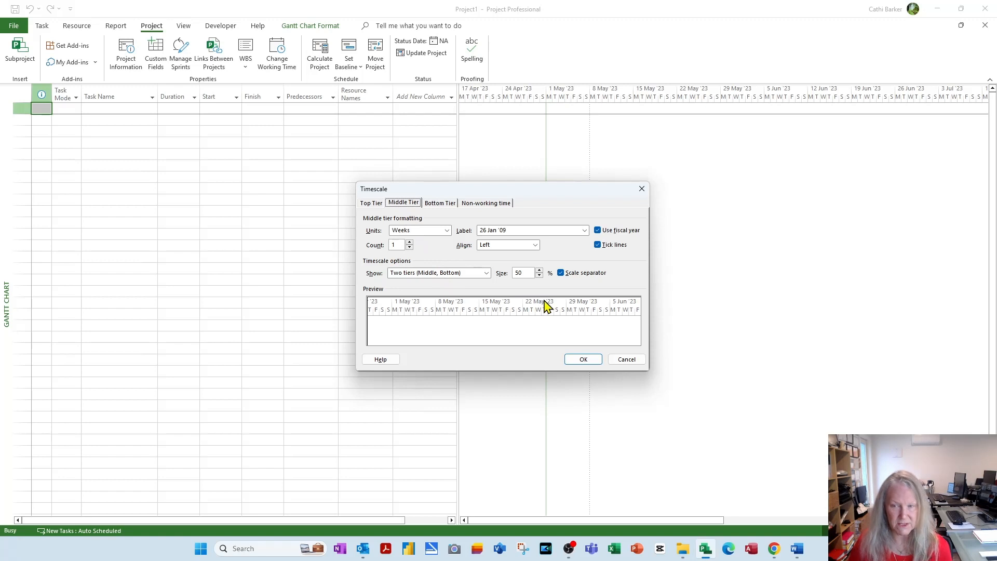
left_click(534, 245)
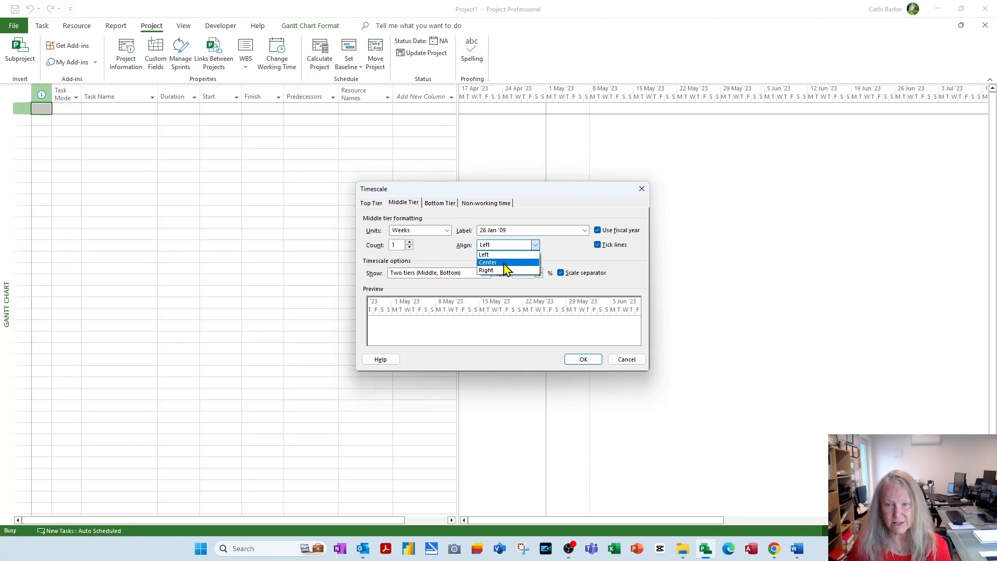
left_click(488, 262)
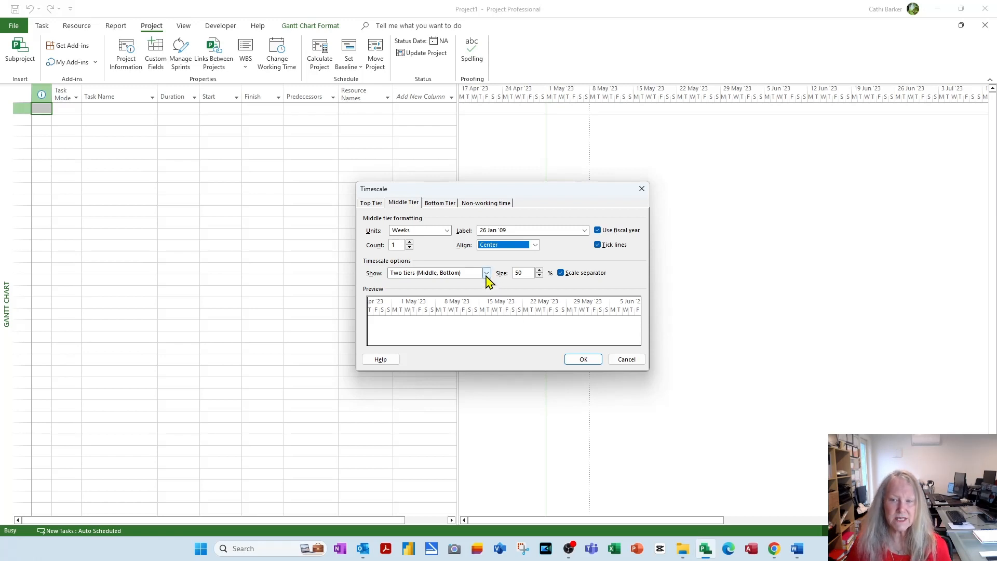
- Show three tiers and label the top tier 'Week 1, Week 2, … (From Start)', centred
left_click(486, 273)
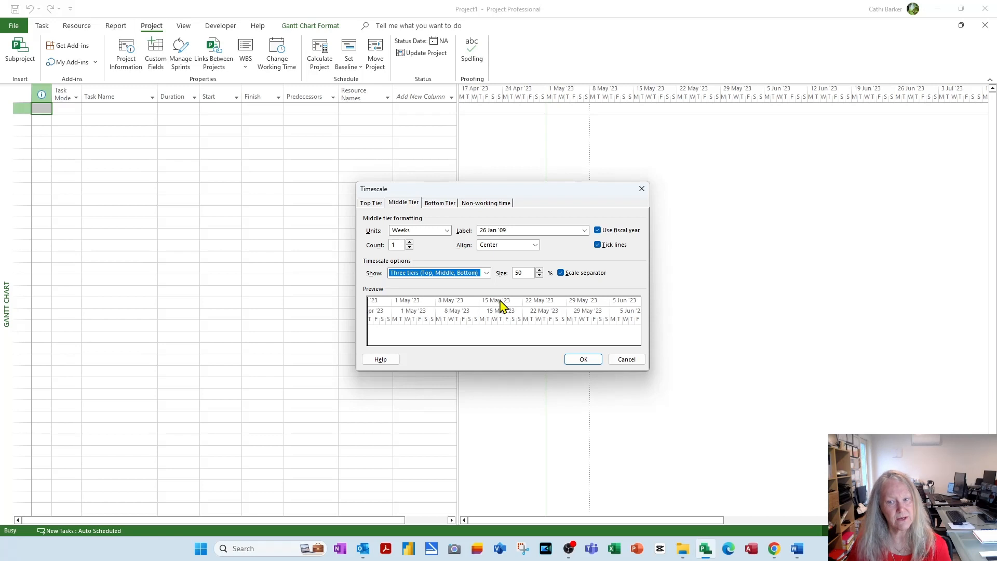
mouse_move(371, 210)
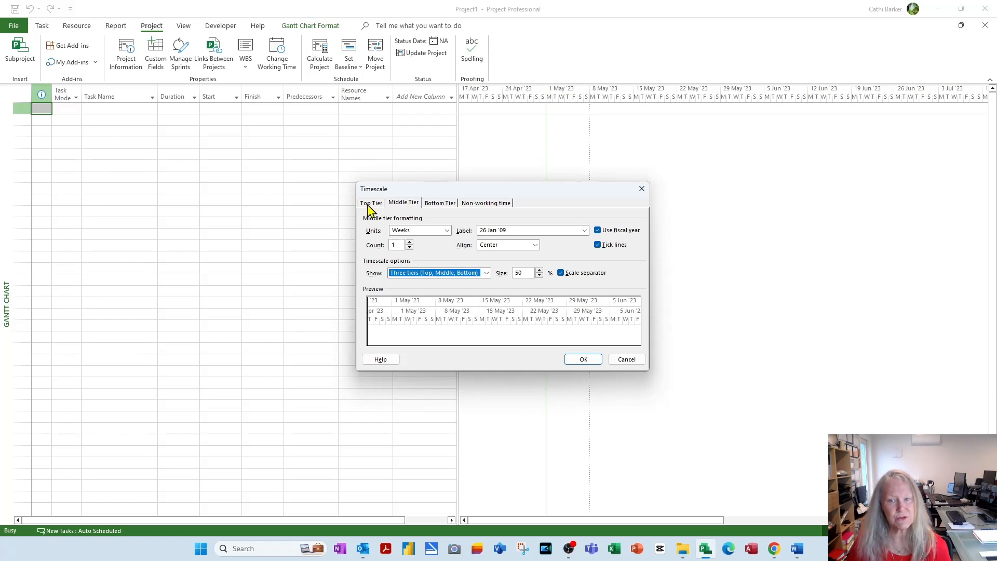
left_click(370, 203)
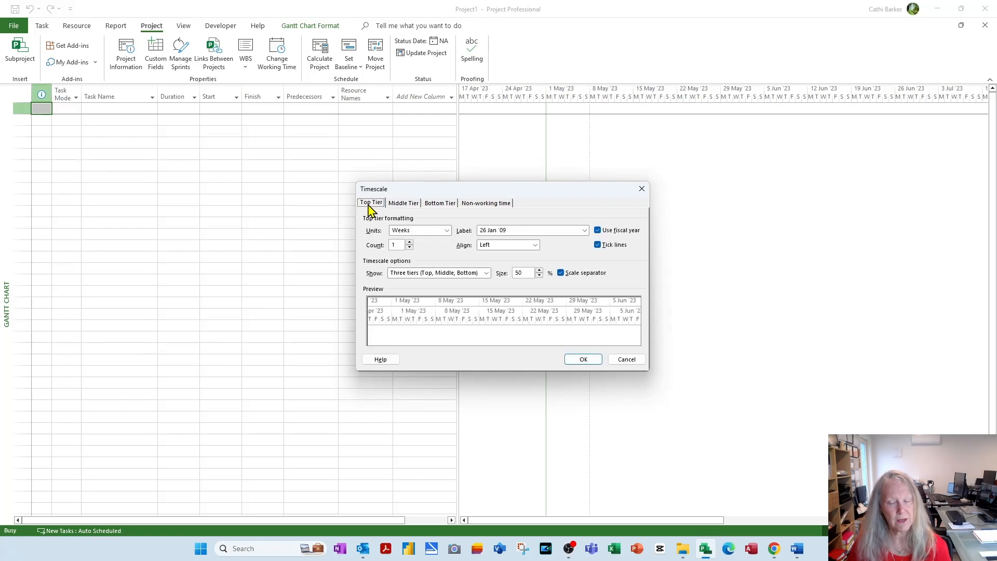
mouse_move(407, 240)
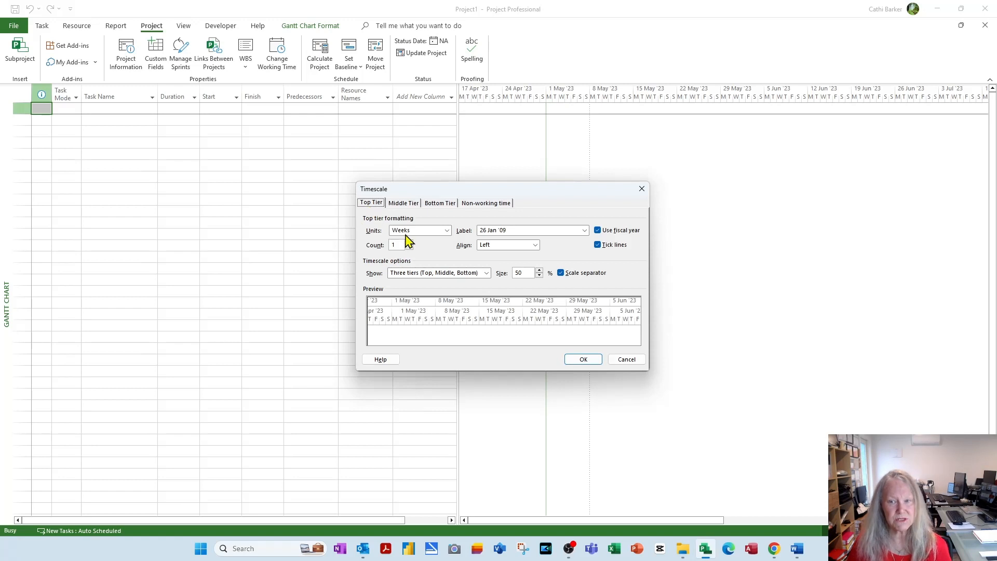
left_click(535, 245)
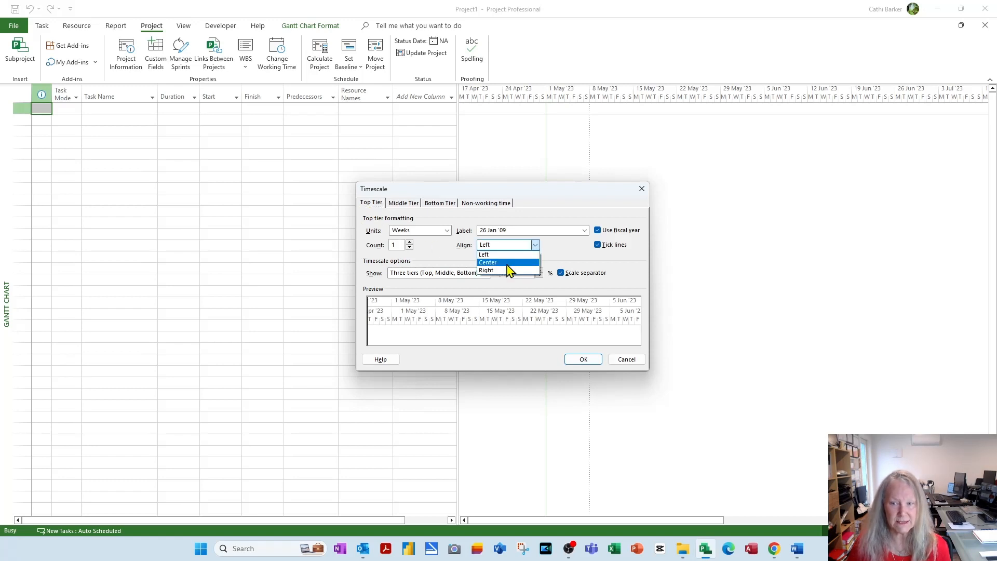
left_click(488, 261)
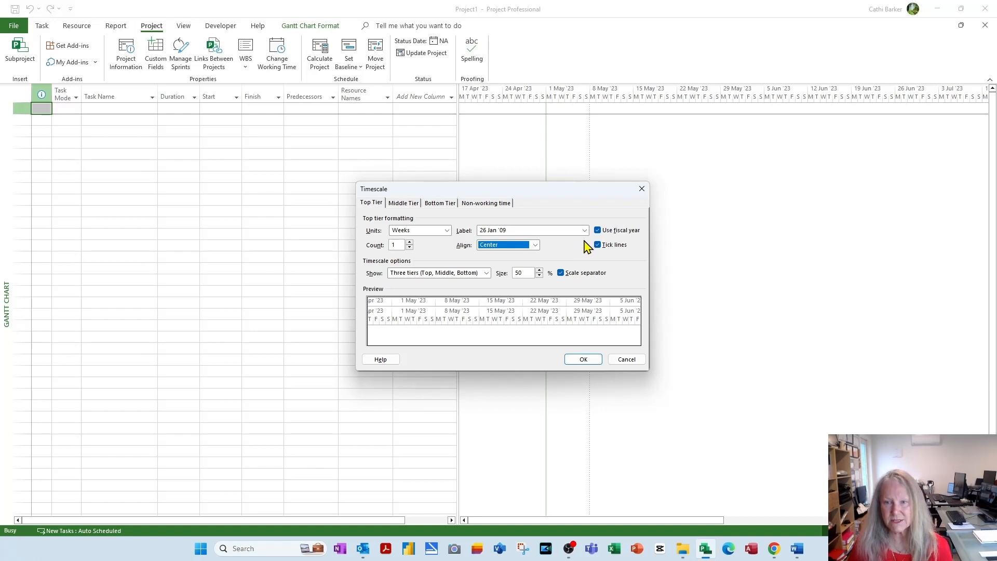
left_click(583, 229)
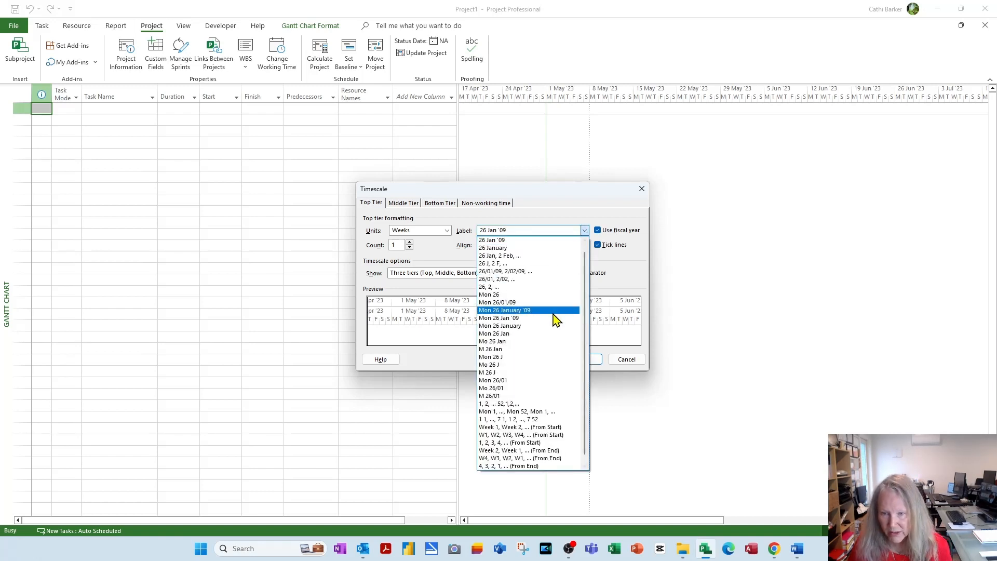
mouse_move(533, 427)
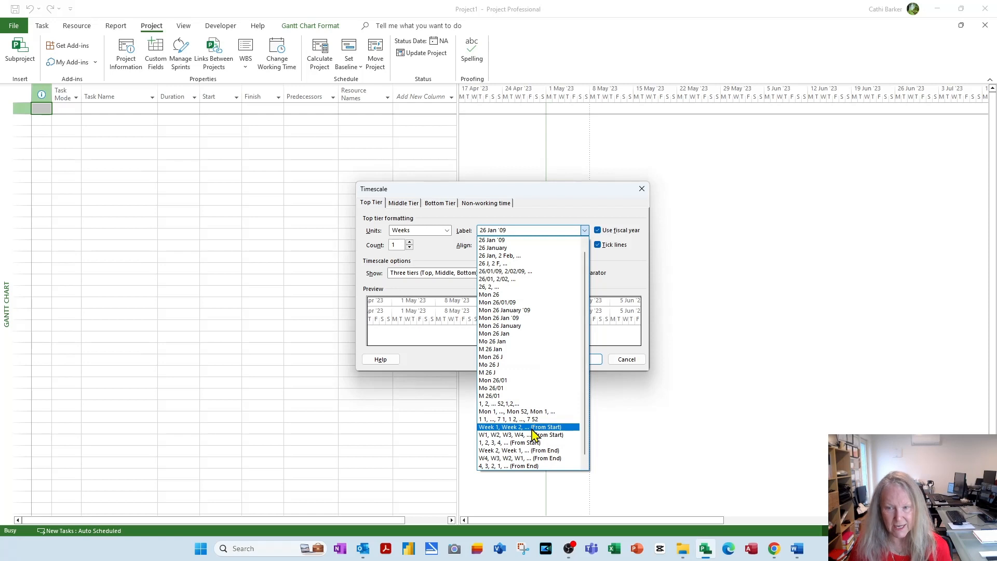
mouse_move(534, 435)
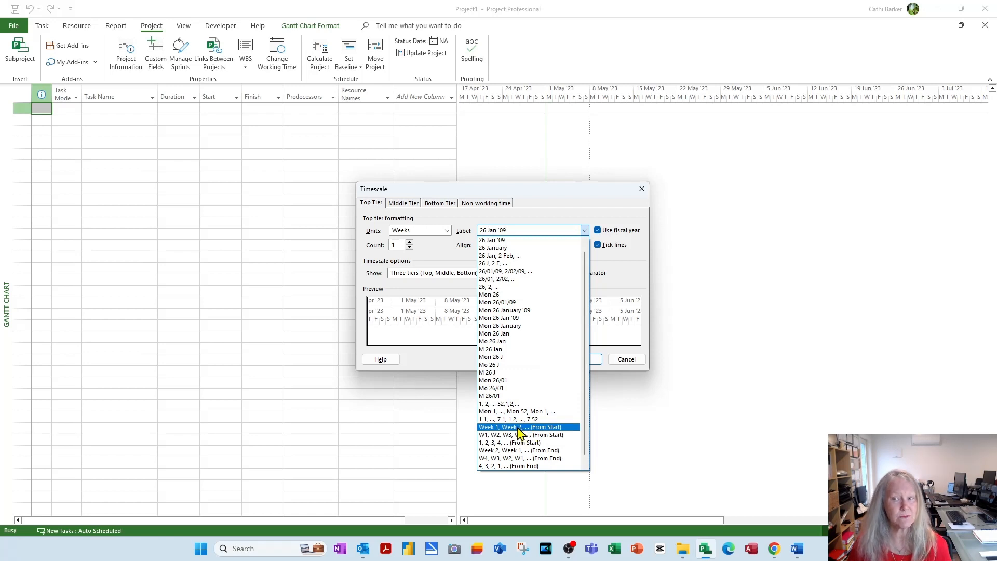
mouse_move(520, 433)
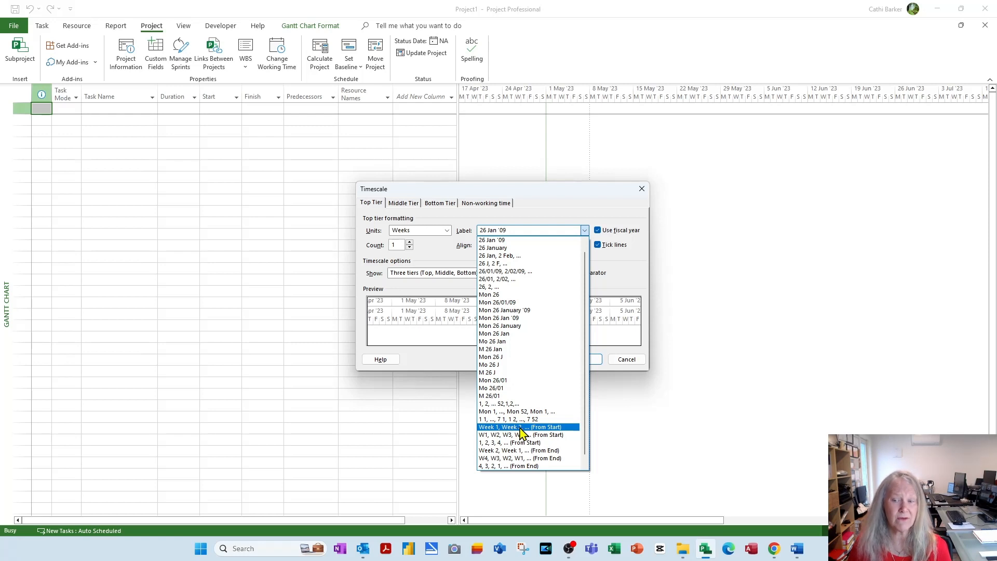
left_click(520, 427)
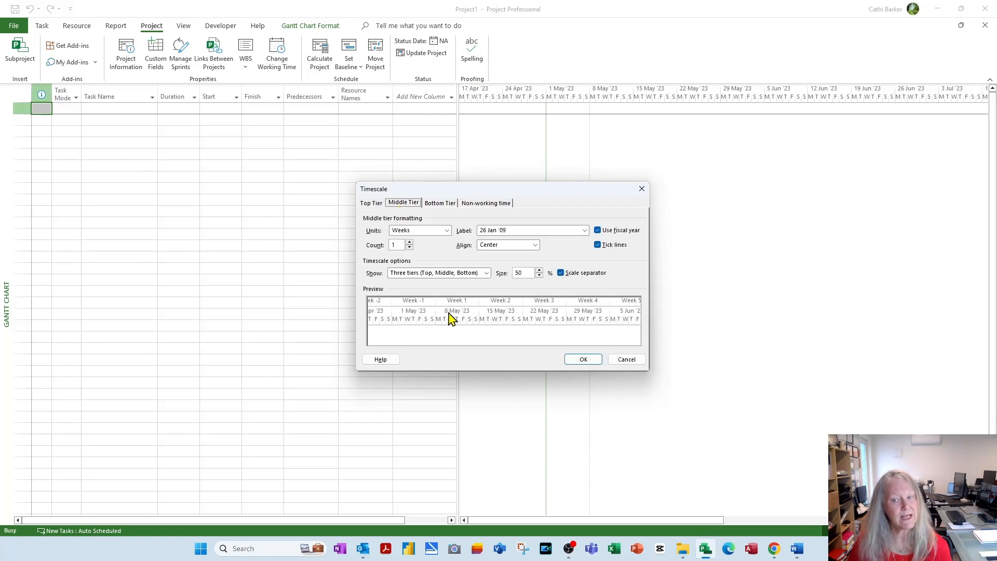
- Check the bottom tier and non-working time settings, then apply the timescale
left_click(438, 203)
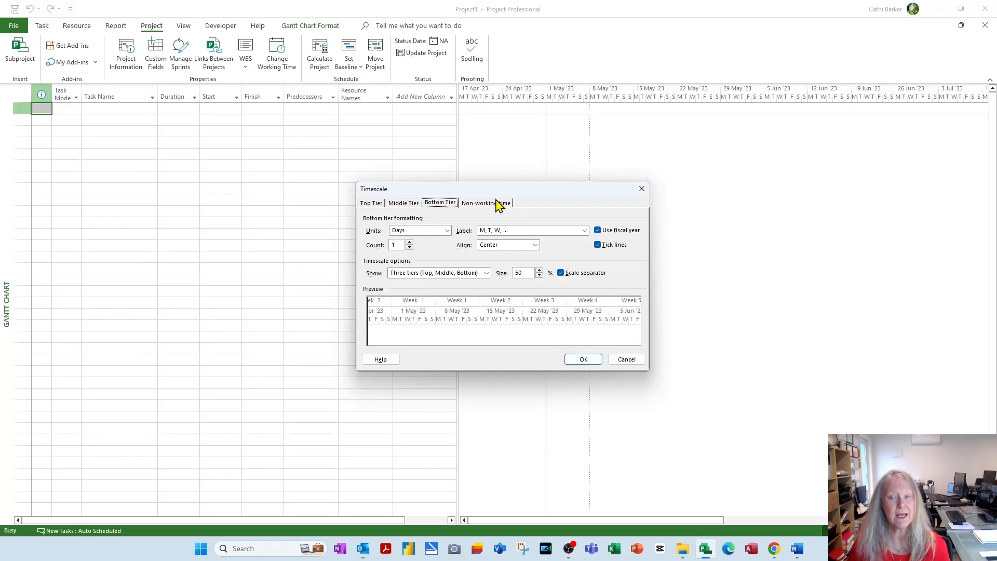
left_click(485, 202)
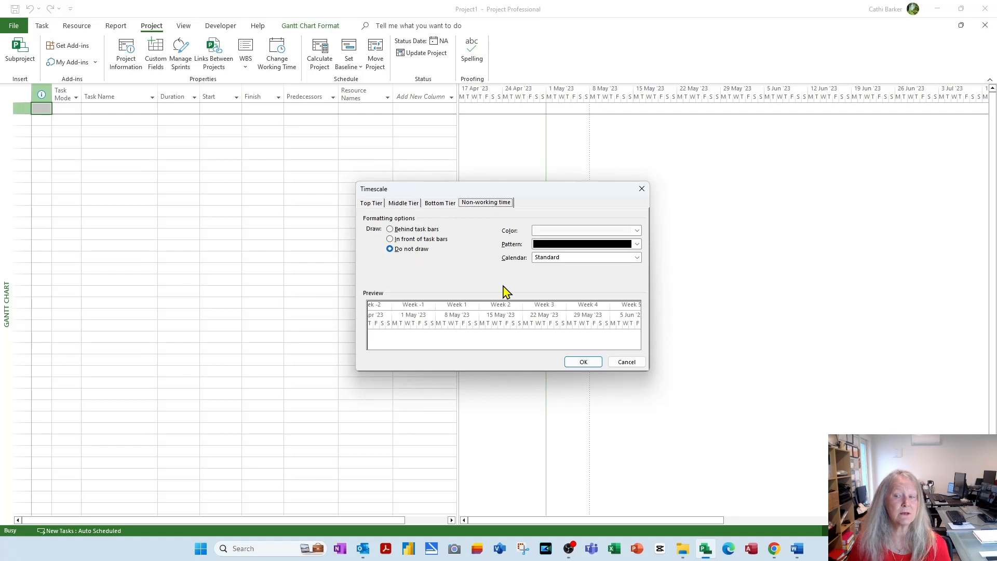
left_click(581, 362)
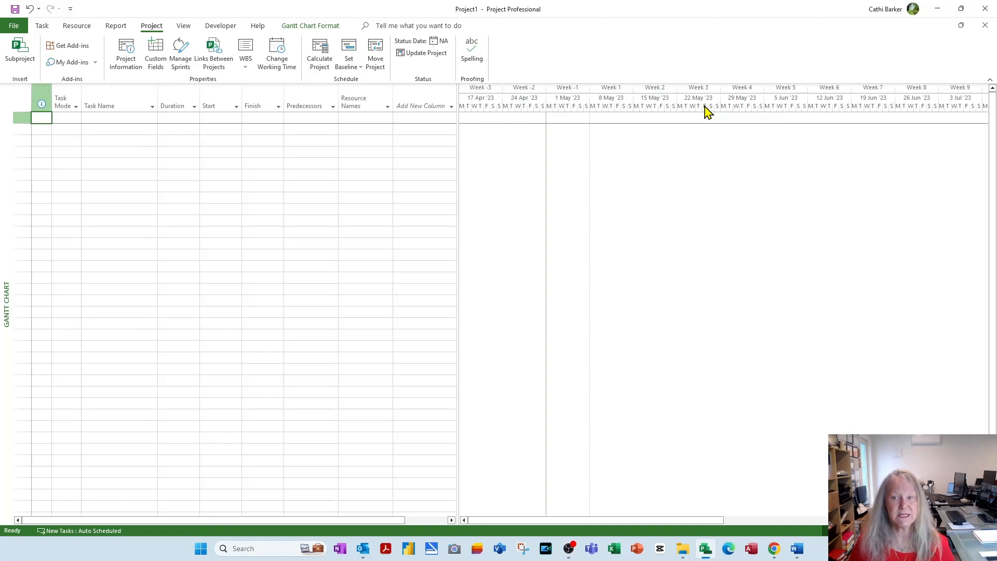
mouse_move(575, 208)
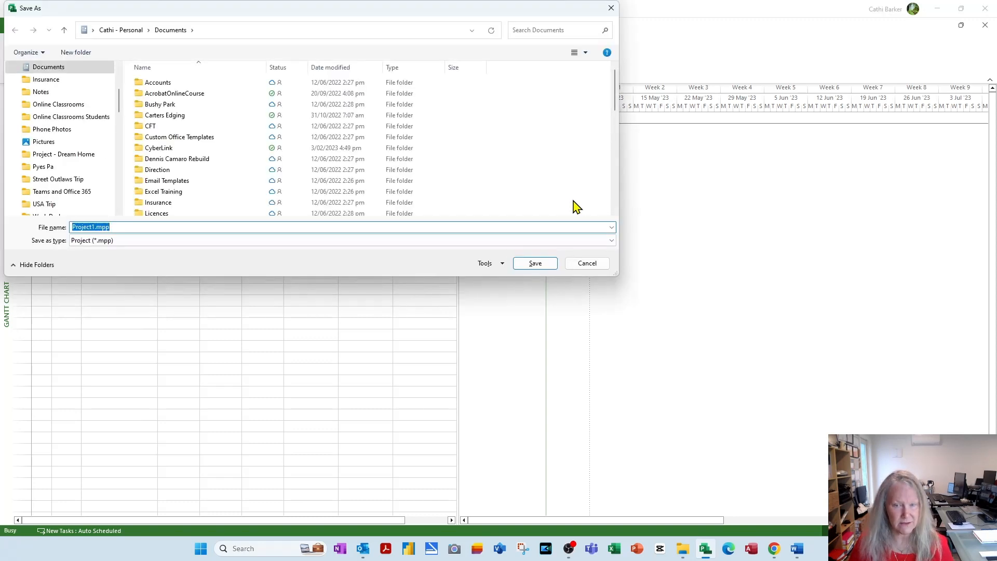
mouse_move(597, 267)
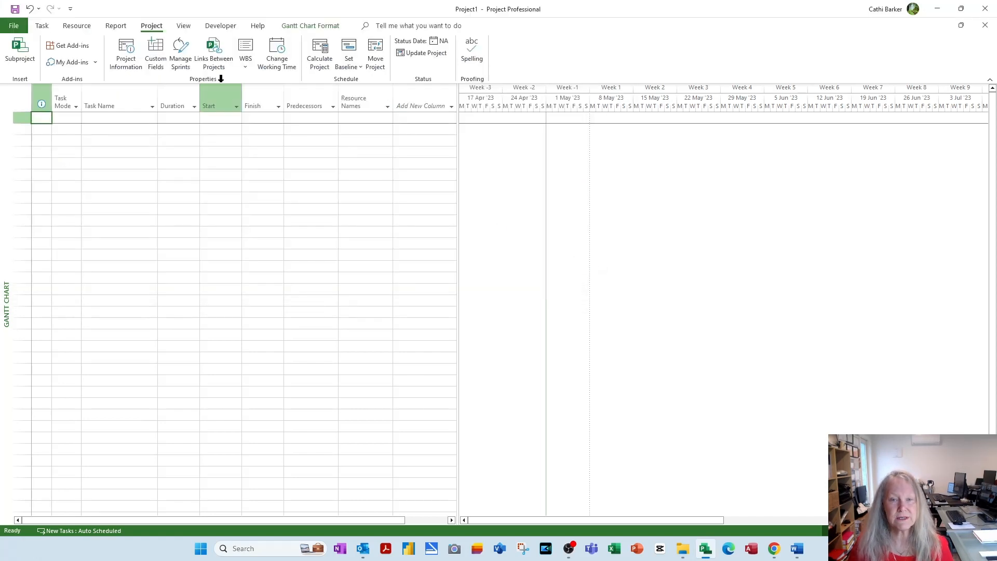
mouse_move(70, 9)
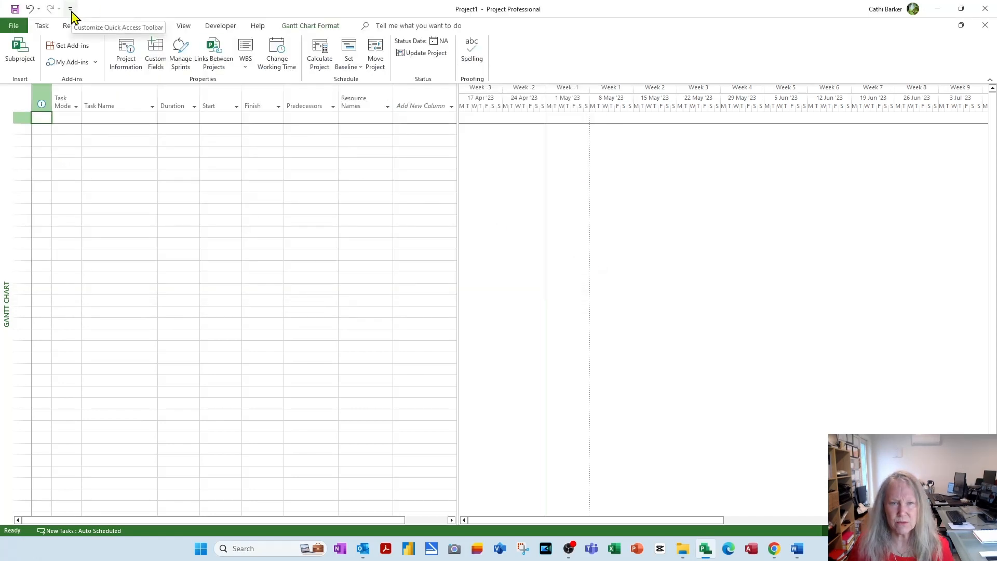
- Show the Customize Quick Access Toolbar command list to add Save As
left_click(69, 7)
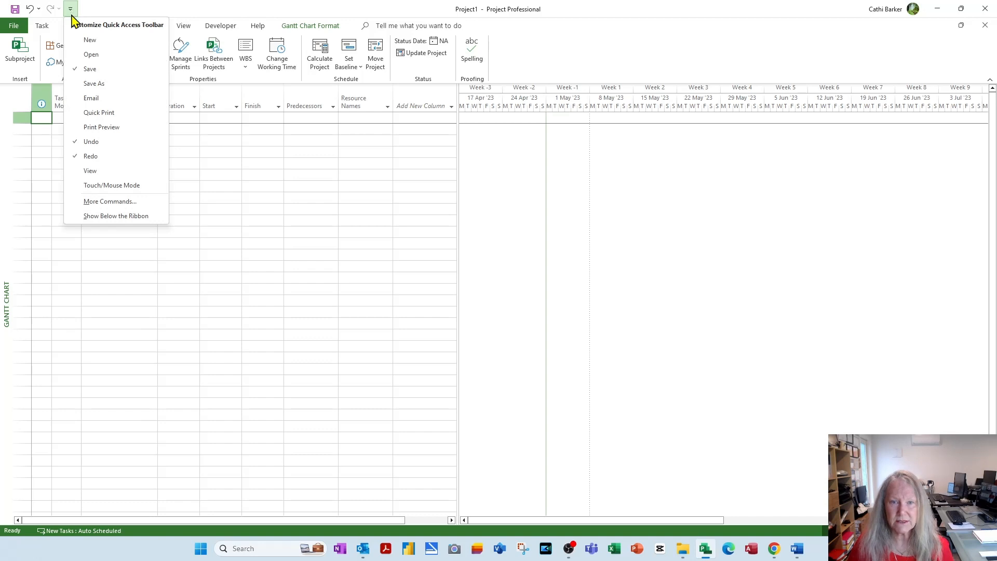
mouse_move(94, 83)
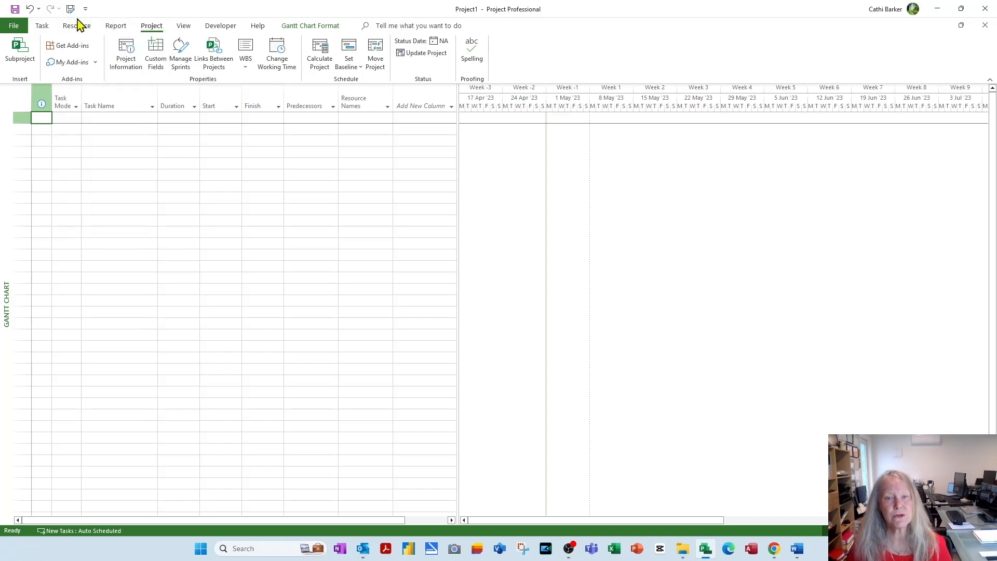
mouse_move(71, 9)
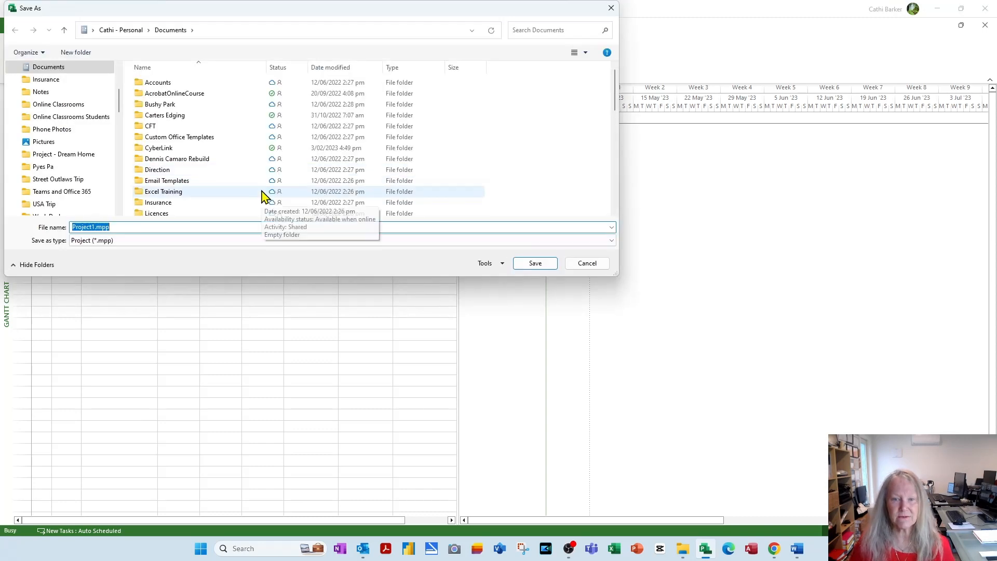
mouse_move(90, 245)
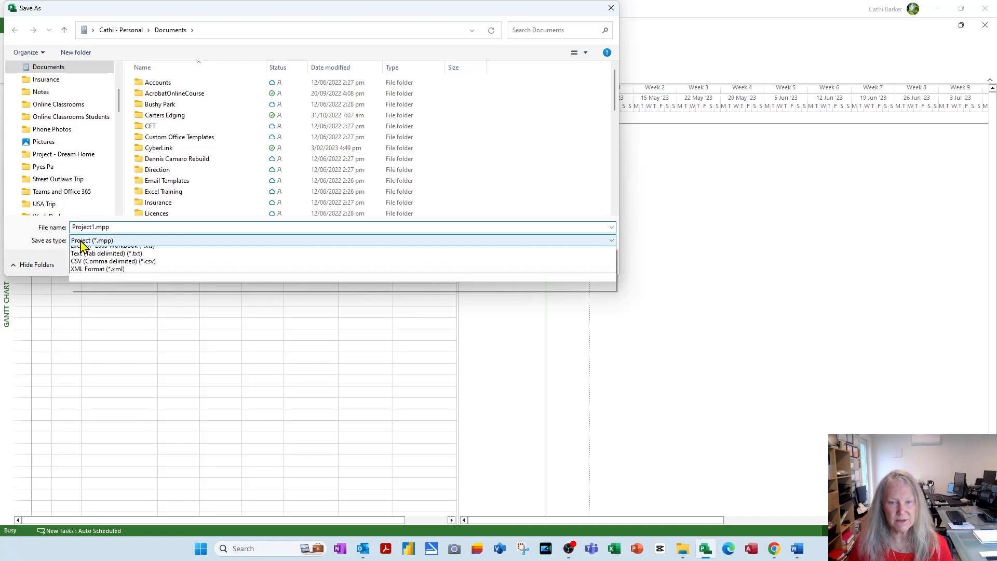
- Choose Project Template (*.mpt), the Desktop location, and start the name '24 Hour Project Template'
left_click(610, 240)
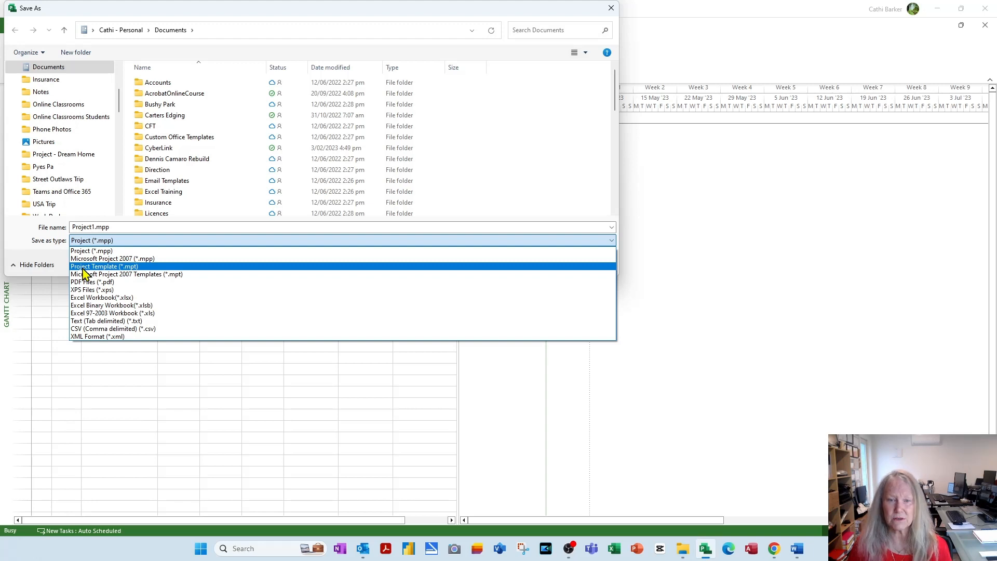
left_click(104, 266)
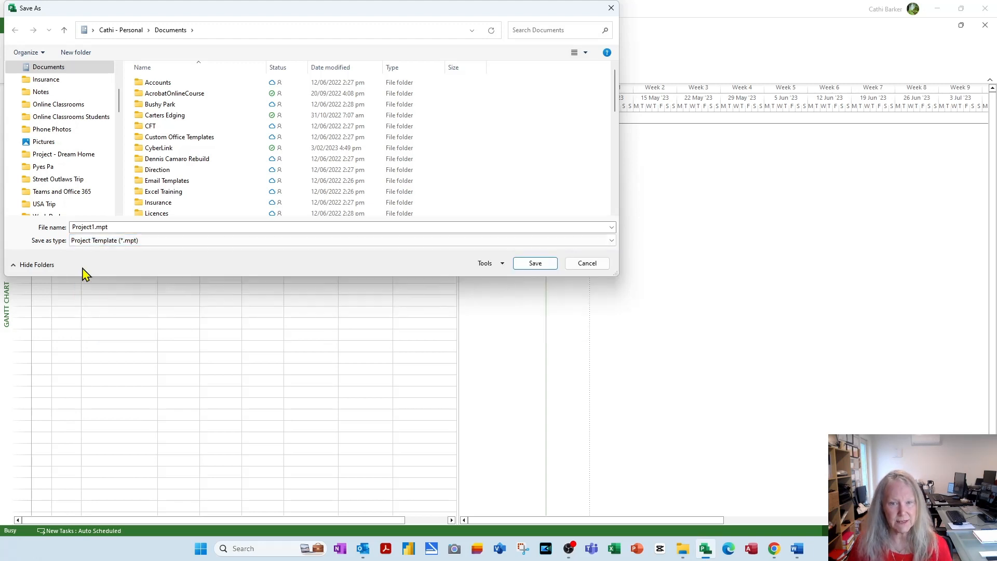
scroll("up", 3)
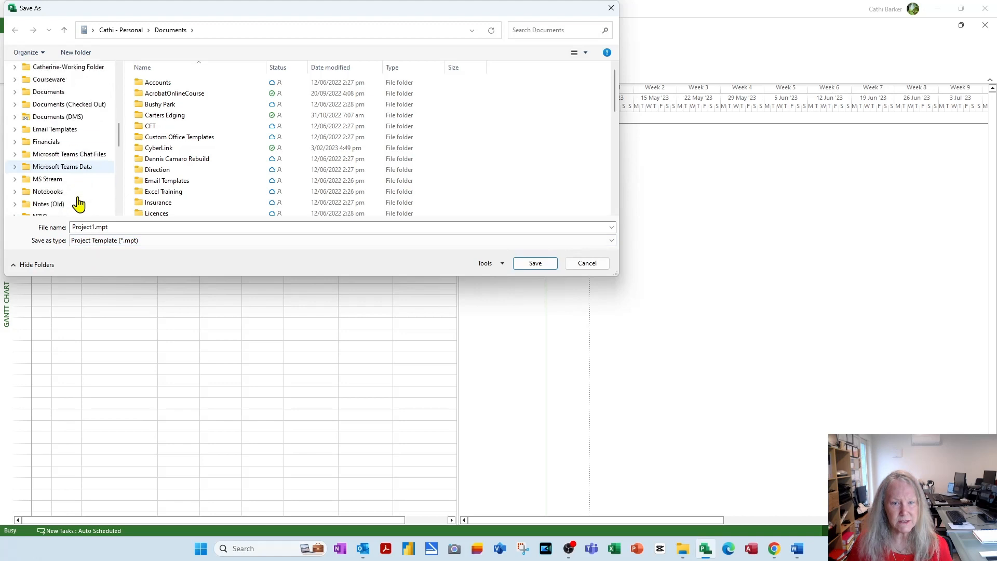
scroll("down", 3)
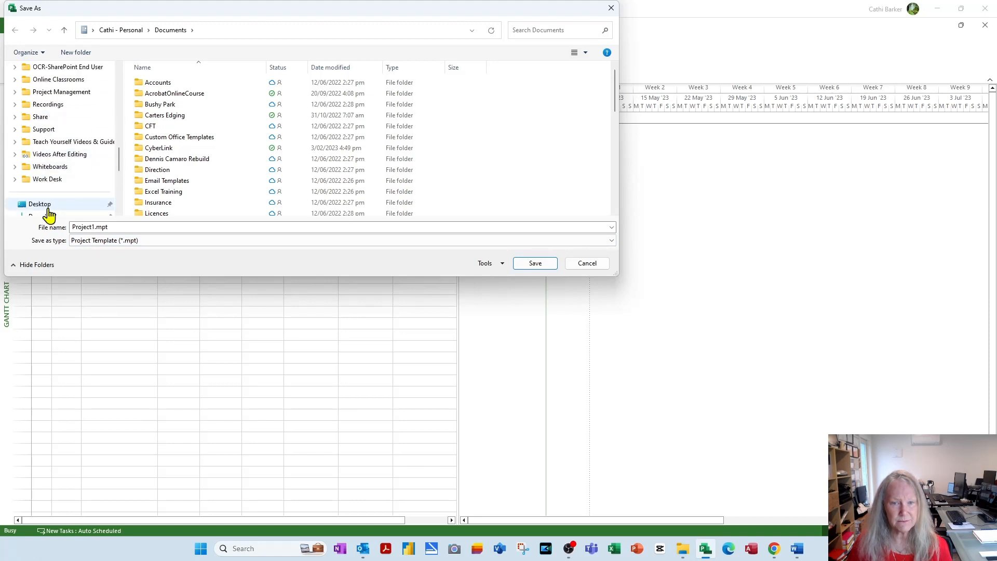
left_click(40, 204)
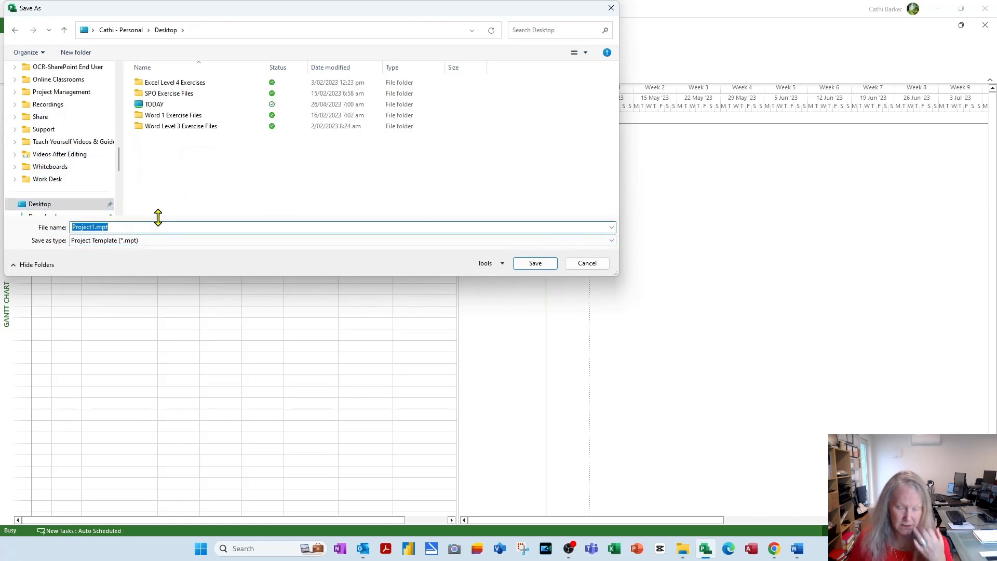
type("24")
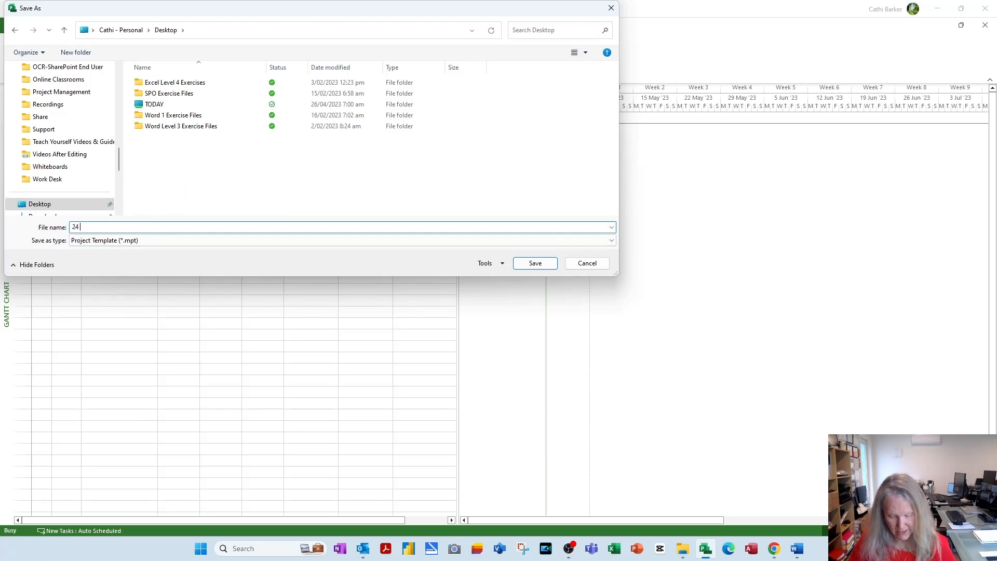
type("Hour Project Template")
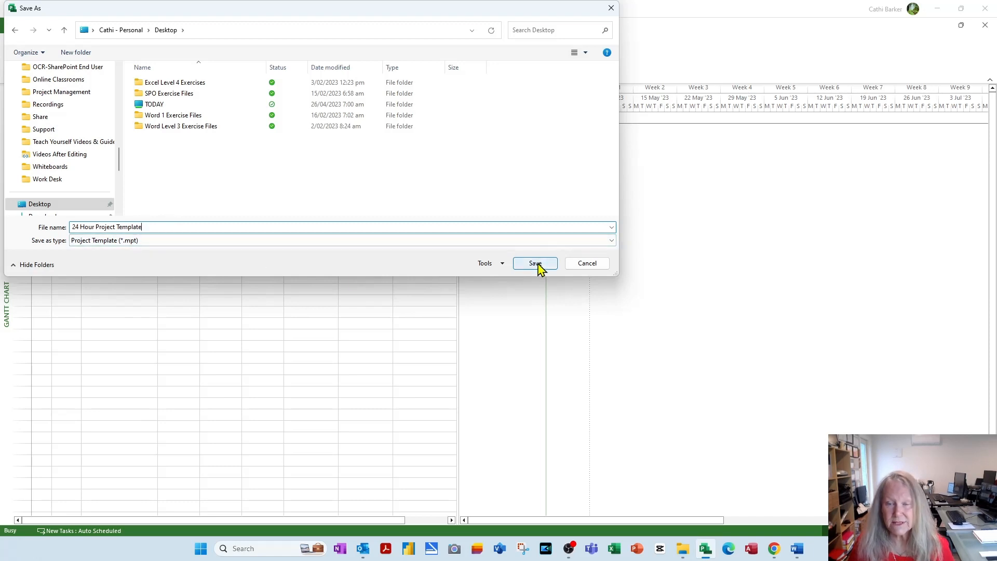
- Save as '24 Hour Project Template.mpt' keeping all data items (no boxes checked)
left_click(534, 263)
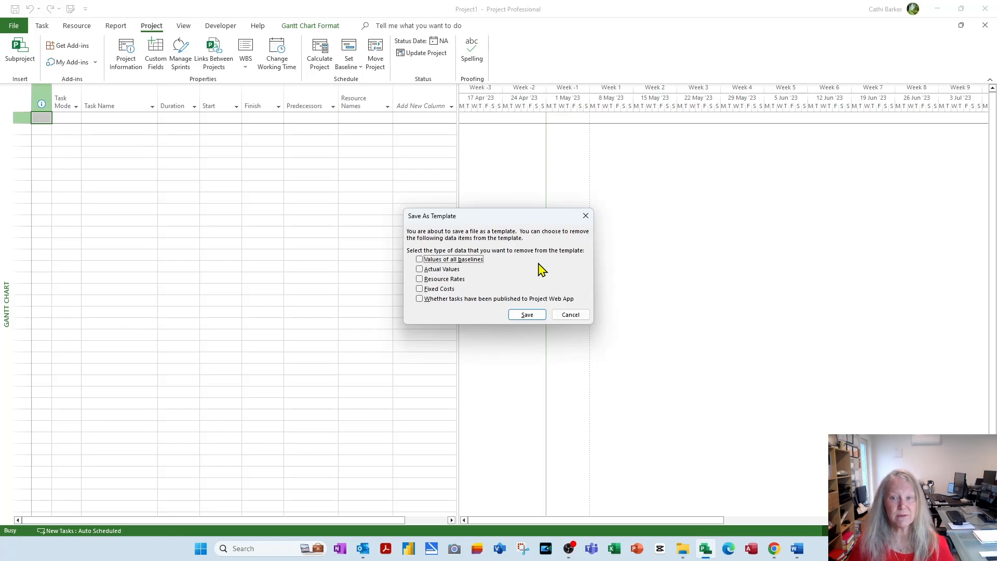
mouse_move(538, 333)
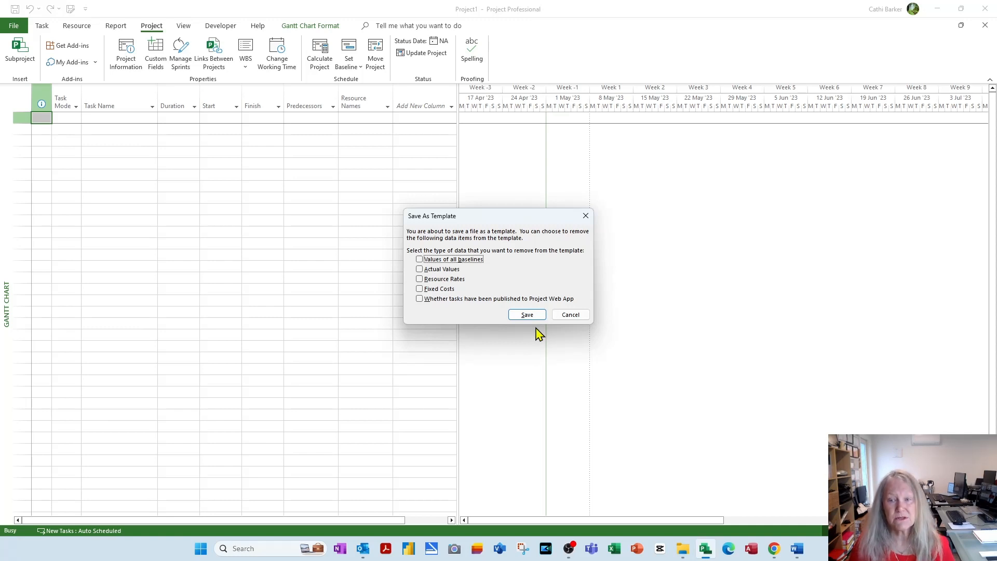
left_click(527, 314)
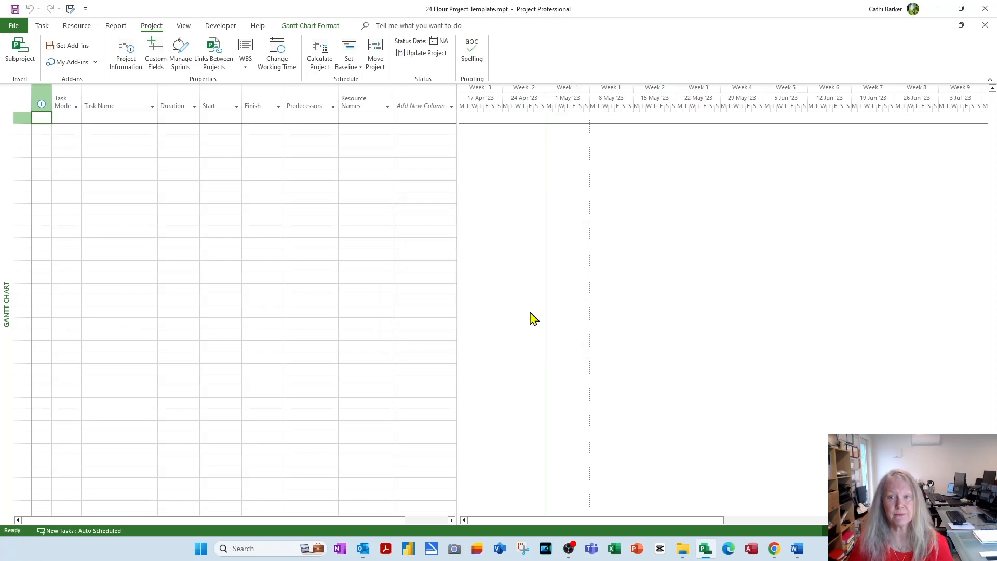